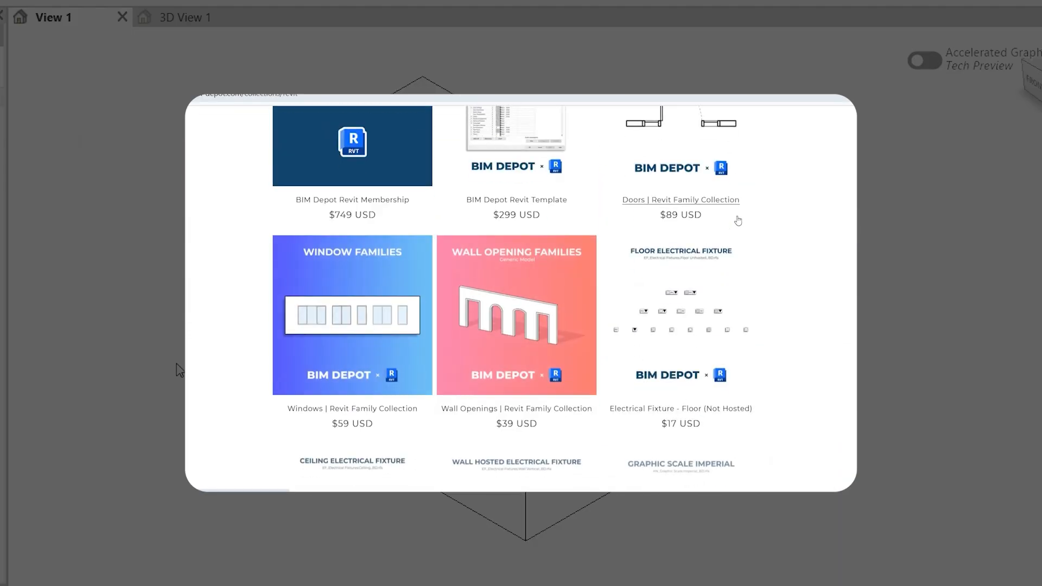
- Set the cube family's category to Generic Models
{"action": "left_click", "coordinate": [352, 315]}
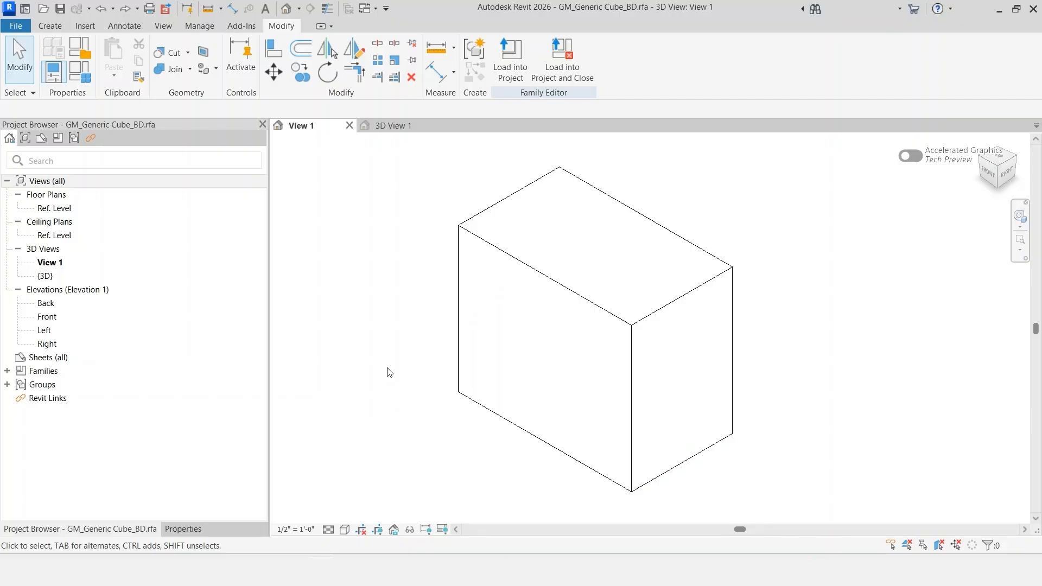
{"action": "mouse_move", "coordinate": [444, 219]}
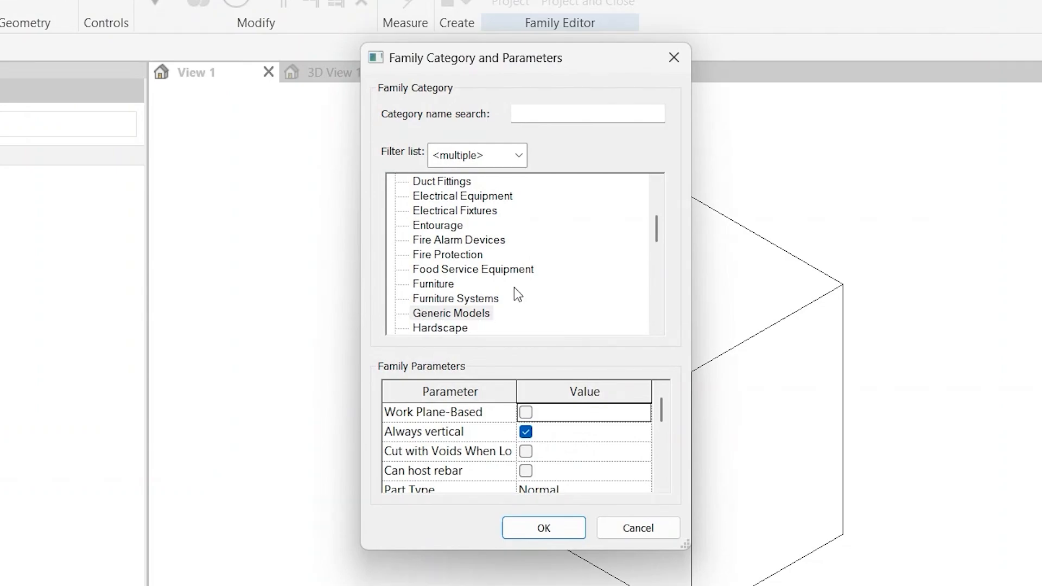
{"action": "scroll", "scroll_direction": "down", "scroll_amount": 3}
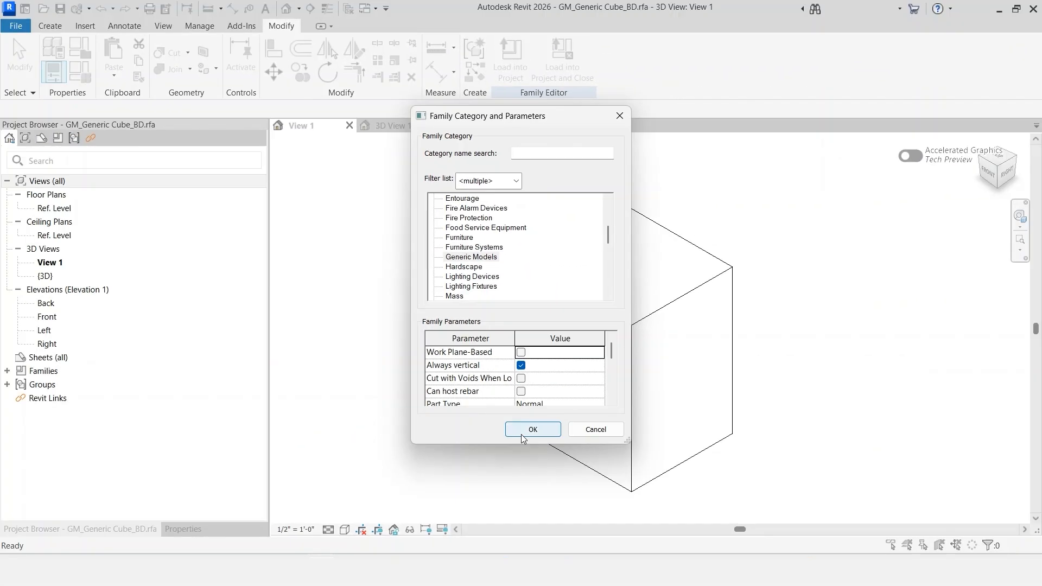
{"action": "left_click", "coordinate": [532, 428]}
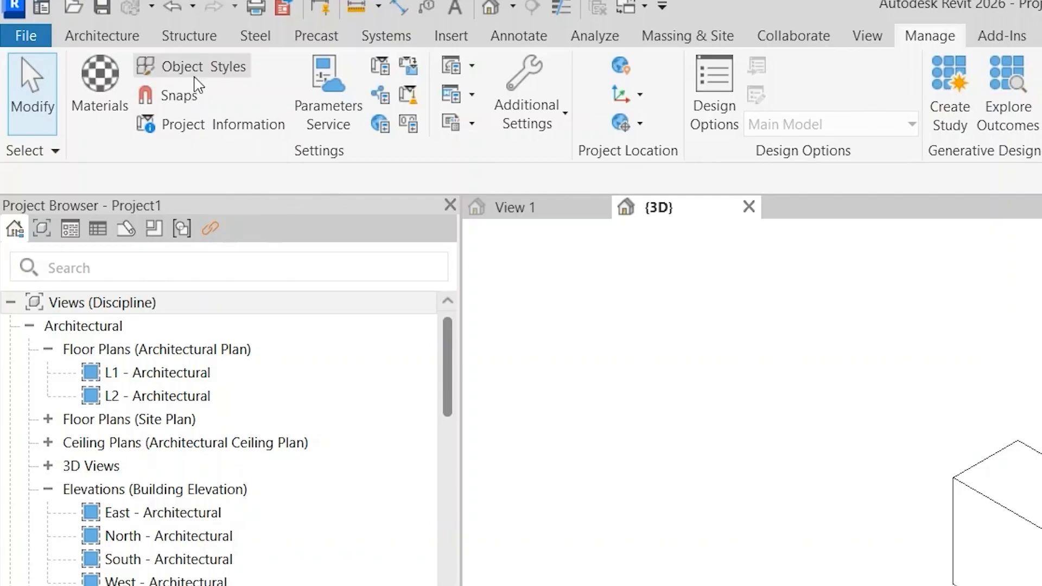
{"action": "left_click", "coordinate": [174, 65]}
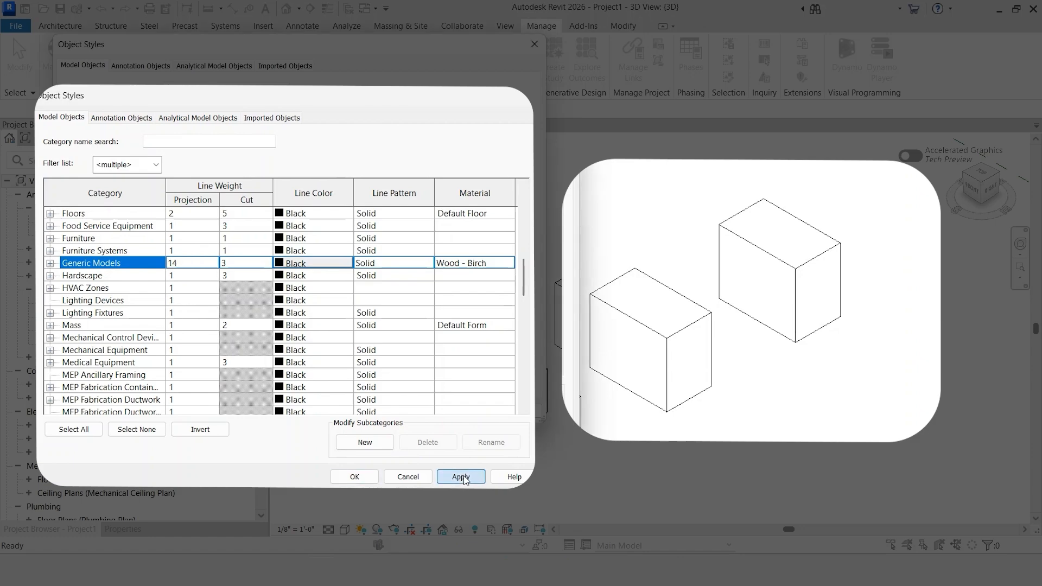
{"action": "left_click", "coordinate": [461, 476]}
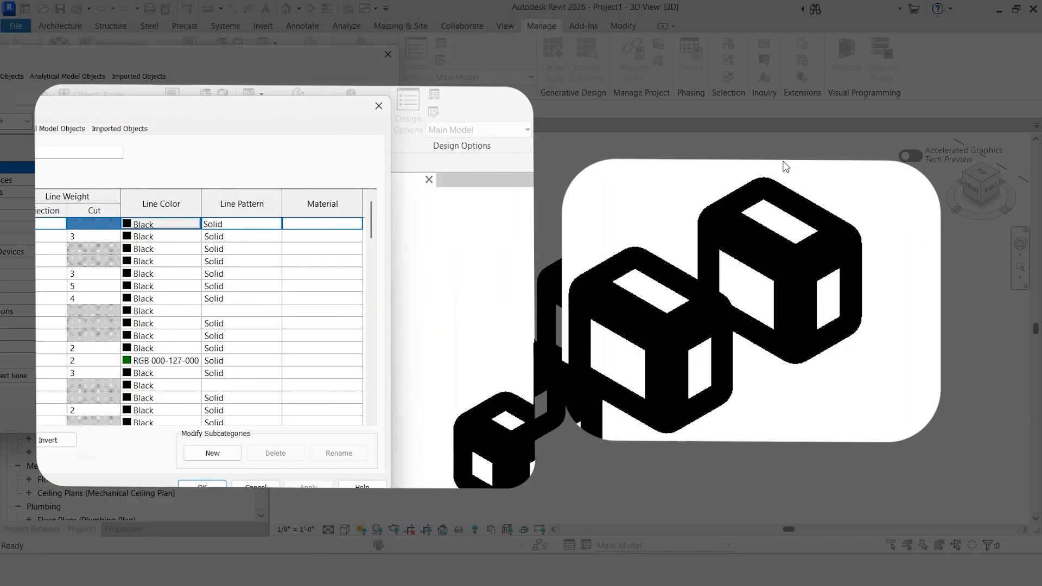
{"action": "mouse_move", "coordinate": [233, 114]}
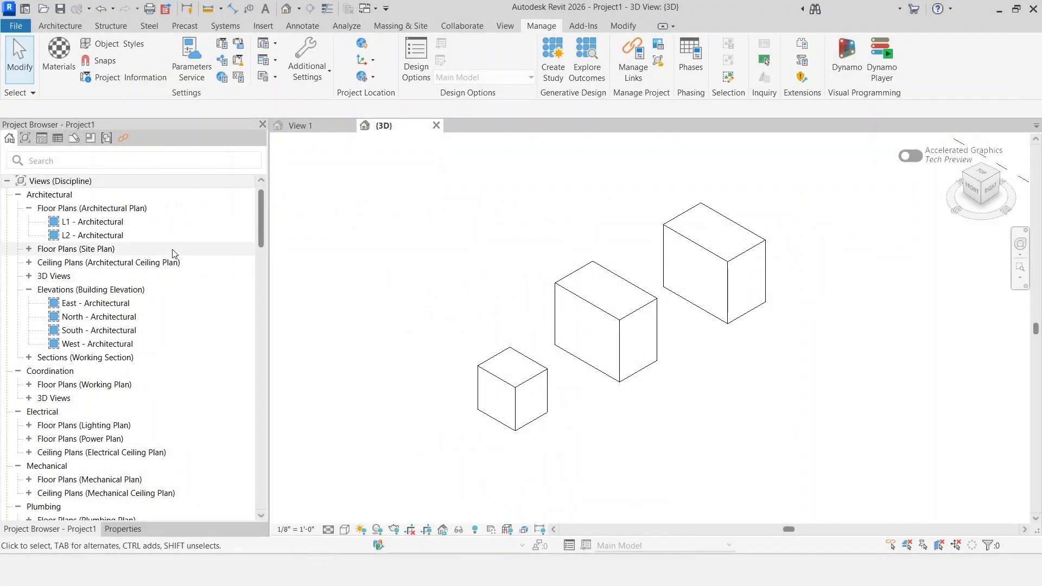
- Open the Generic Model Schedule and review its fields
{"action": "scroll", "scroll_direction": "down", "scroll_amount": 3}
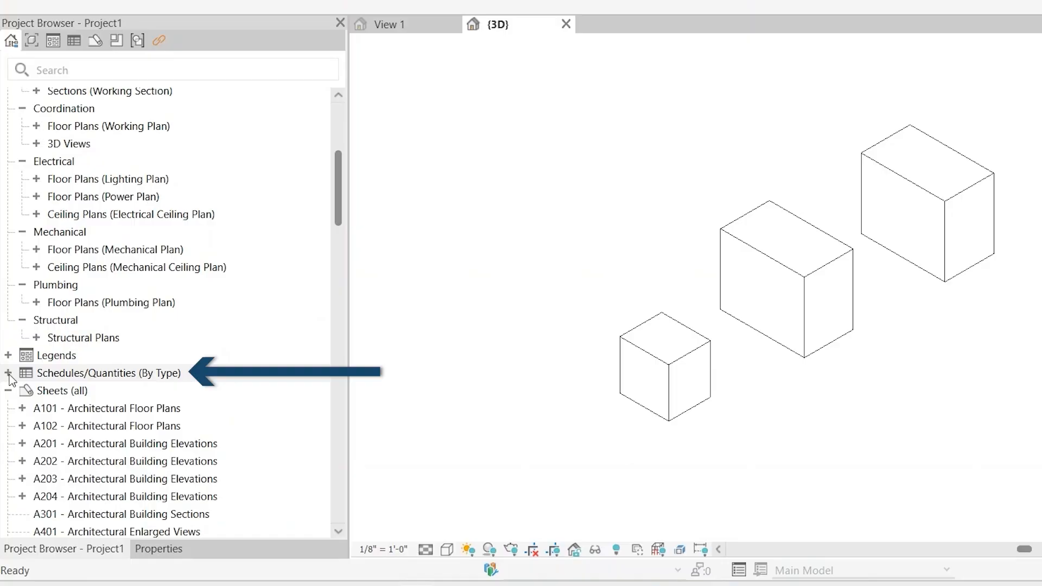
{"action": "left_click", "coordinate": [8, 373]}
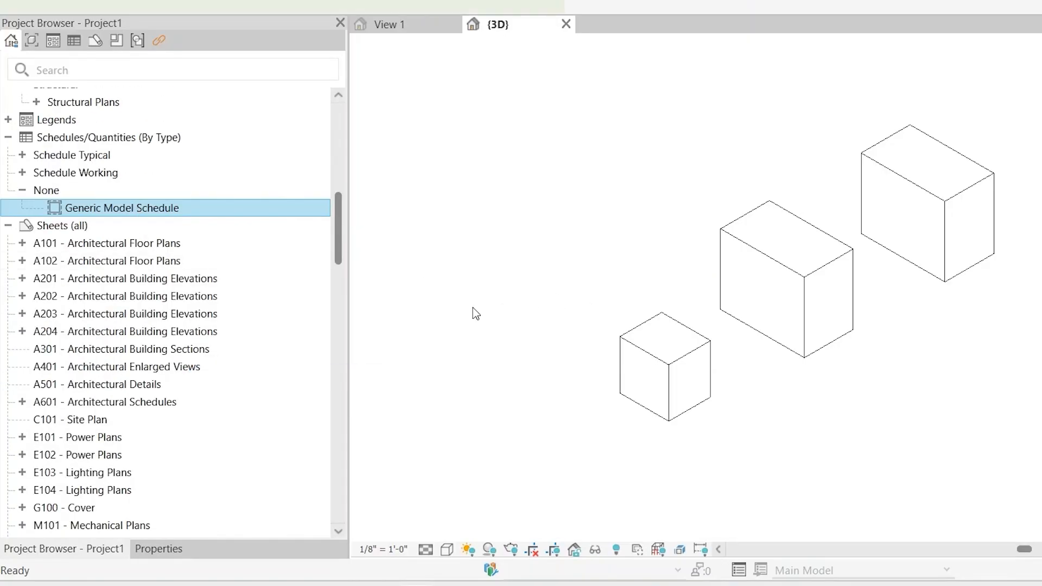
{"action": "double_click", "coordinate": [122, 207]}
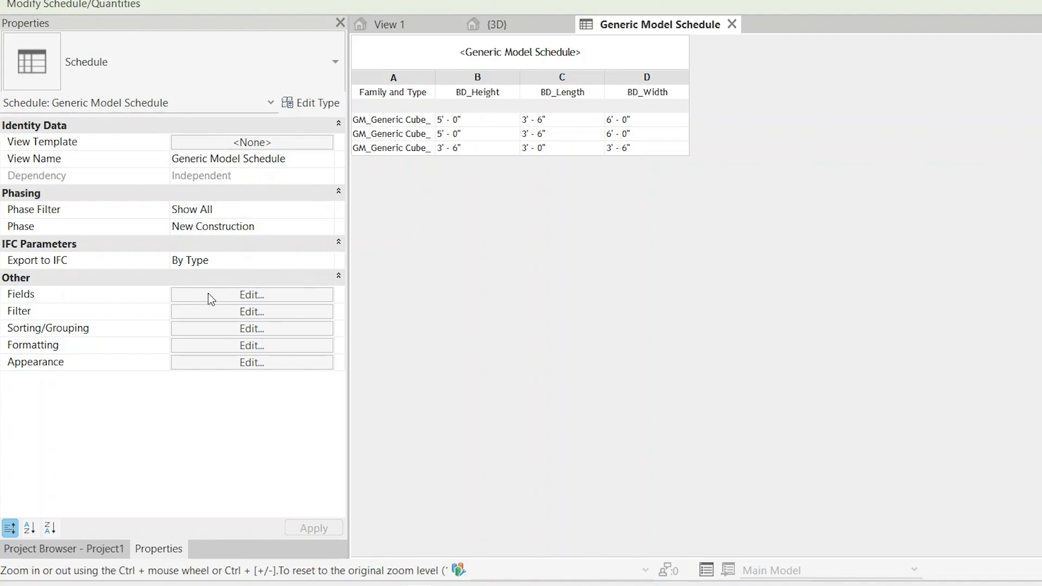
{"action": "left_click", "coordinate": [251, 294]}
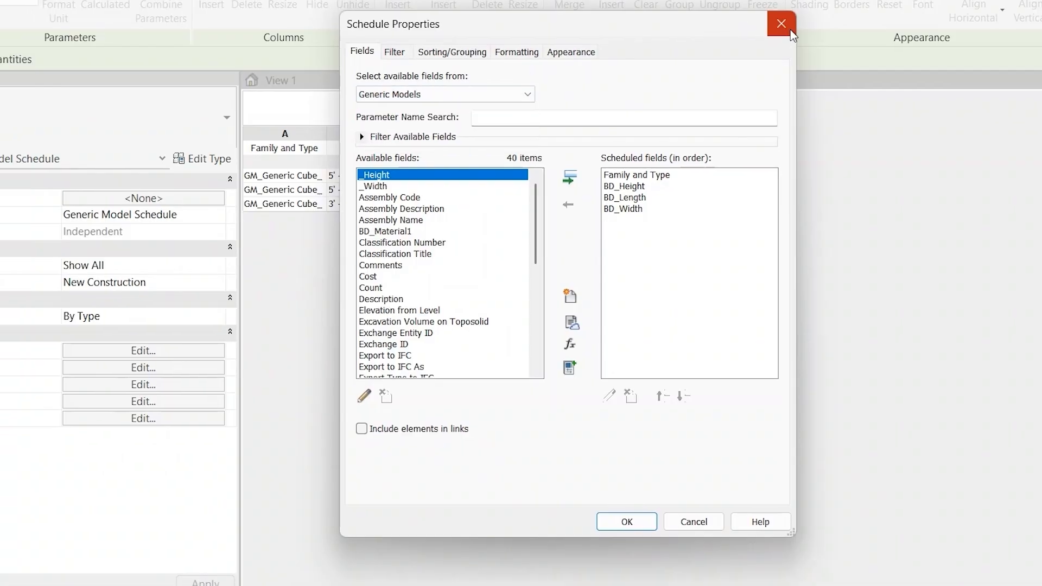
{"action": "left_click", "coordinate": [782, 23]}
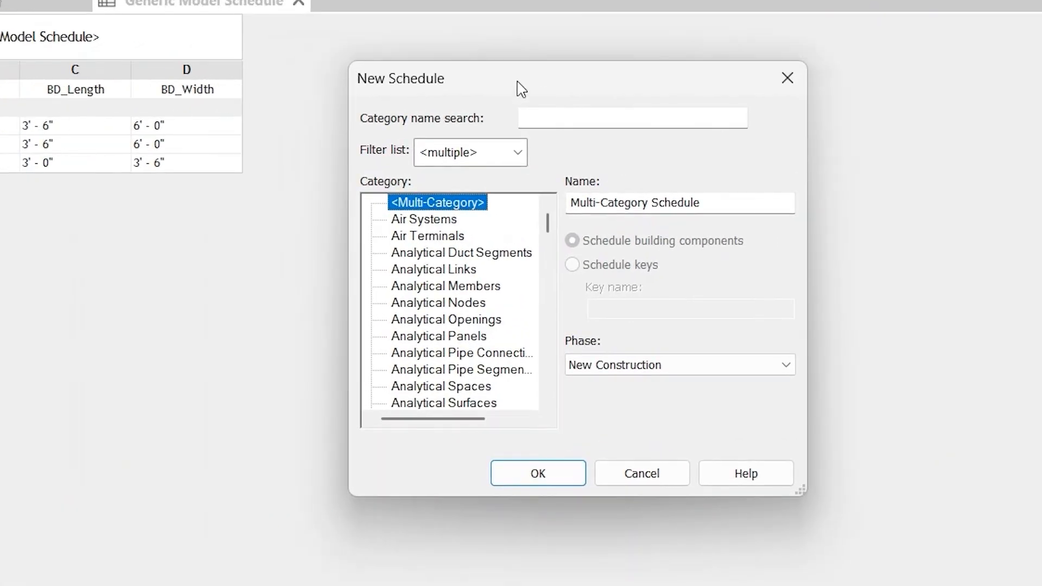
- Start a new schedule using the Generic Models category
{"action": "scroll", "scroll_direction": "down", "scroll_amount": 3}
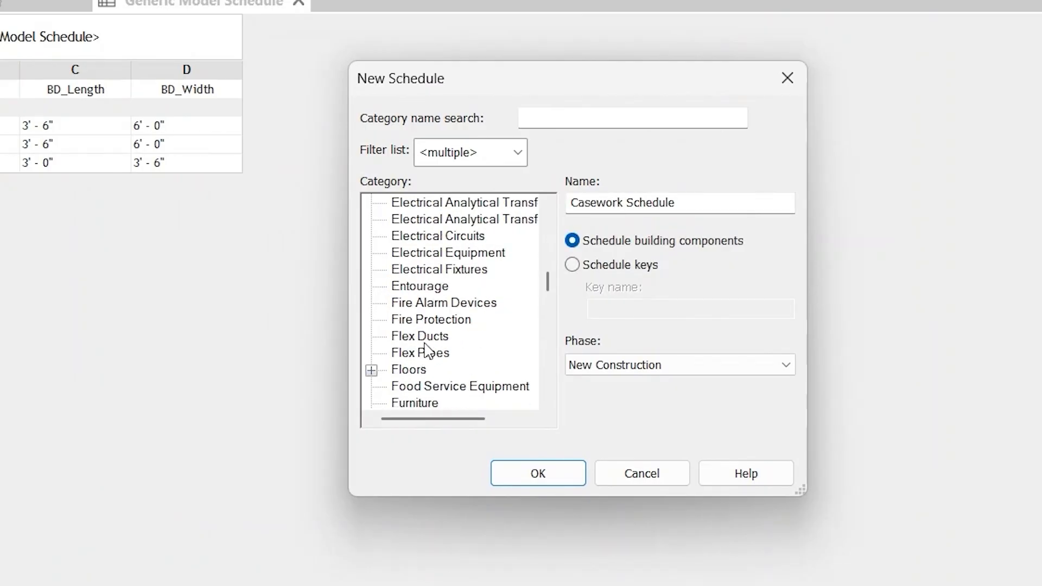
{"action": "left_click", "coordinate": [434, 335]}
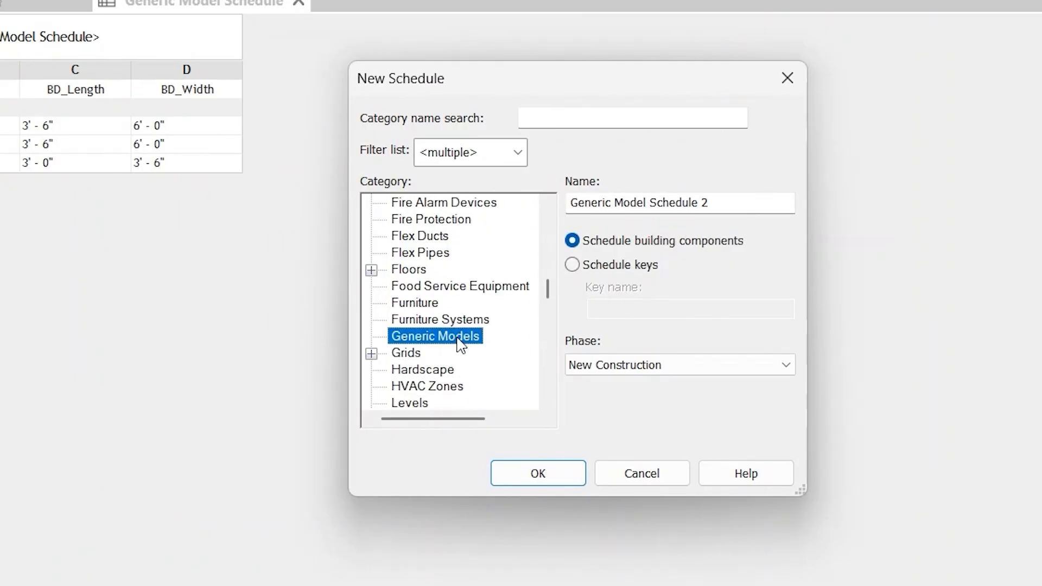
{"action": "left_click", "coordinate": [538, 473]}
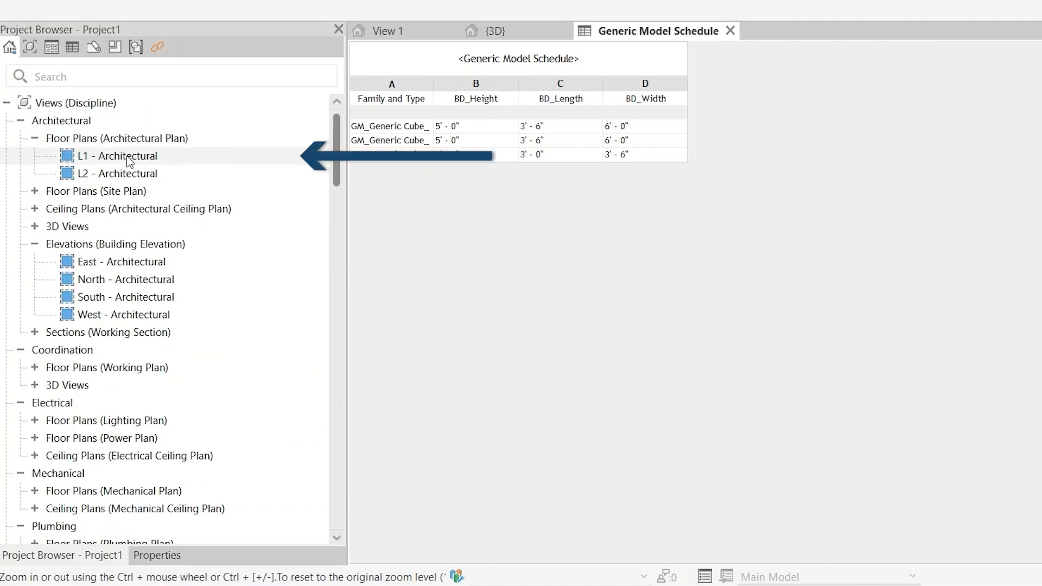
- Open the L1 - Architectural floor plan and view its properties
{"action": "double_click", "coordinate": [120, 156]}
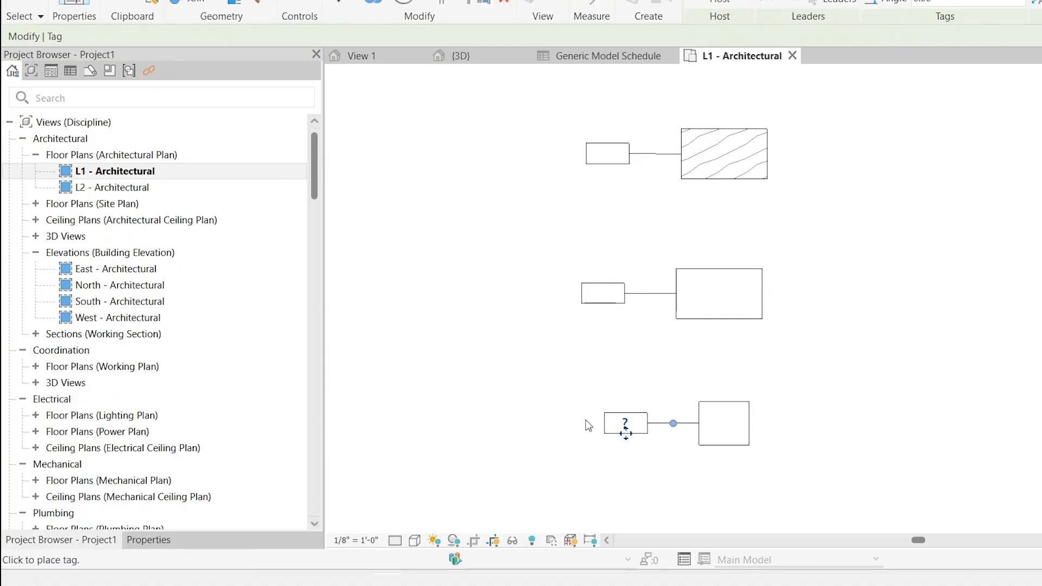
{"action": "left_click", "coordinate": [624, 423]}
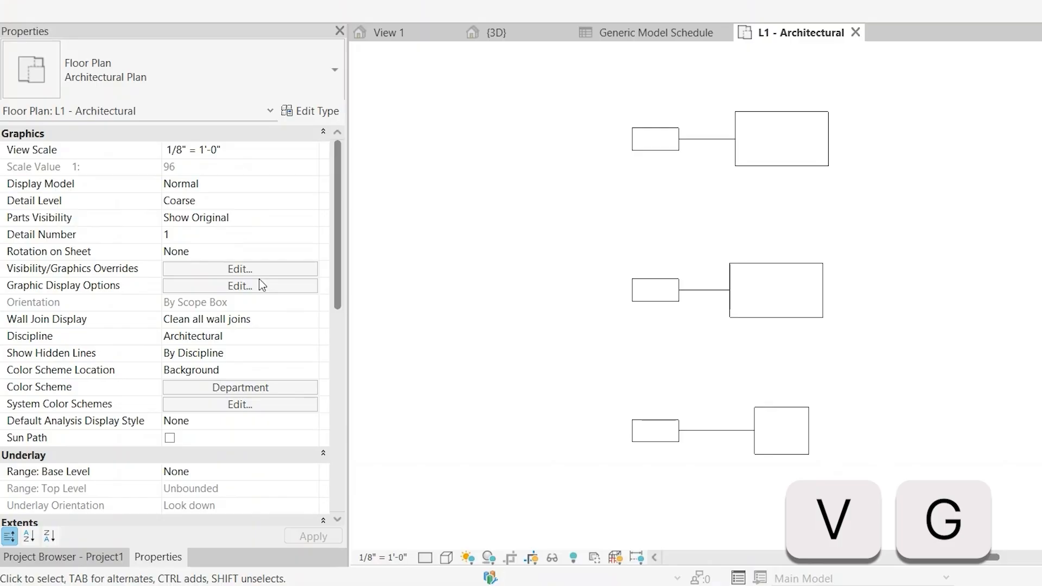
{"action": "left_click", "coordinate": [240, 268]}
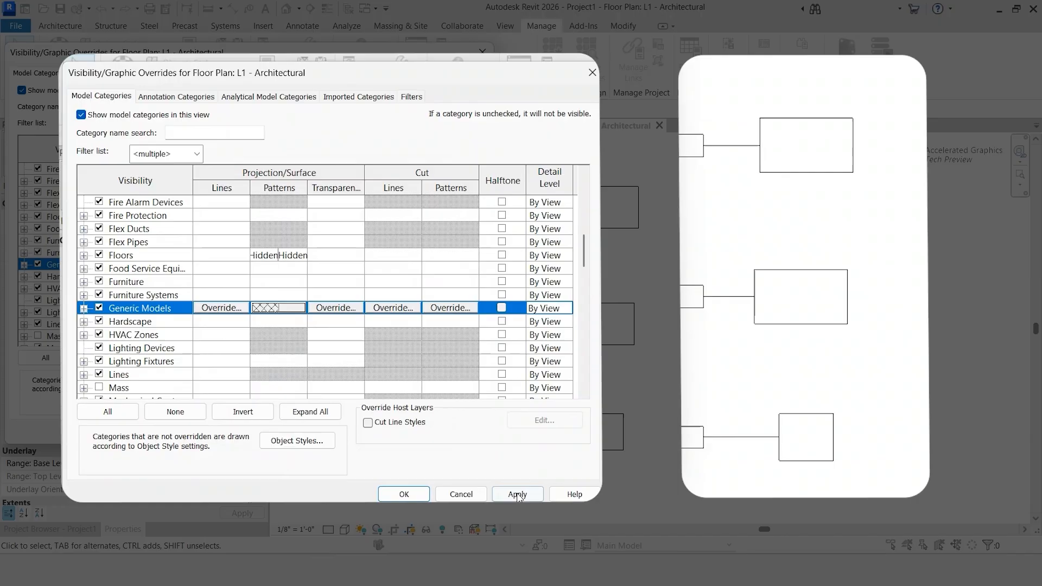
{"action": "left_click", "coordinate": [518, 494]}
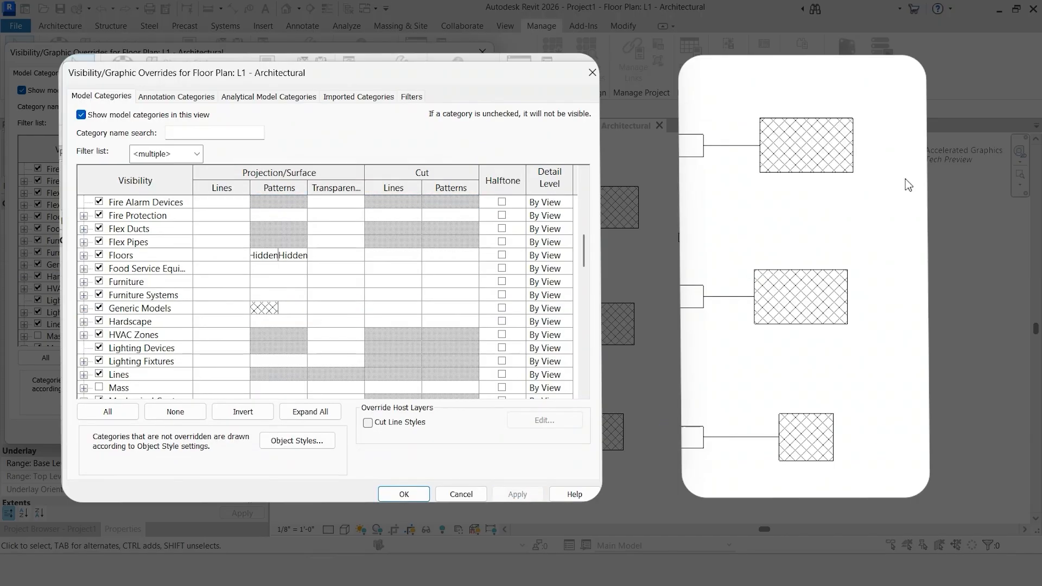
{"action": "mouse_move", "coordinate": [113, 352]}
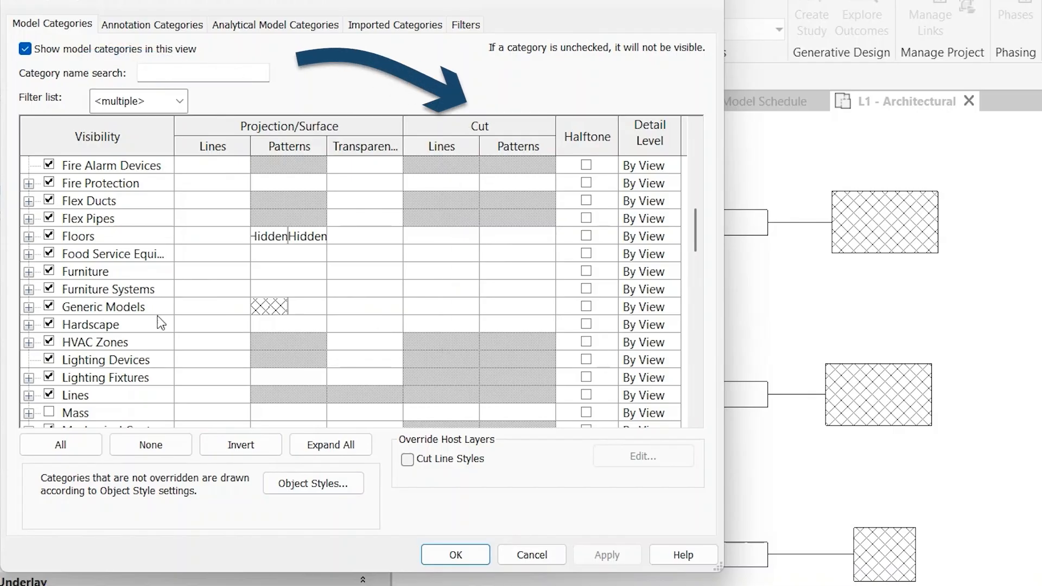
{"action": "left_click", "coordinate": [102, 307]}
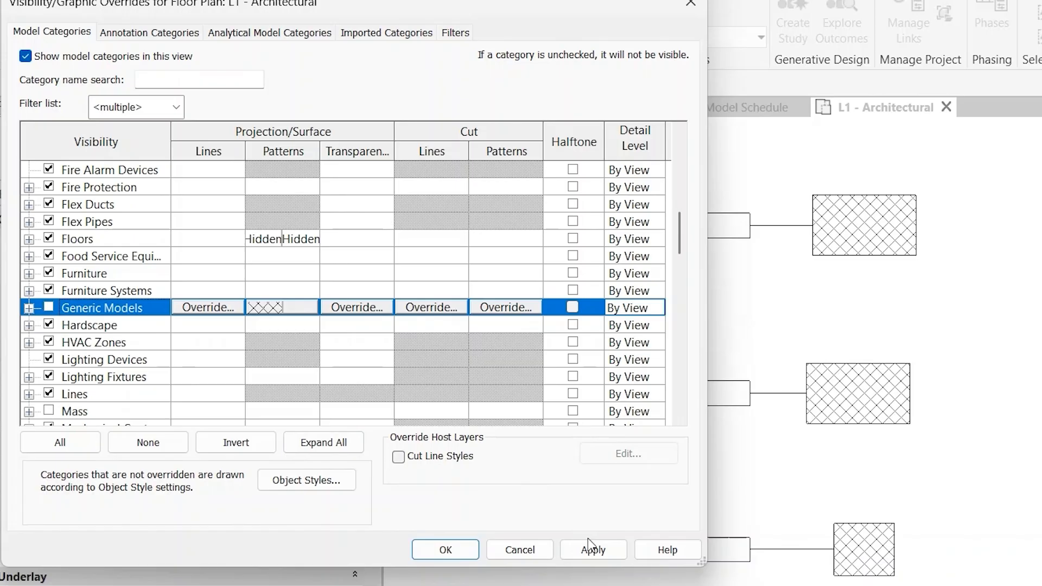
{"action": "left_click", "coordinate": [592, 550]}
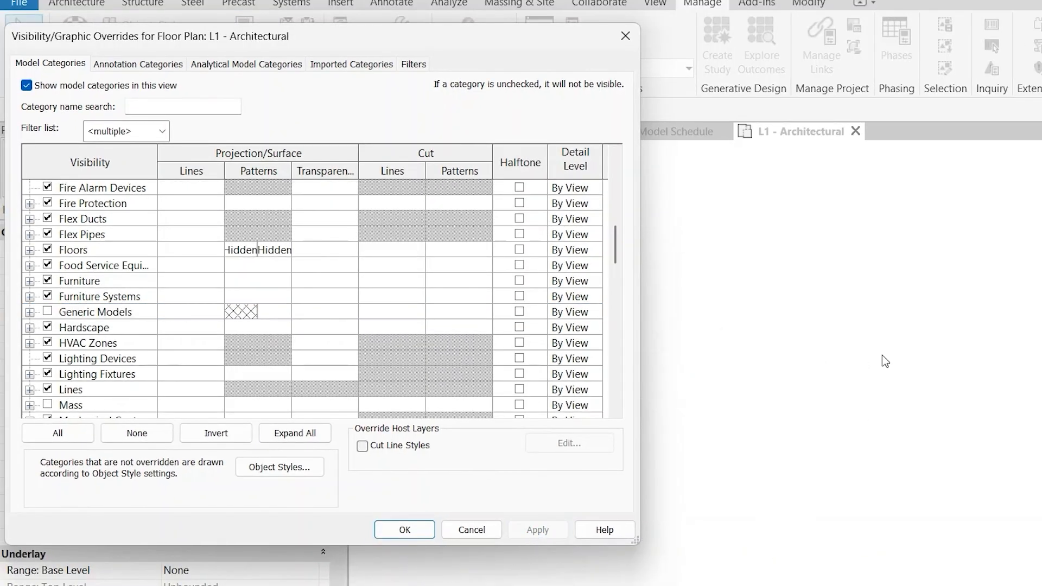
{"action": "mouse_move", "coordinate": [488, 411]}
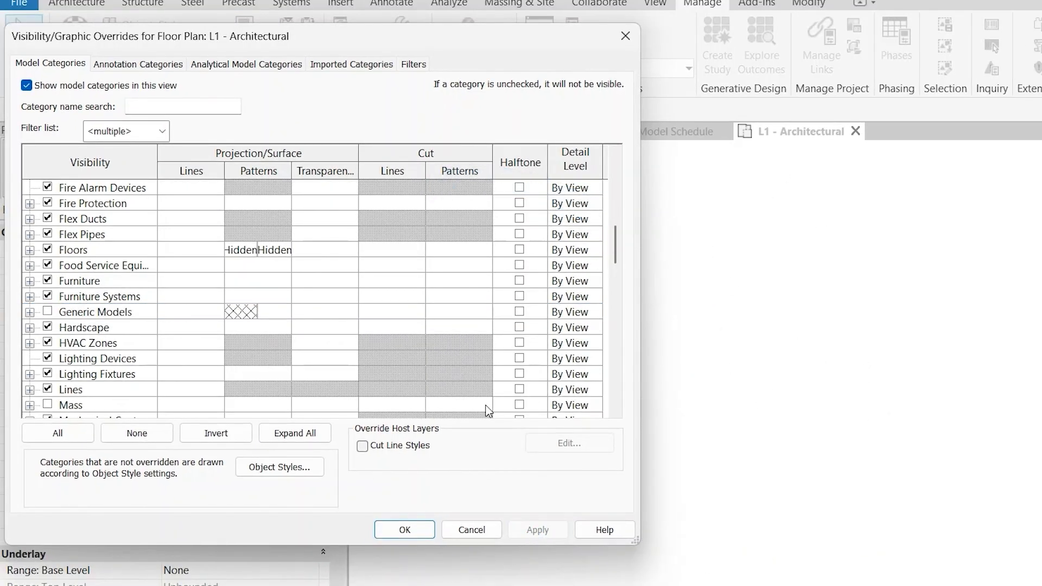
{"action": "left_click", "coordinate": [257, 311]}
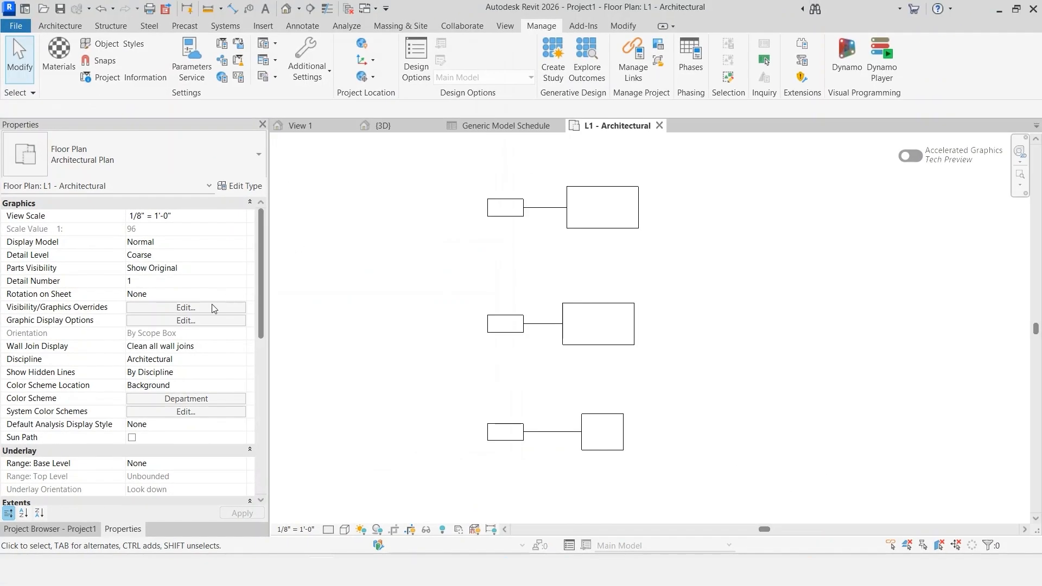
{"action": "mouse_move", "coordinate": [716, 258]}
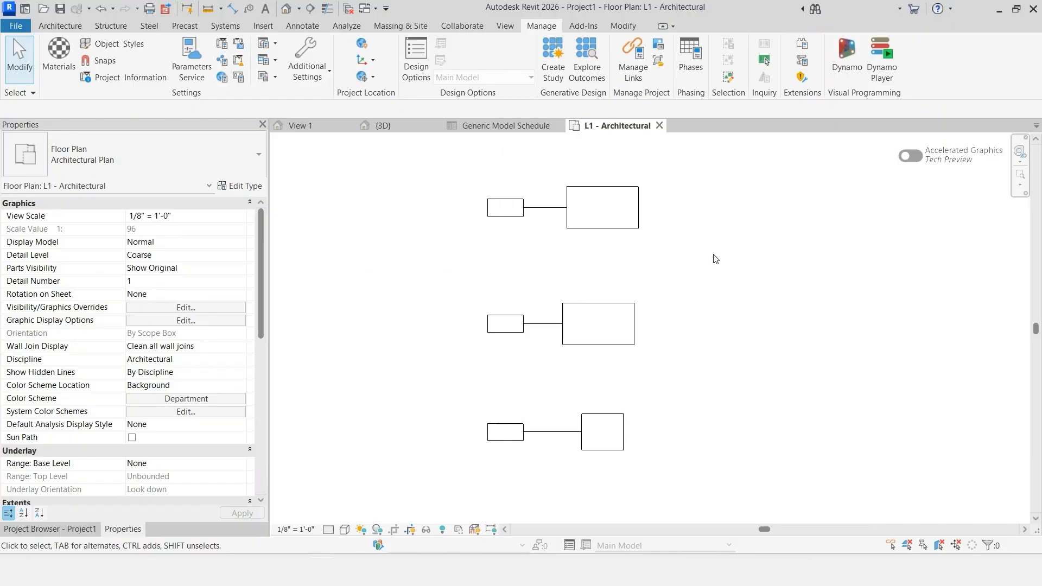
{"action": "left_click", "coordinate": [186, 307]}
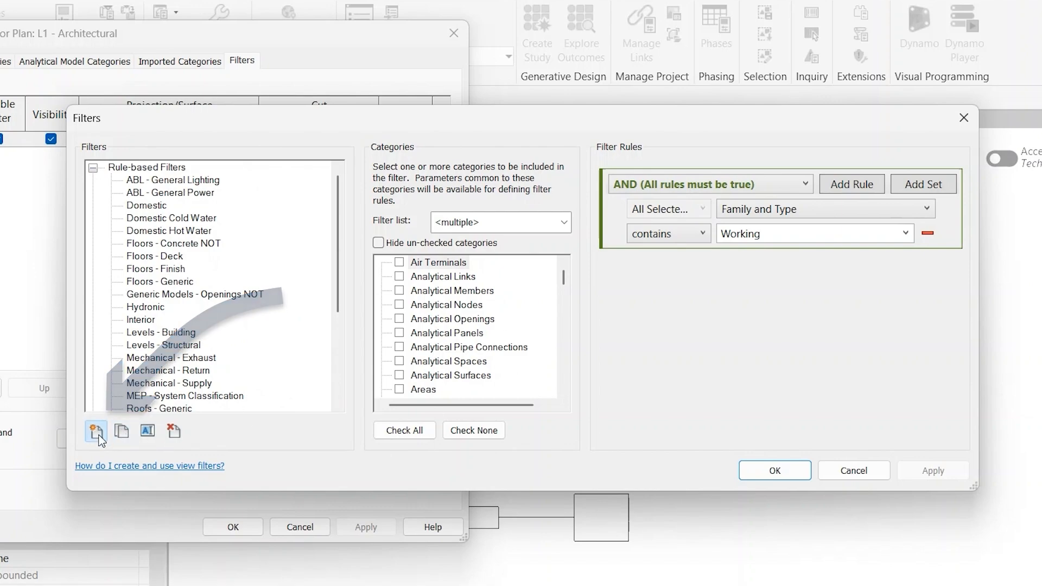
- Try a rule-based filter for Generic Models, then cancel Visibility/Graphic Overrides
{"action": "left_click", "coordinate": [95, 430]}
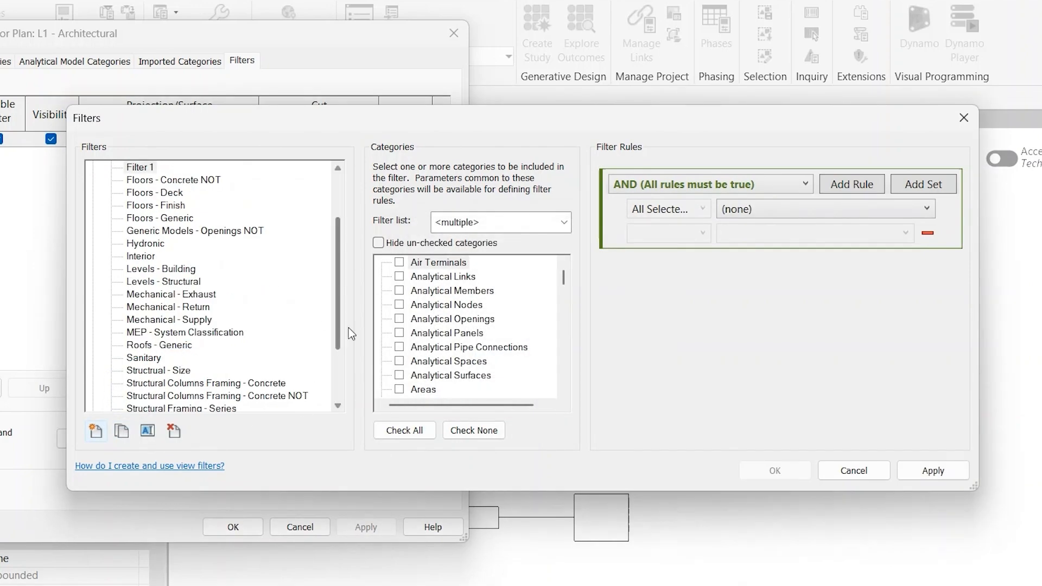
{"action": "scroll", "scroll_direction": "down", "scroll_amount": 3}
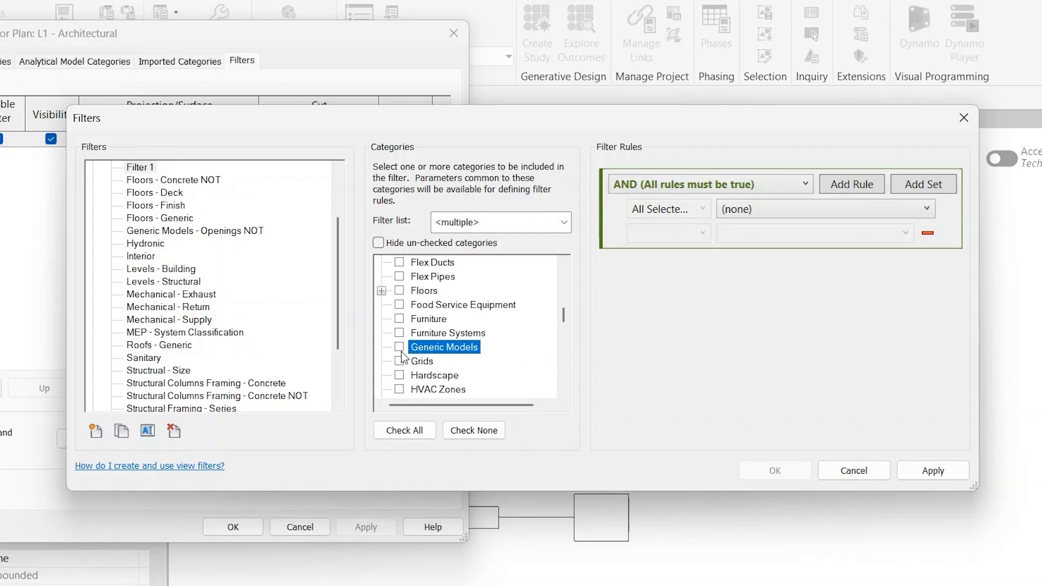
{"action": "left_click", "coordinate": [399, 347]}
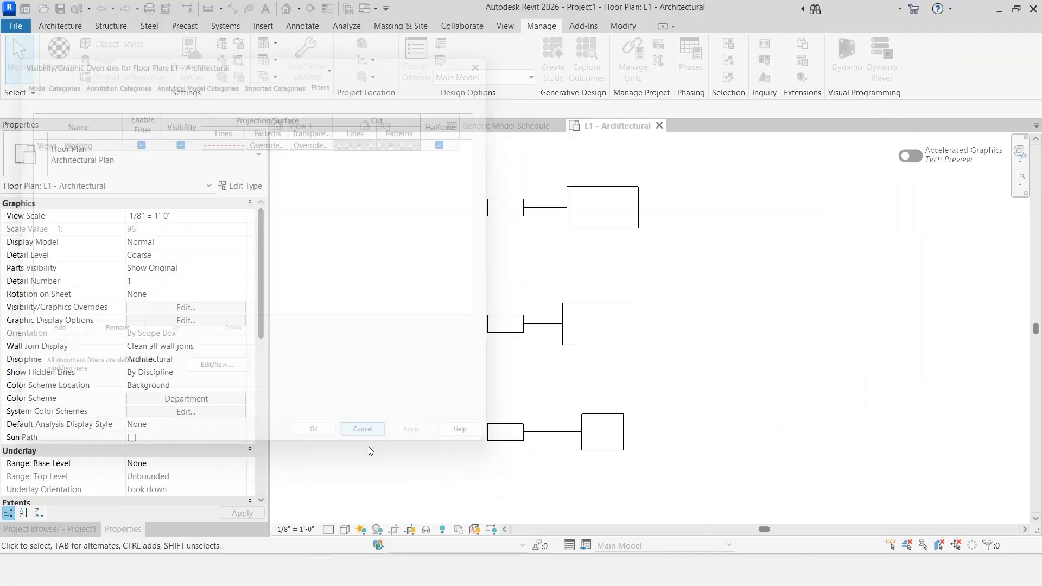
{"action": "left_click", "coordinate": [362, 428]}
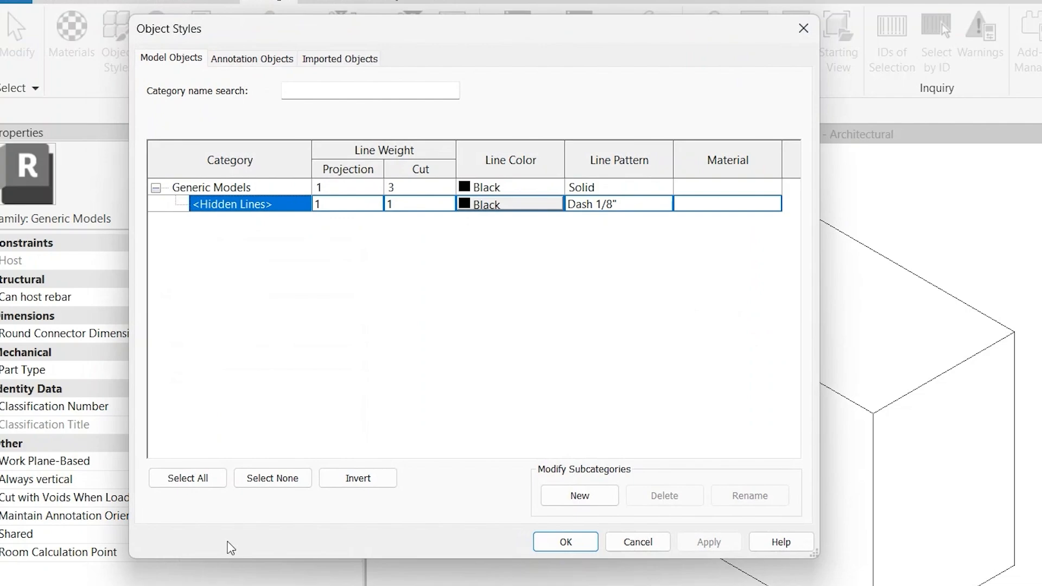
- Add a Cube subcategory under Generic Models with cut line weight 3
{"action": "left_click", "coordinate": [578, 495]}
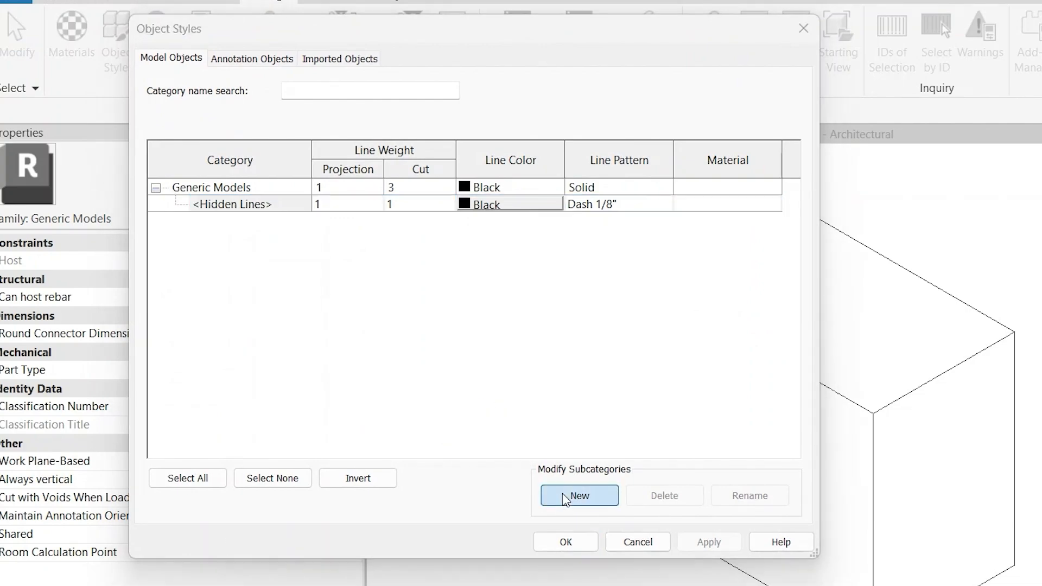
{"action": "left_click", "coordinate": [578, 495]}
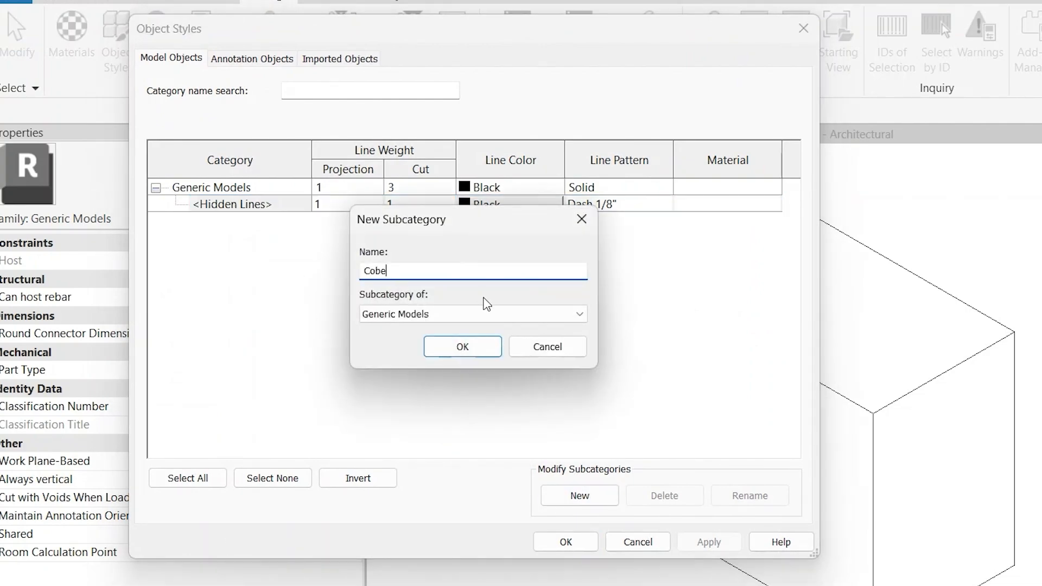
{"action": "left_click", "coordinate": [462, 347]}
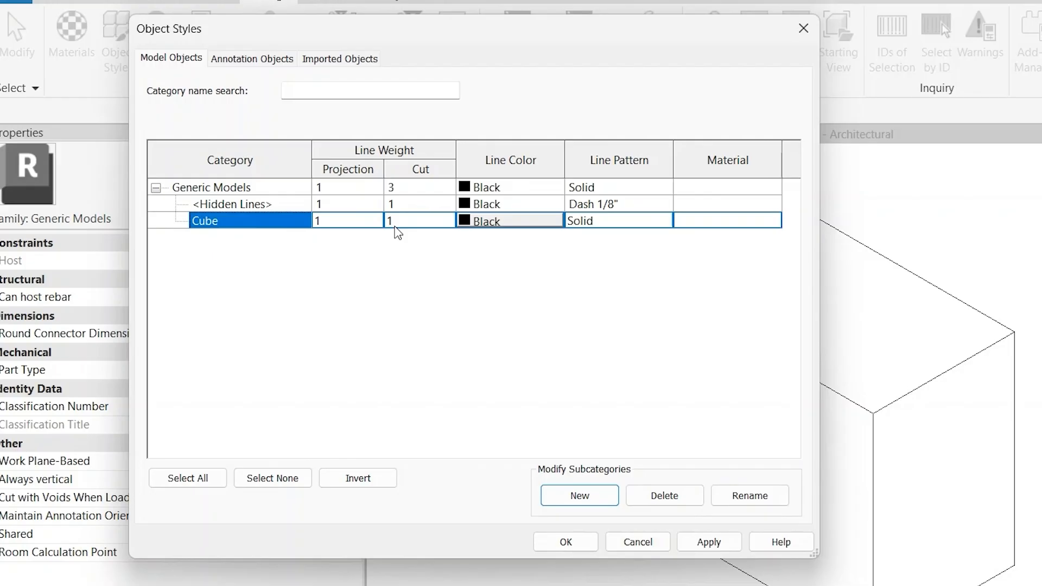
{"action": "left_click", "coordinate": [419, 220]}
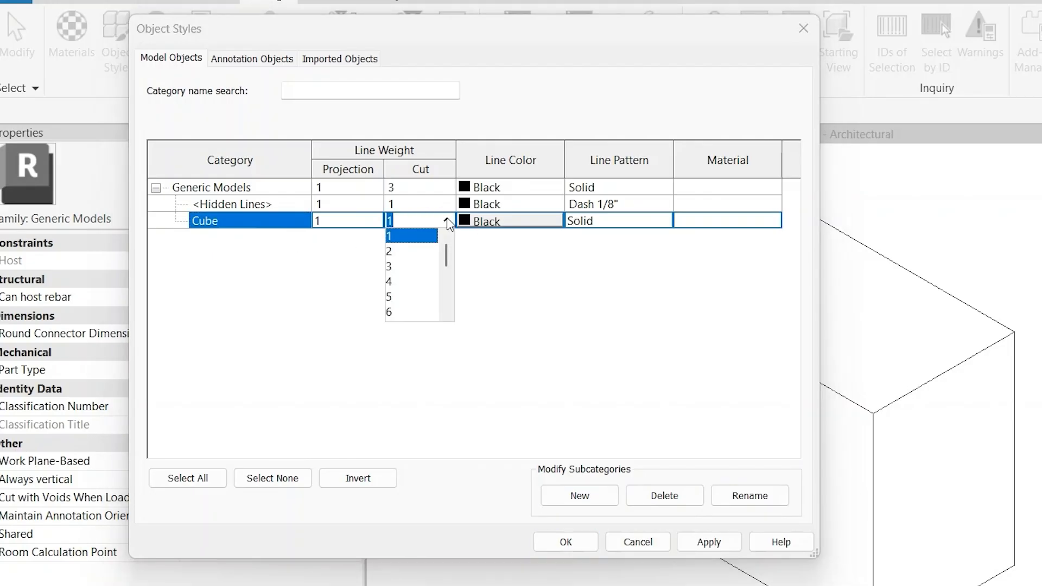
{"action": "left_click", "coordinate": [388, 266]}
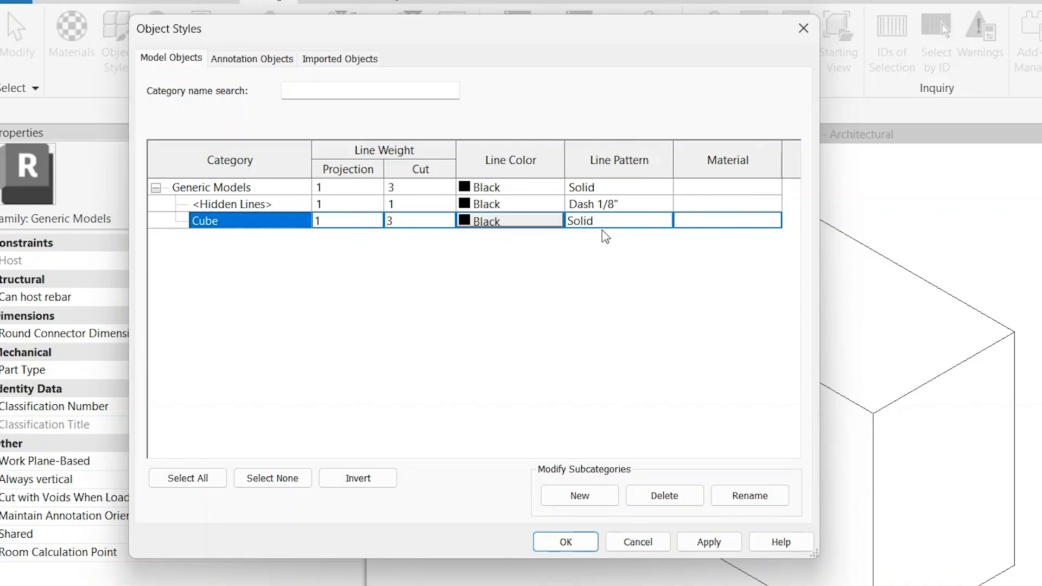
{"action": "left_click", "coordinate": [565, 541]}
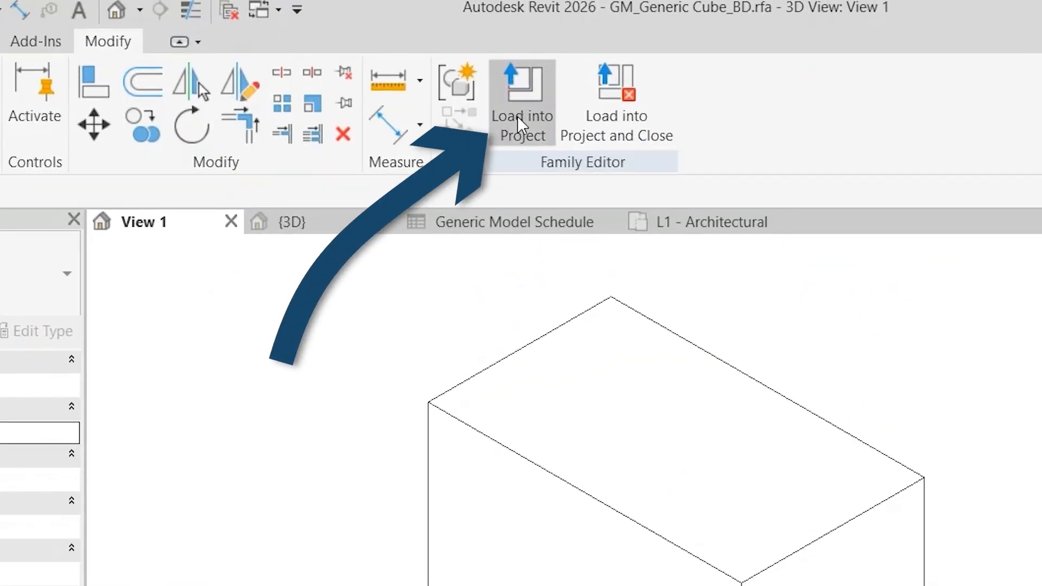
- Reload the family, overwriting the existing version, and set Cube projection weight to 14
{"action": "left_click", "coordinate": [522, 101]}
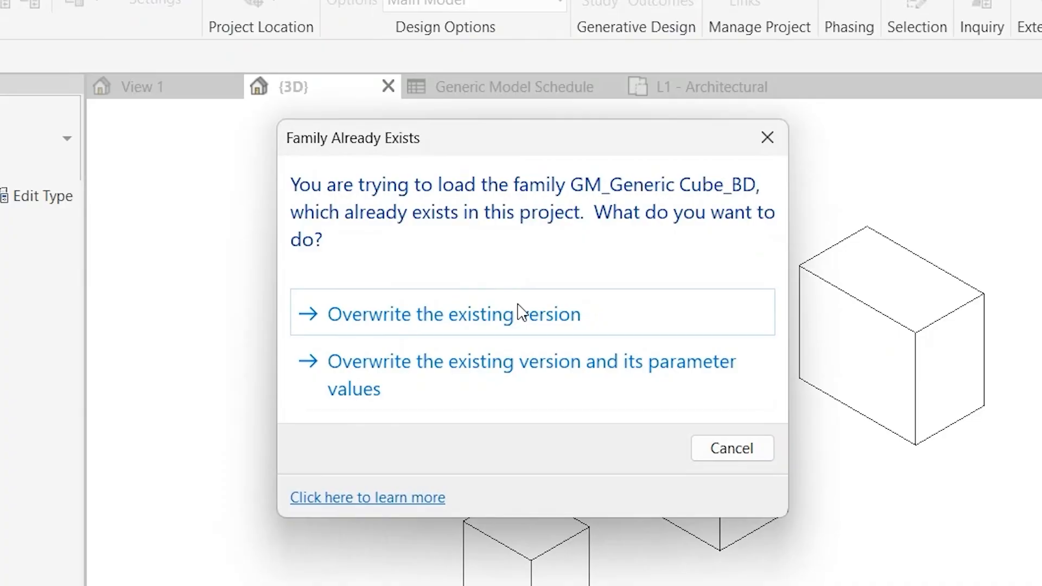
{"action": "left_click", "coordinate": [459, 314]}
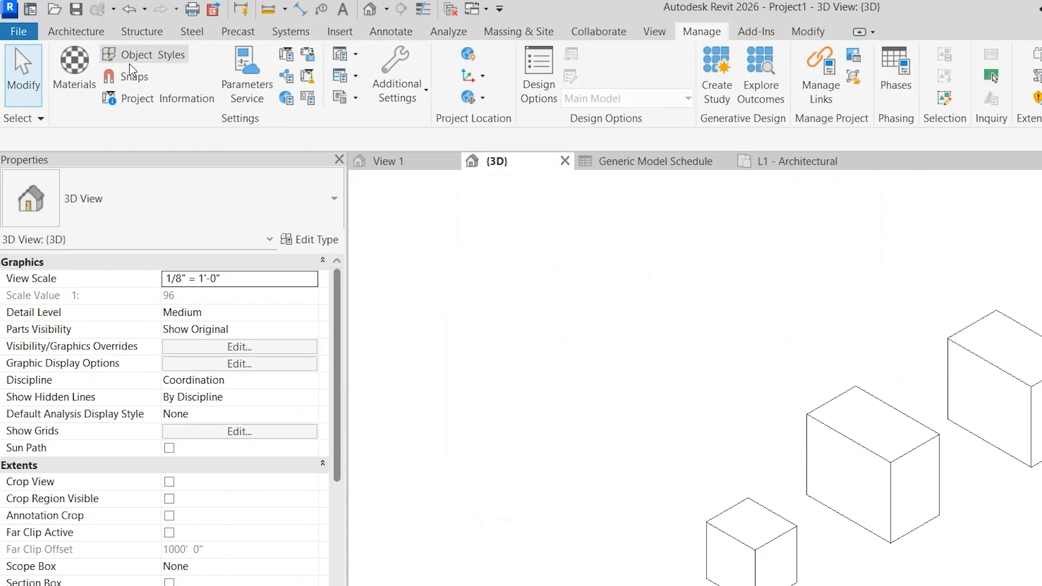
{"action": "left_click", "coordinate": [137, 54]}
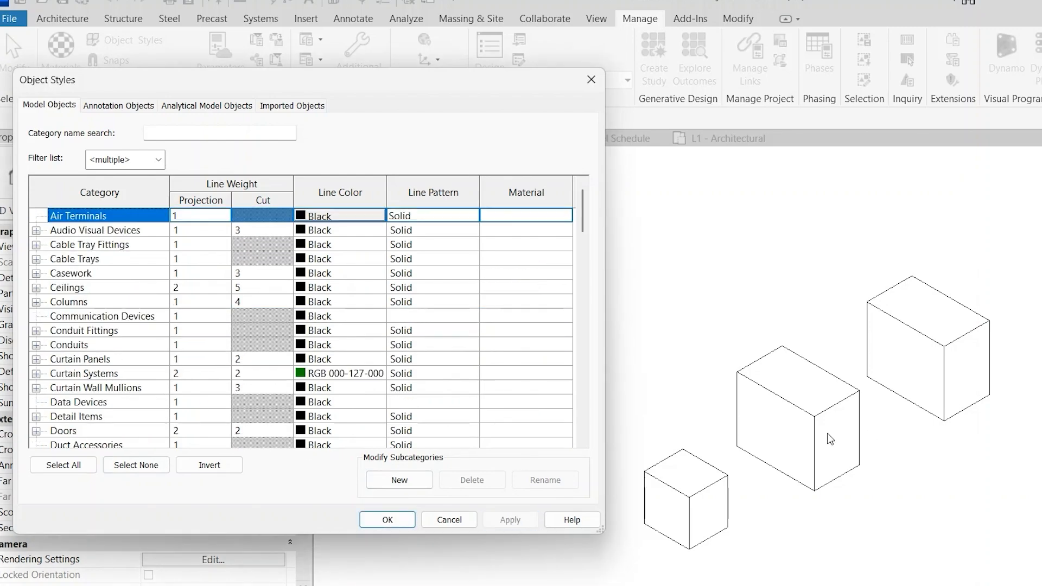
{"action": "mouse_move", "coordinate": [971, 330]}
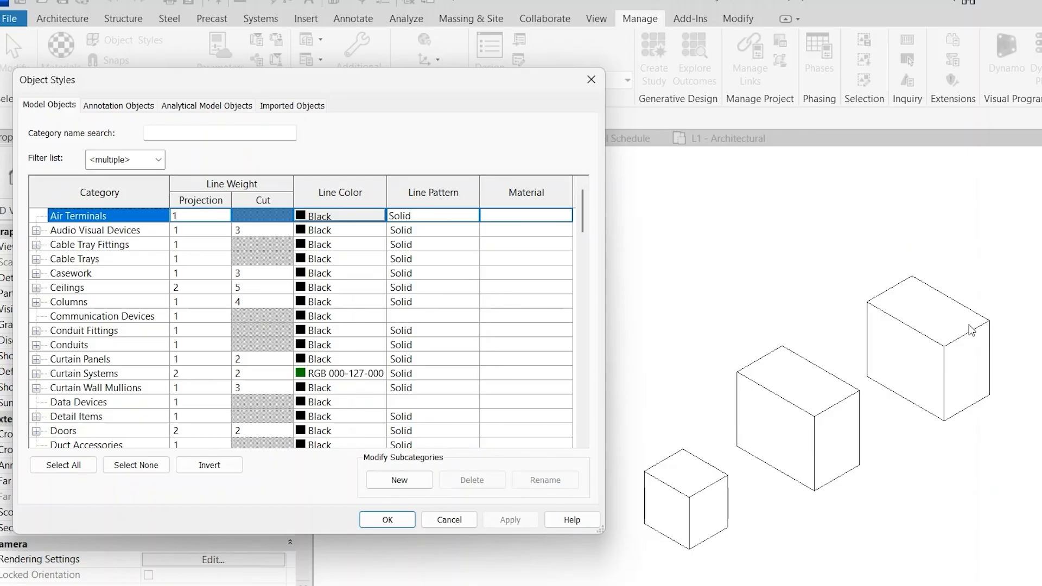
{"action": "scroll", "scroll_direction": "down", "scroll_amount": 3}
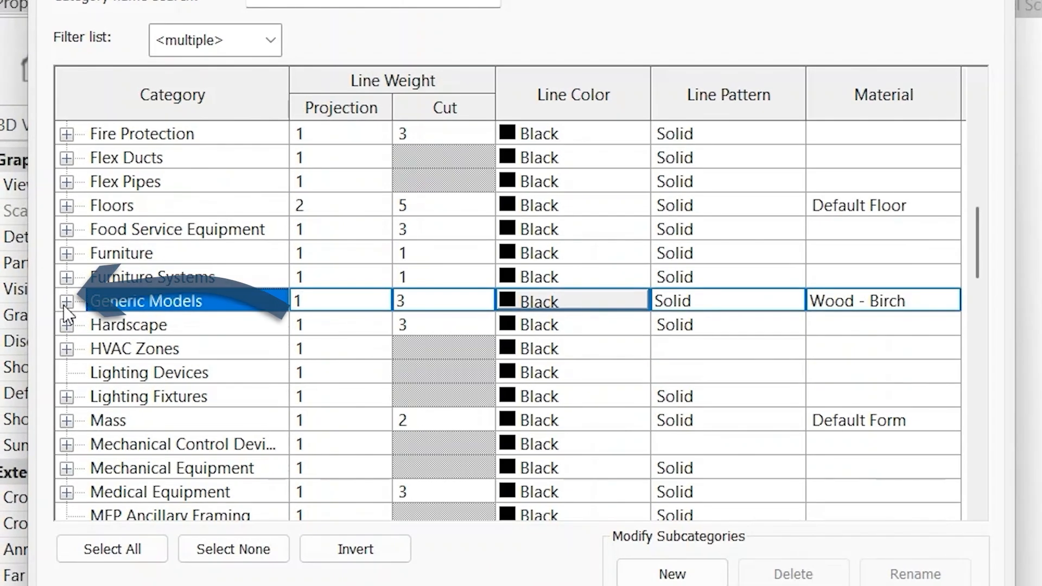
{"action": "left_click", "coordinate": [66, 300]}
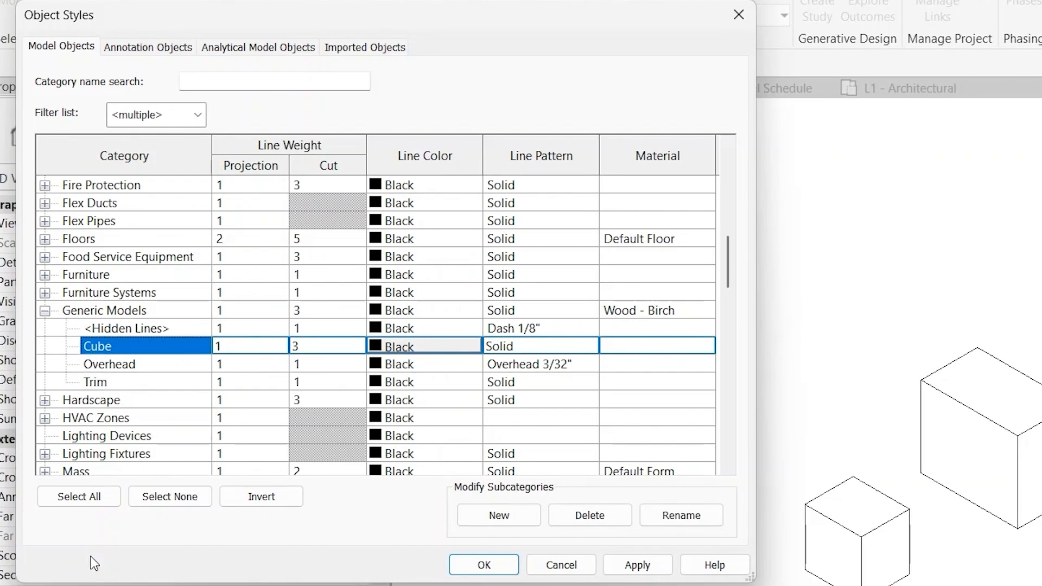
{"action": "mouse_move", "coordinate": [121, 372]}
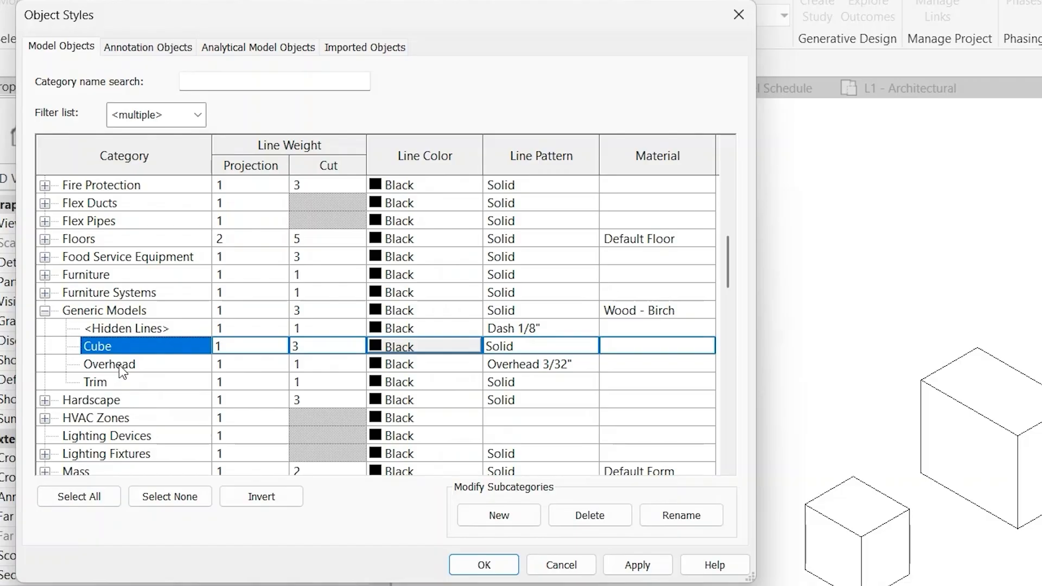
{"action": "mouse_move", "coordinate": [124, 326]}
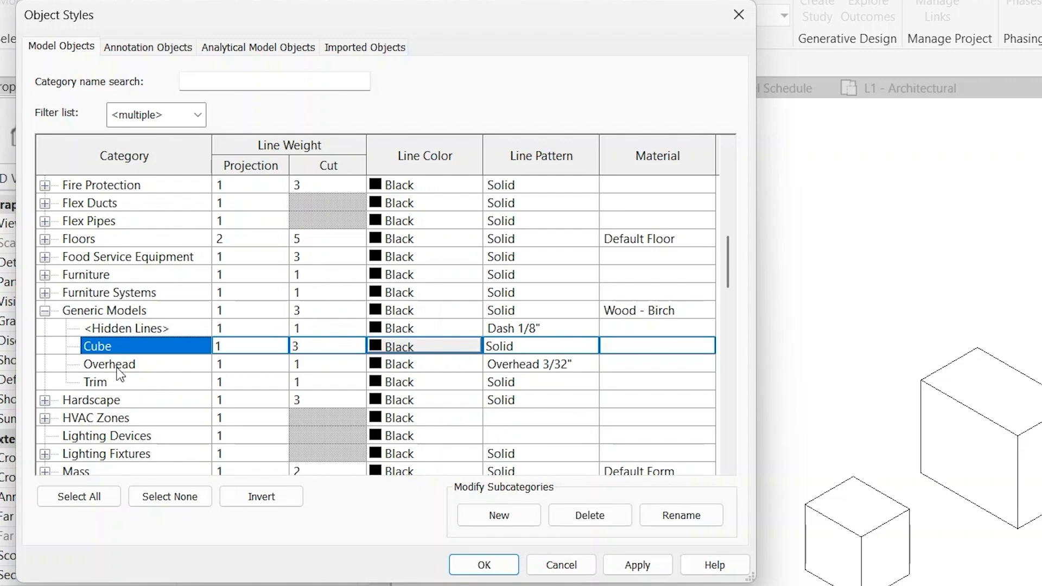
{"action": "left_click", "coordinate": [250, 345]}
{"action": "type", "text": "4"}
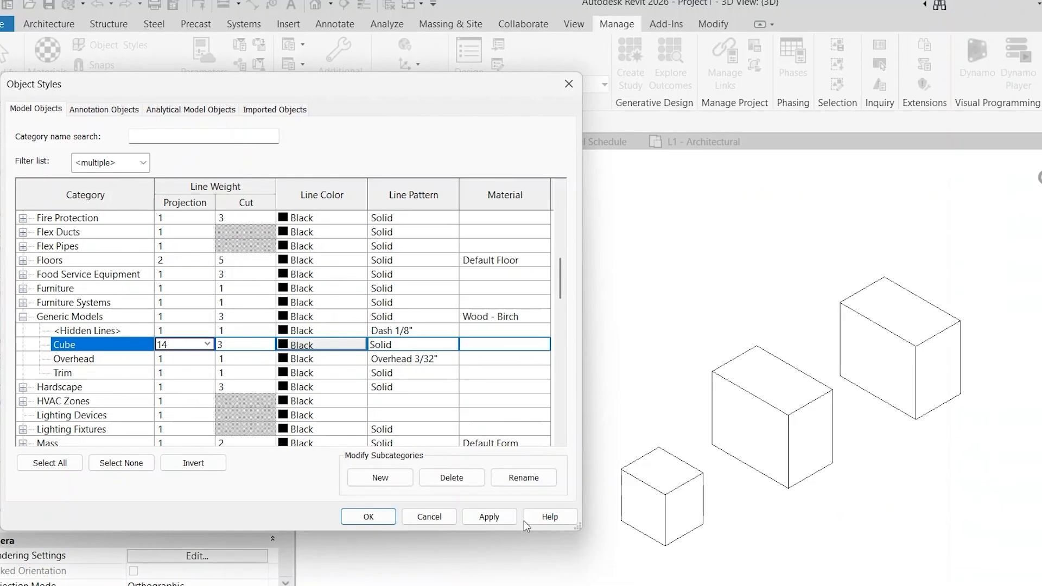
- Preview Cube projection weight 14, then apply weight 2 instead
{"action": "left_click", "coordinate": [488, 516]}
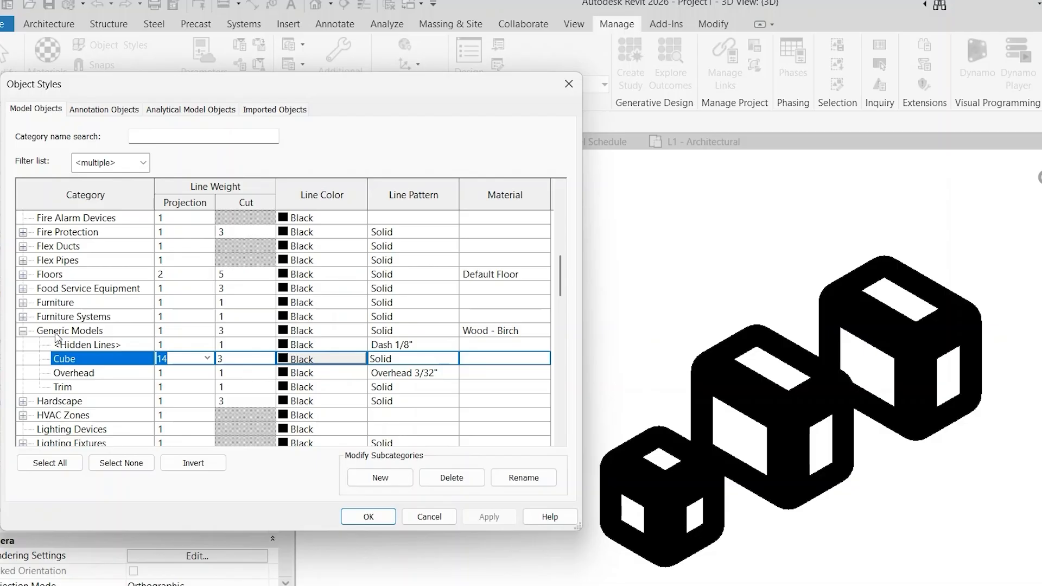
{"action": "mouse_move", "coordinate": [109, 388]}
{"action": "type", "text": "2"}
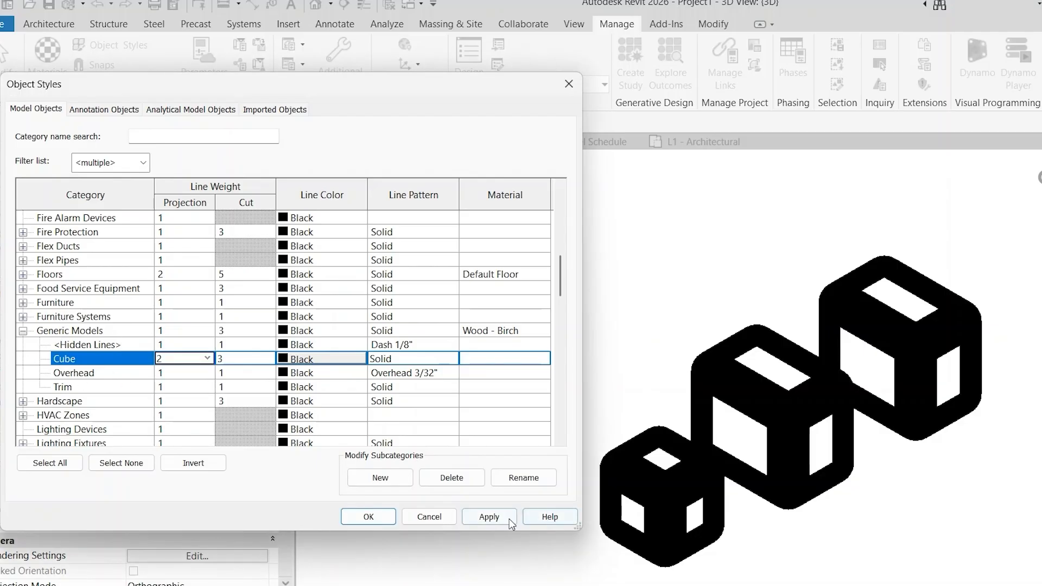
{"action": "left_click", "coordinate": [488, 517]}
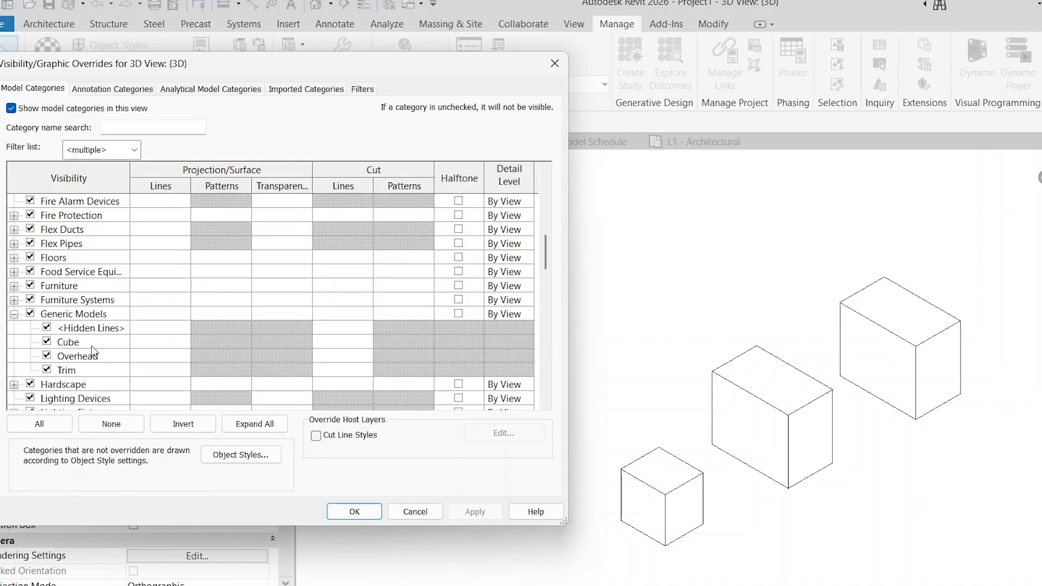
- Close the 3D view's Visibility/Graphic Overrides and return to the family's Ref. Level plan
{"action": "left_click", "coordinate": [68, 342]}
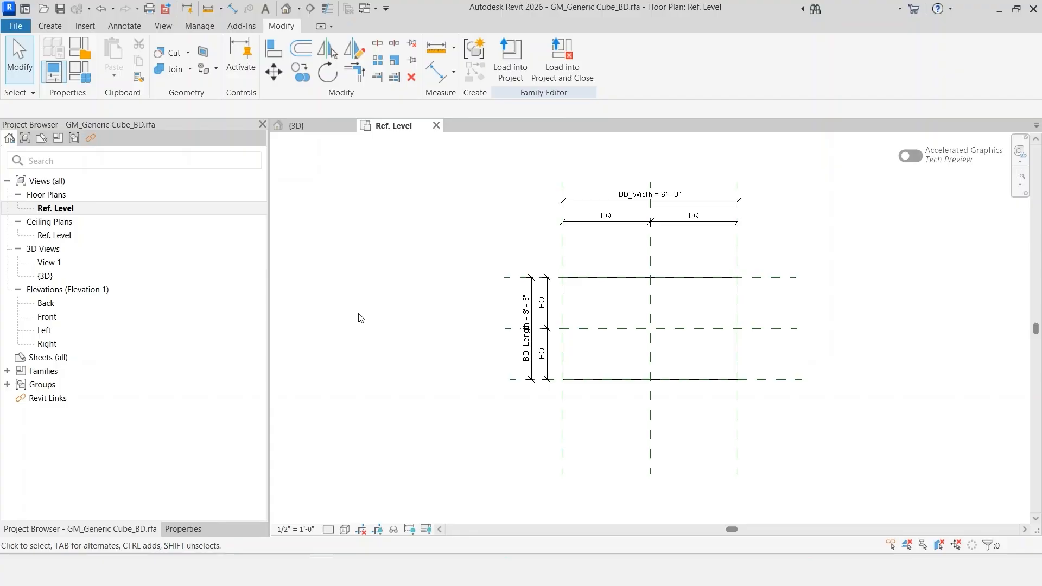
{"action": "left_click", "coordinate": [123, 26]}
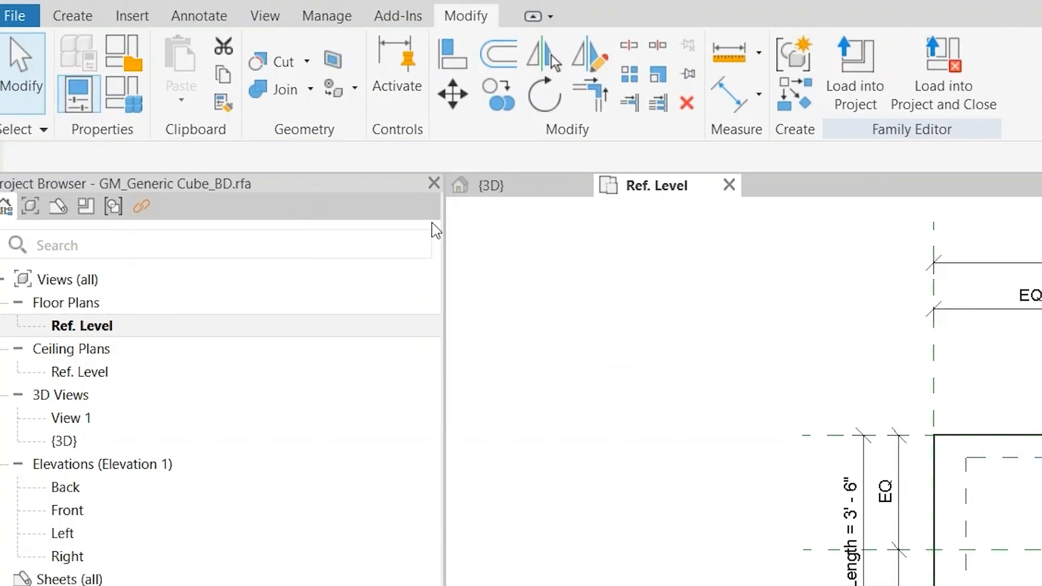
{"action": "left_click", "coordinate": [327, 15]}
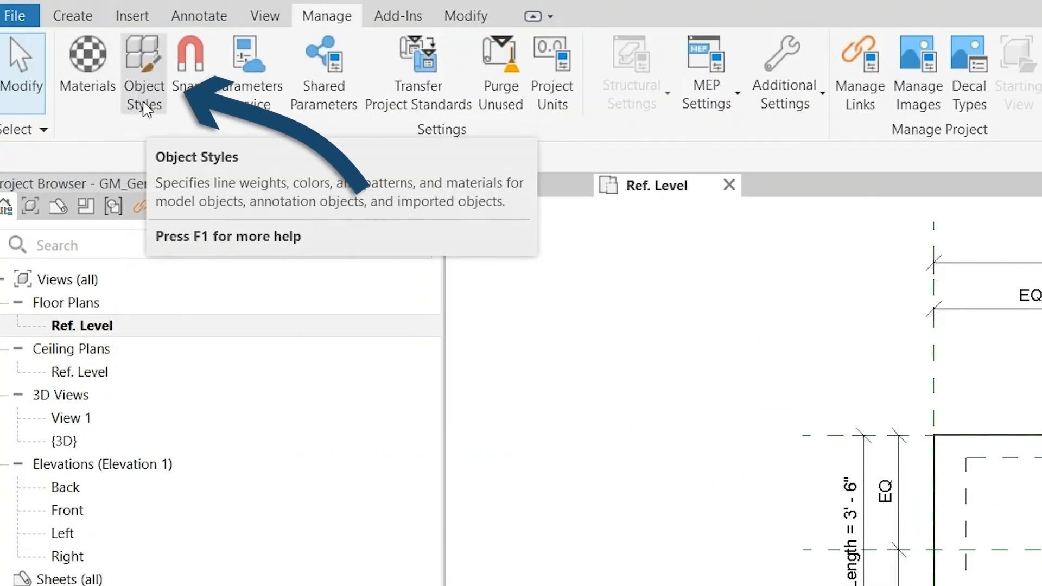
{"action": "left_click", "coordinate": [142, 66]}
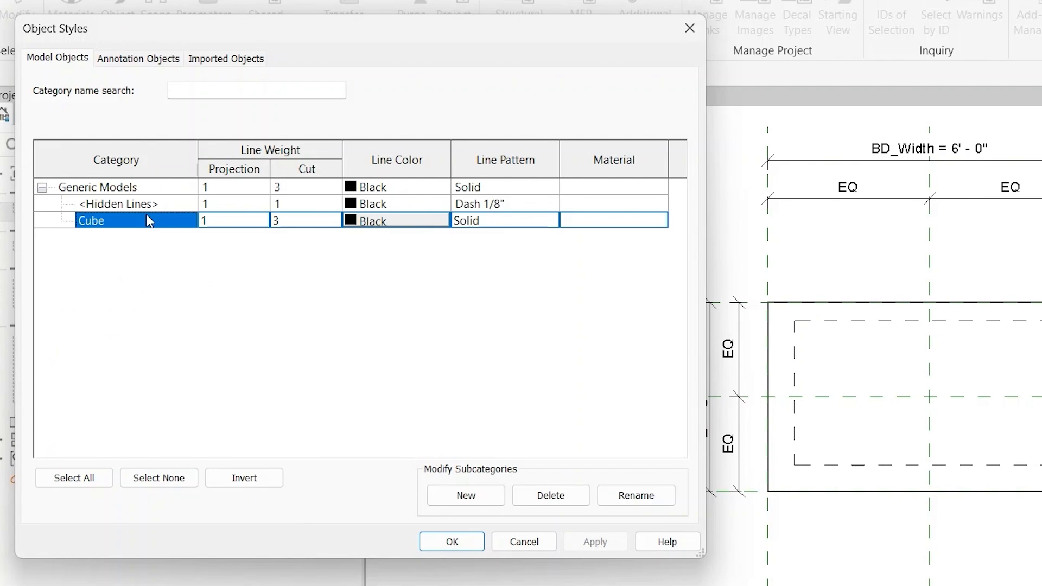
{"action": "left_click", "coordinate": [465, 495]}
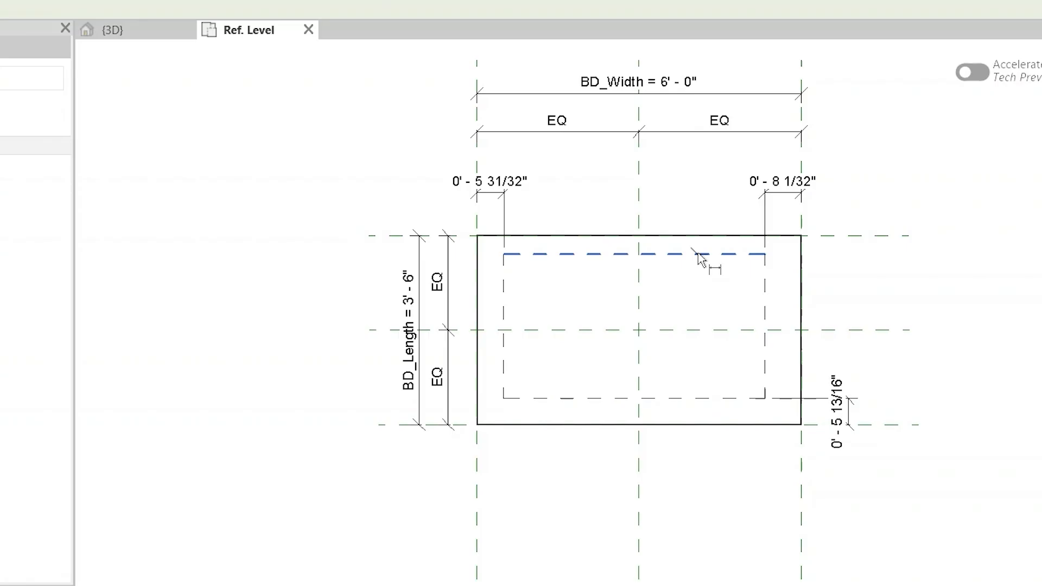
- Add the top-edge offset dimension (0'-4 3/16") and select the Cube extrusion
{"action": "left_click", "coordinate": [698, 258]}
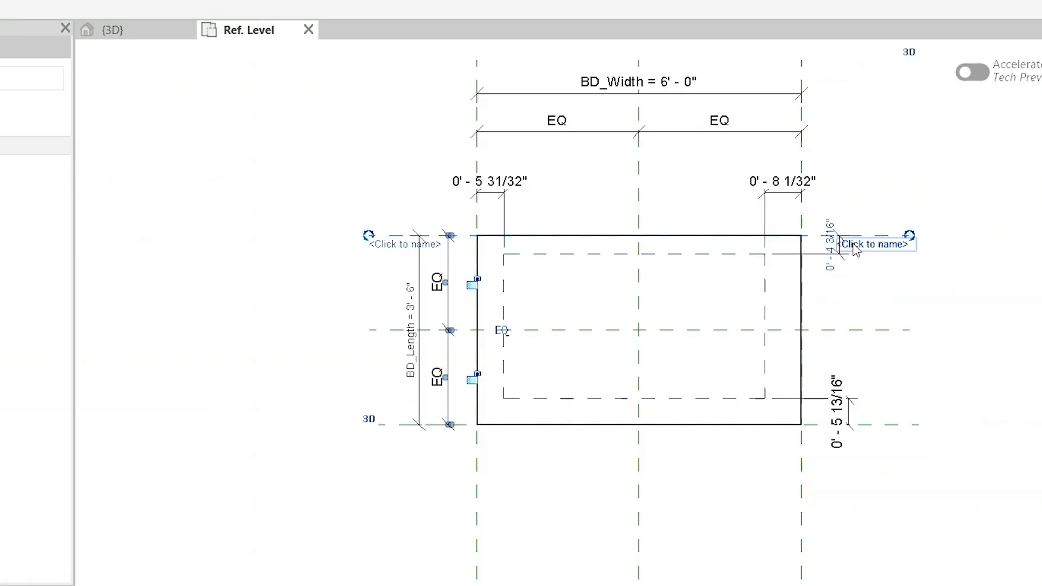
{"action": "mouse_move", "coordinate": [853, 239]}
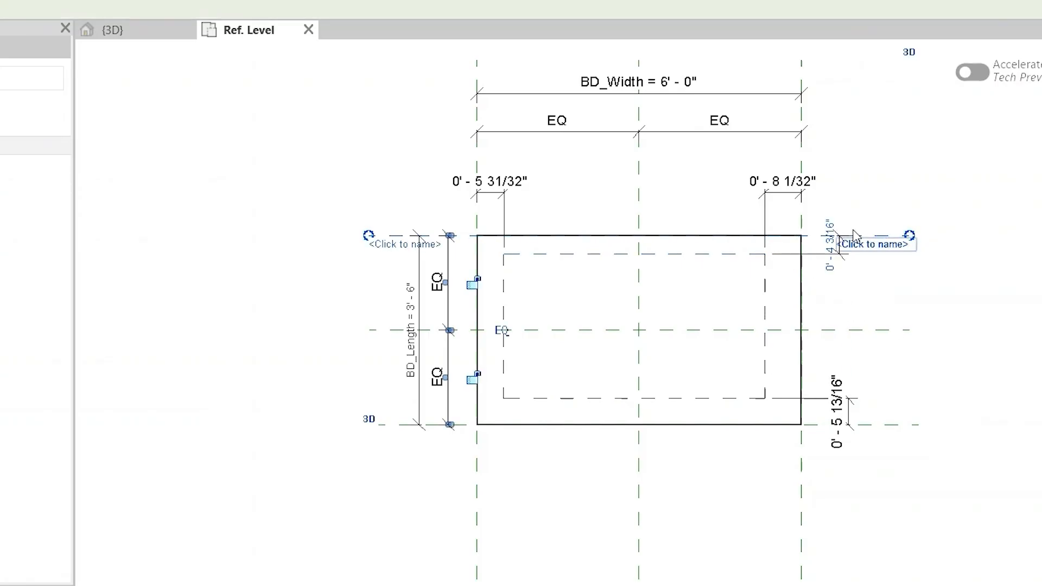
{"action": "left_click", "coordinate": [638, 238]}
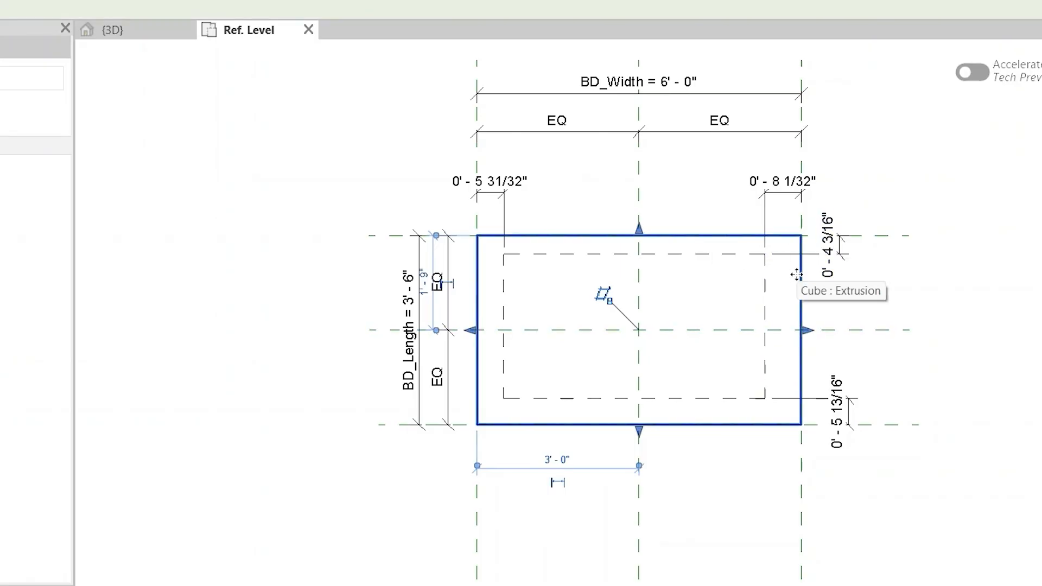
{"action": "mouse_move", "coordinate": [923, 251]}
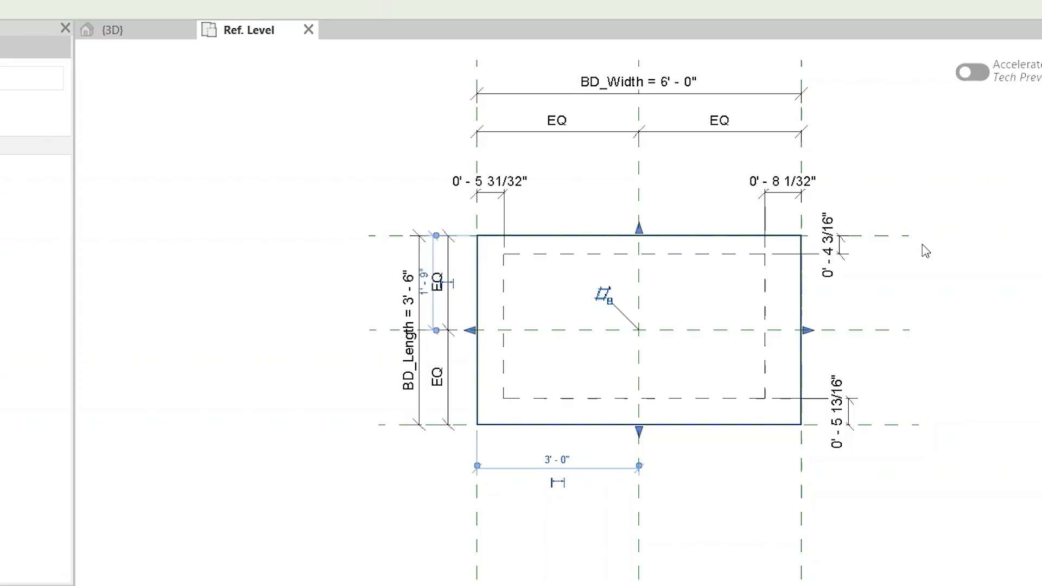
{"action": "mouse_move", "coordinate": [901, 231]}
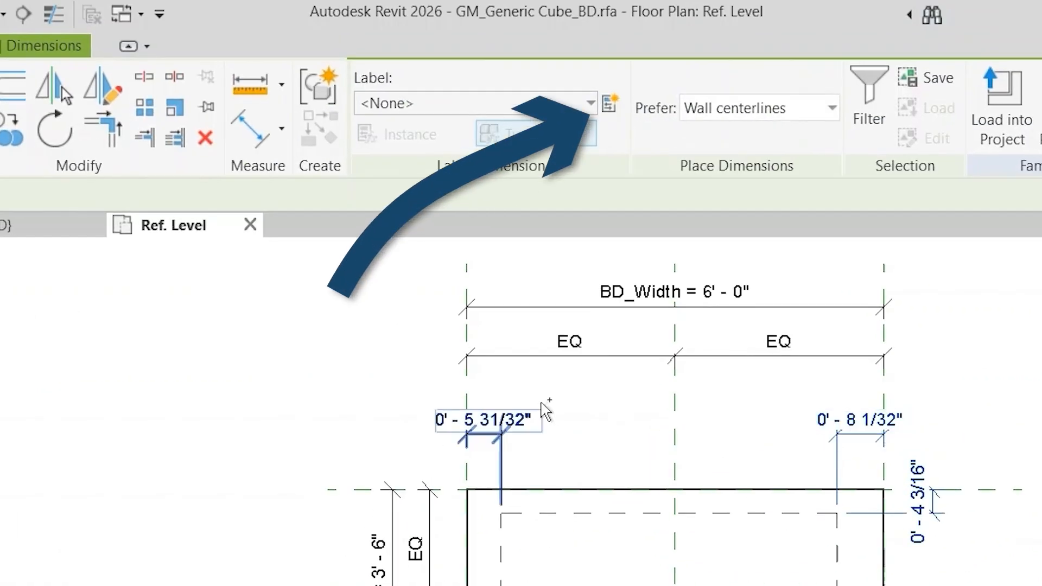
- Label the four offset dimensions with a new BD_Dash Offset type parameter
{"action": "left_click", "coordinate": [608, 103]}
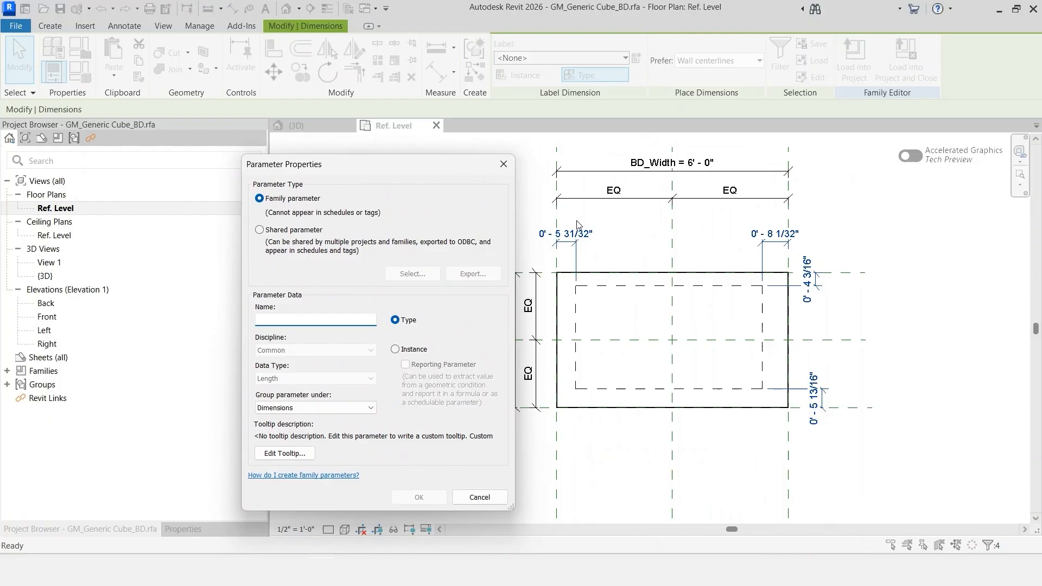
{"action": "mouse_move", "coordinate": [453, 172]}
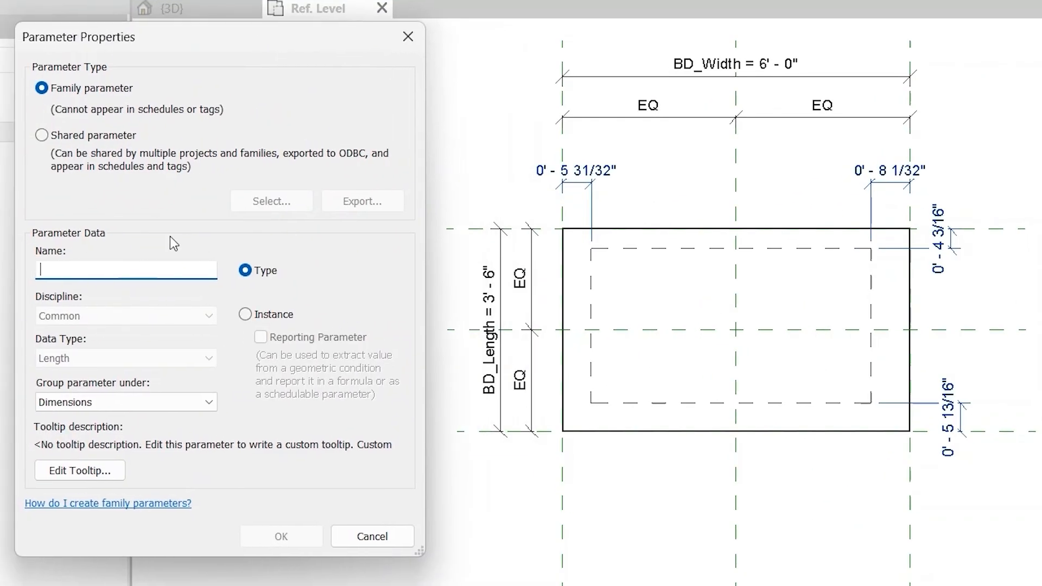
{"action": "type", "text": "BD_Dash Offset"}
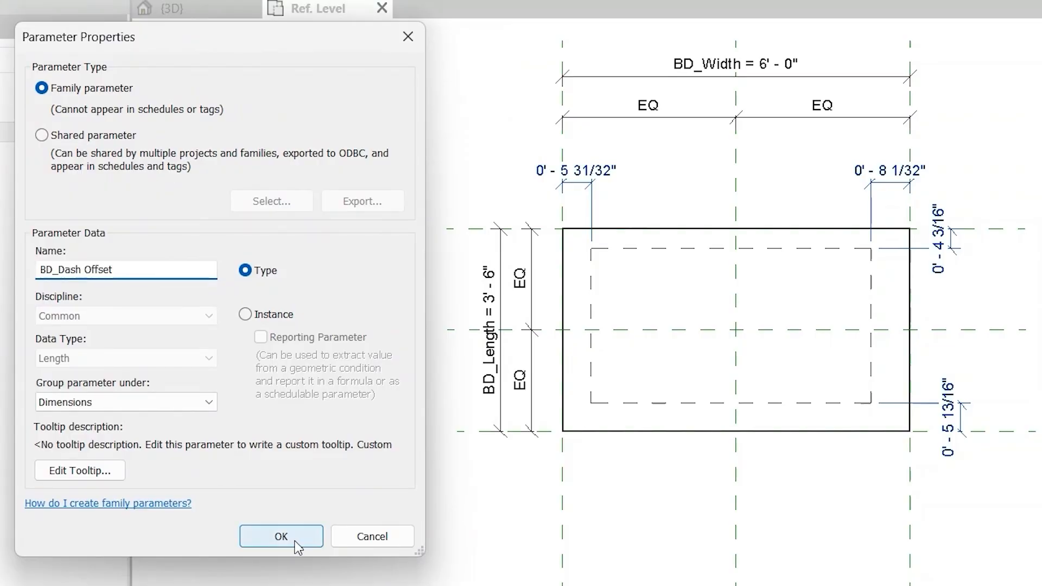
{"action": "left_click", "coordinate": [281, 536]}
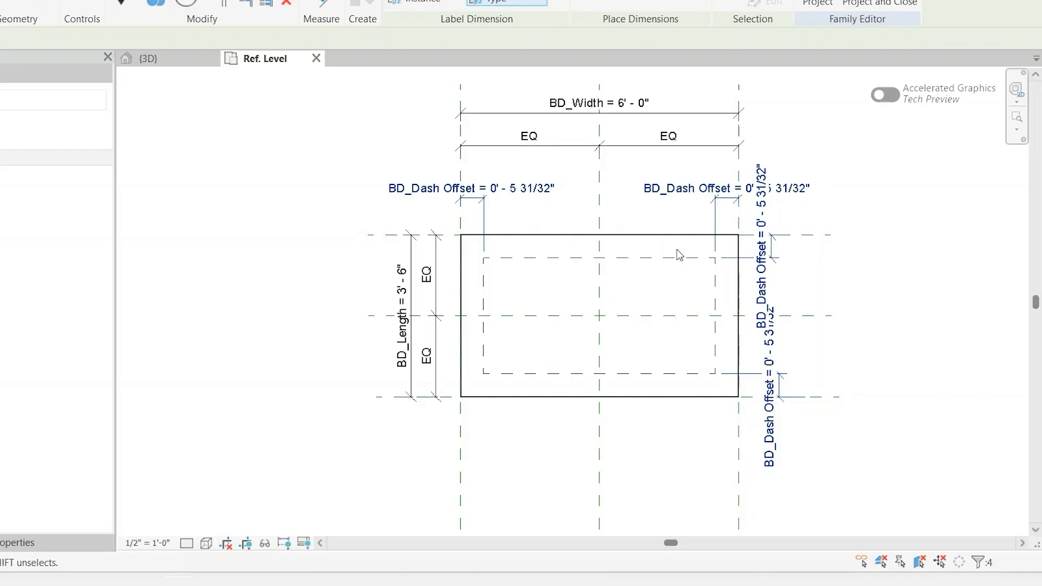
{"action": "mouse_move", "coordinate": [229, 157]}
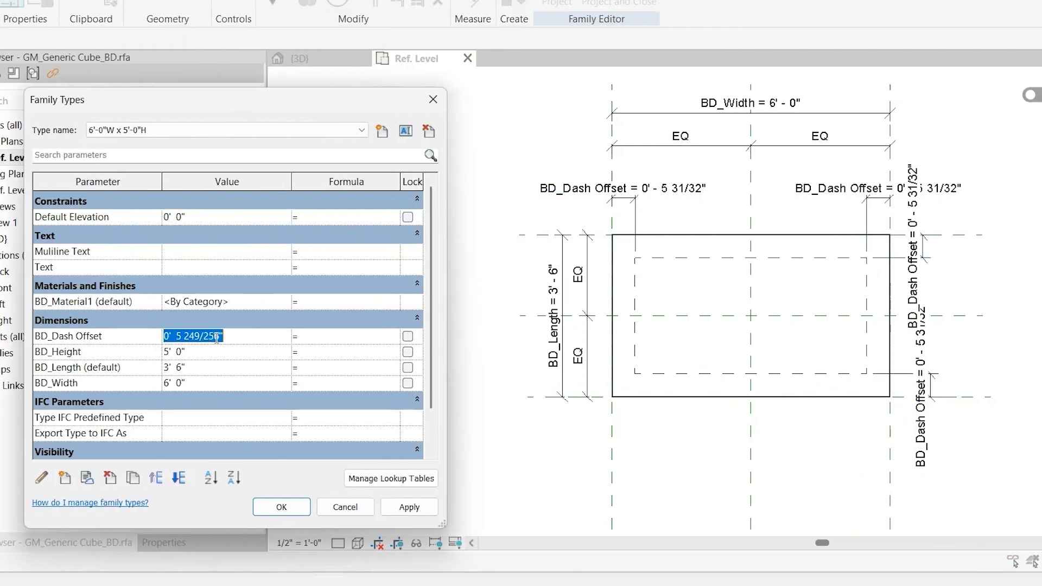
- Set BD_Dash Offset to 3" for both cube types, ending on the 3'-6"W x 3'-6"H type
{"action": "type", "text": "3\""}
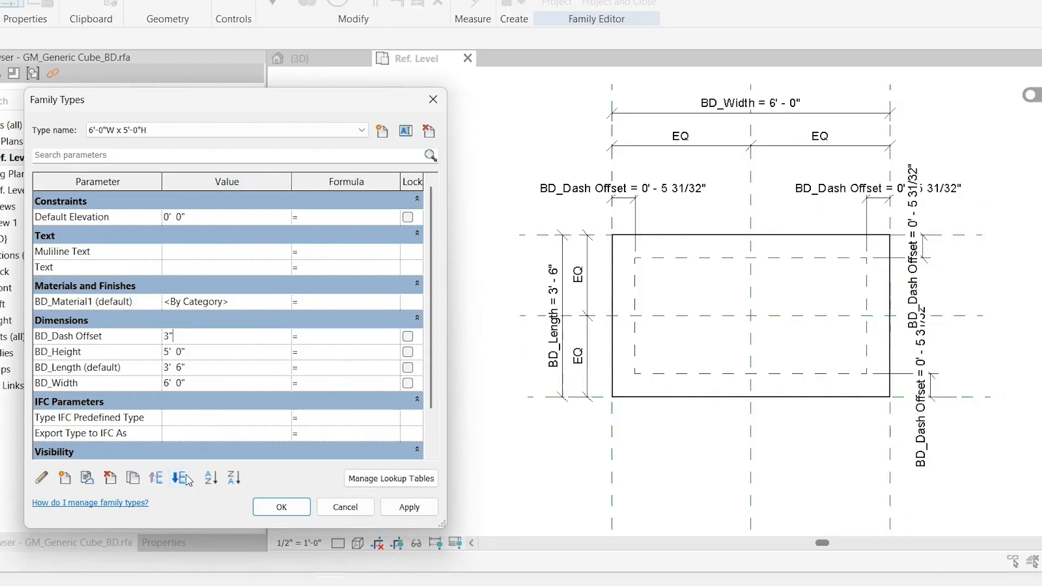
{"action": "left_click", "coordinate": [361, 130]}
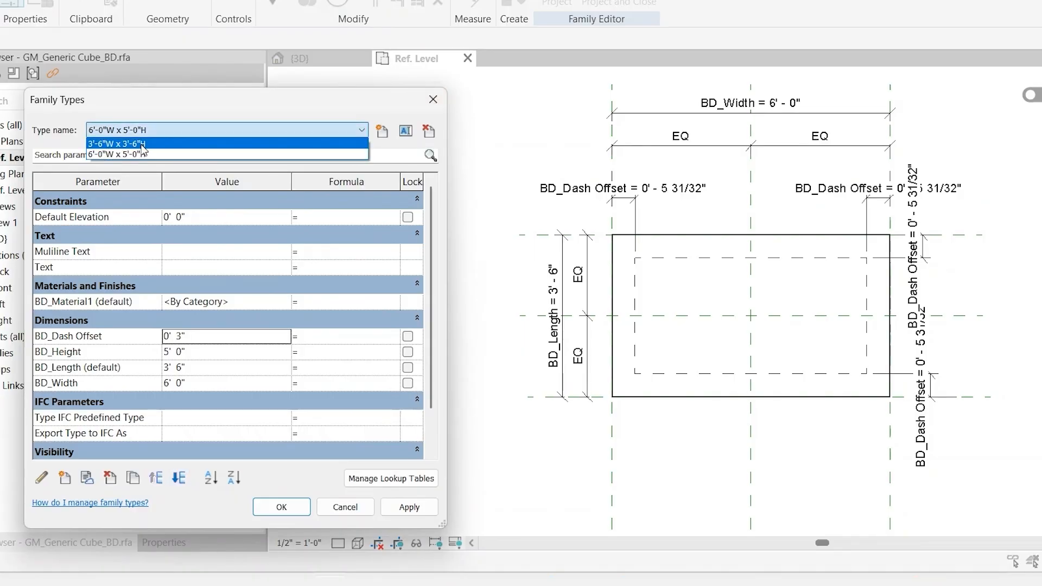
{"action": "left_click", "coordinate": [116, 144]}
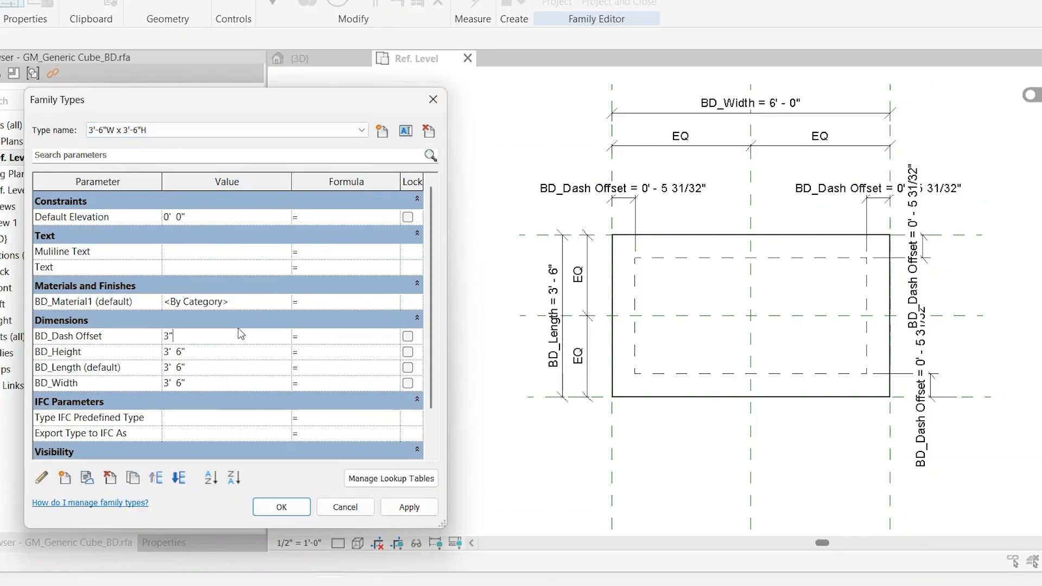
{"action": "left_click", "coordinate": [280, 507]}
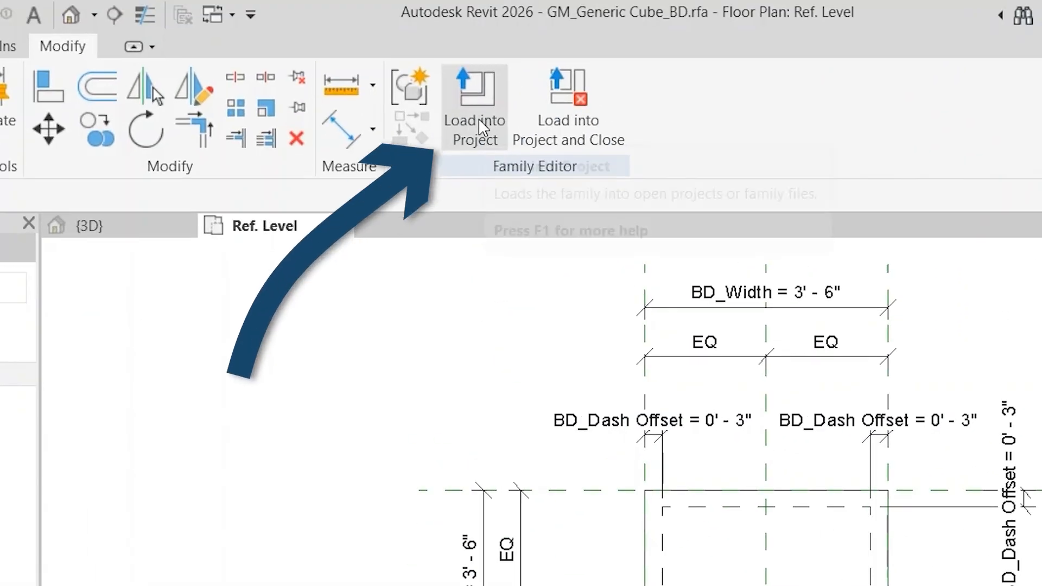
- Load the updated cube family and inspect its dashed cubes in the L1 - Architectural plan
{"action": "left_click", "coordinate": [474, 107]}
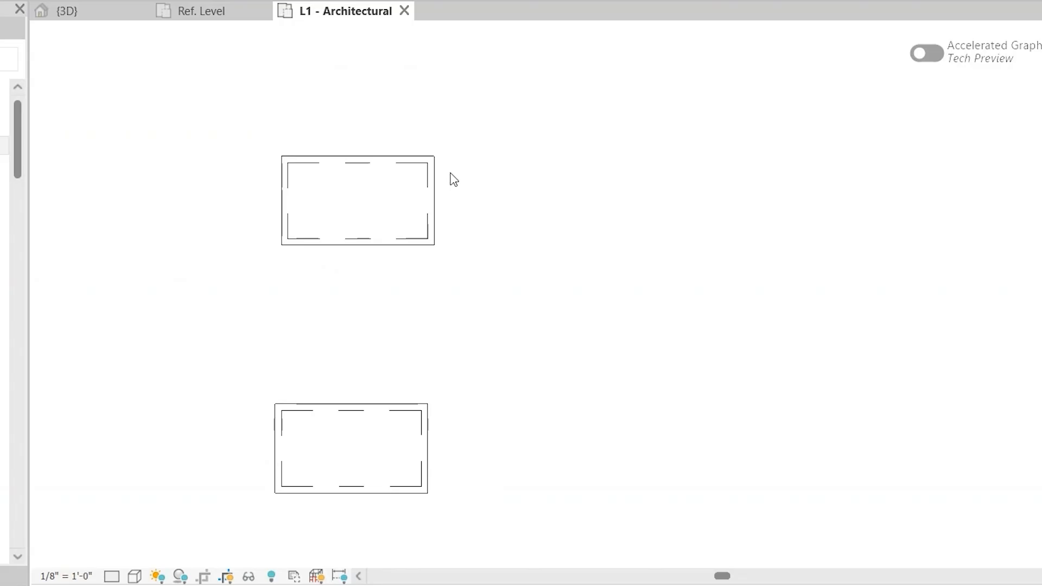
{"action": "left_click", "coordinate": [357, 200]}
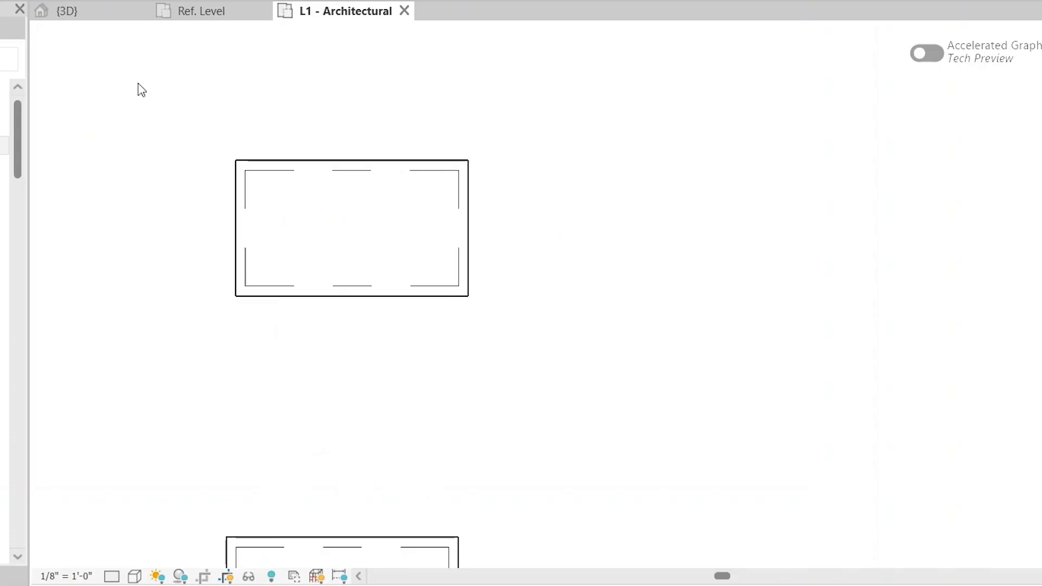
{"action": "mouse_move", "coordinate": [224, 191]}
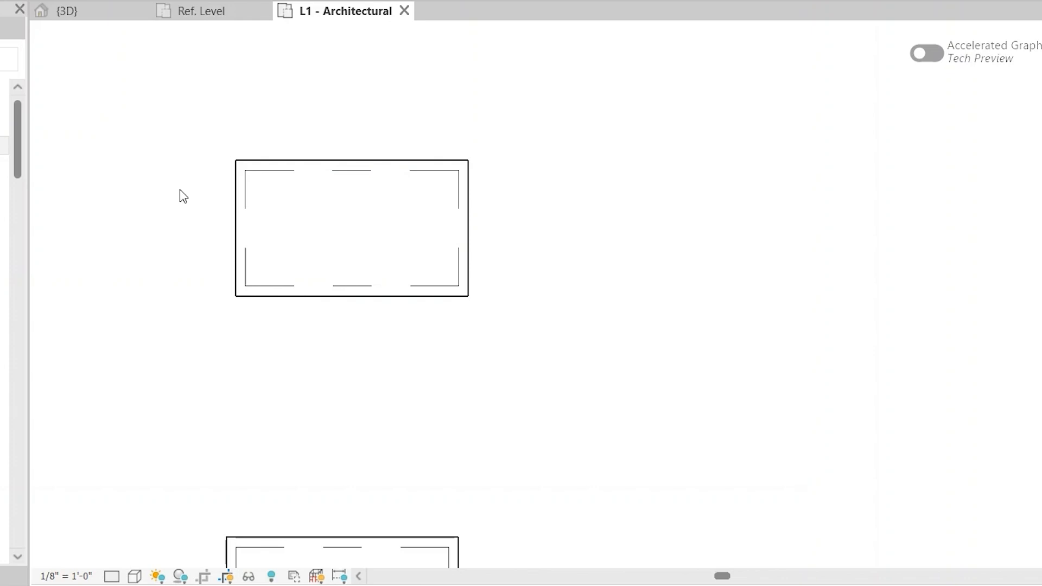
{"action": "mouse_move", "coordinate": [371, 115]}
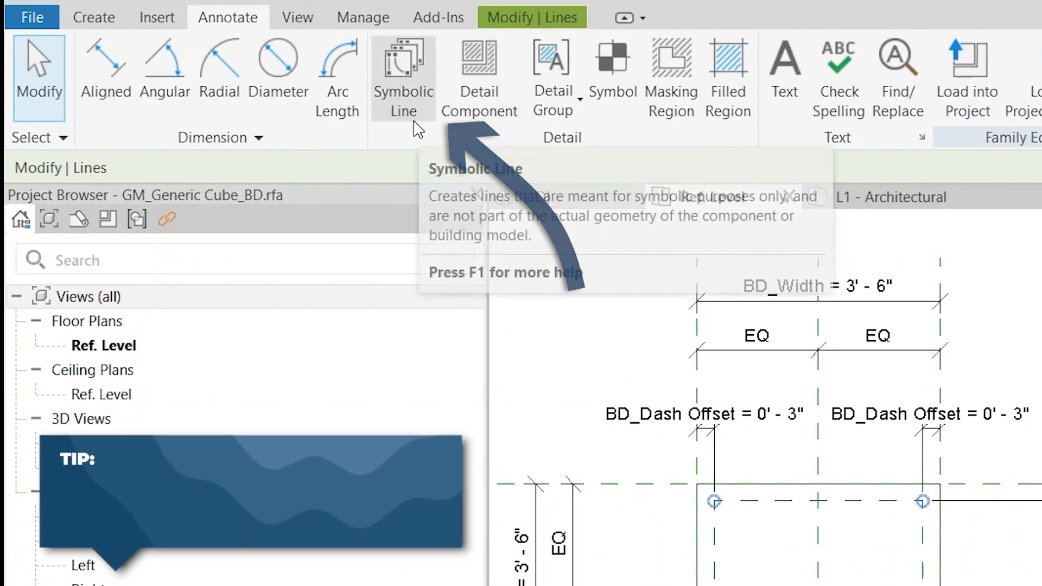
- Convert the four symbolic dashed lines to model lines placed on the cube's top face
{"action": "left_click", "coordinate": [94, 17]}
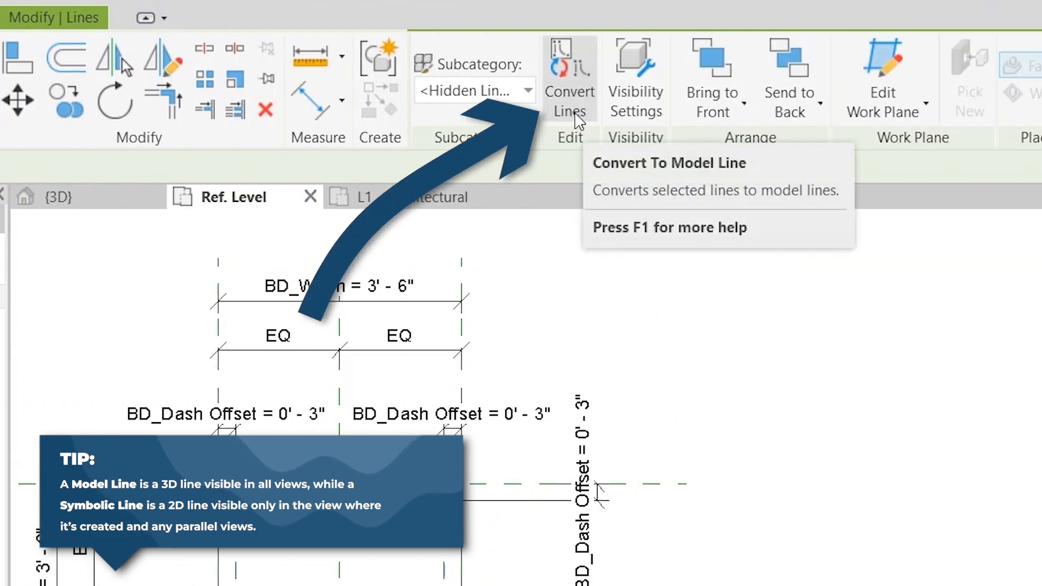
{"action": "left_click", "coordinate": [569, 63]}
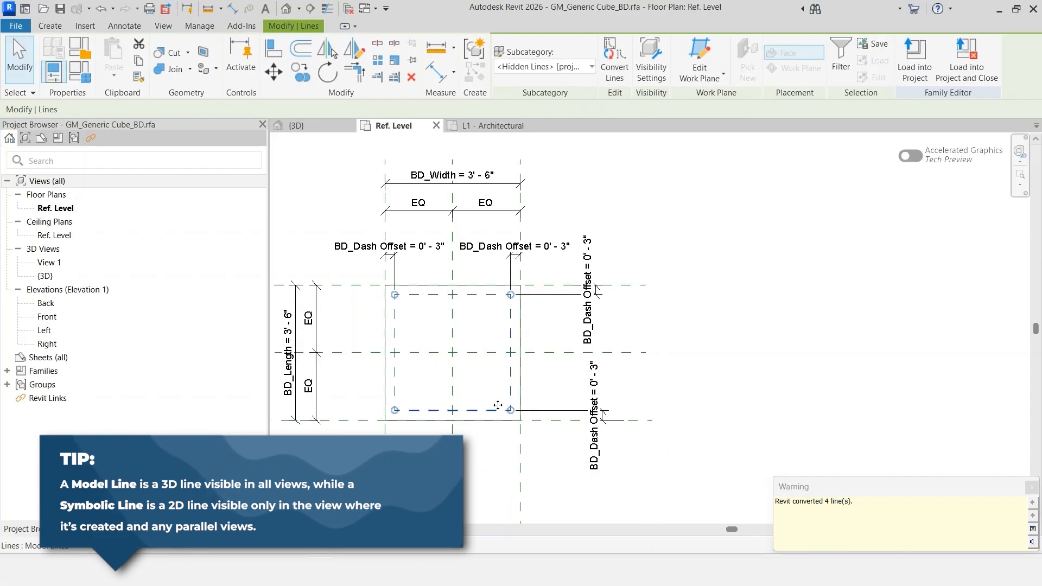
{"action": "left_click", "coordinate": [586, 292]}
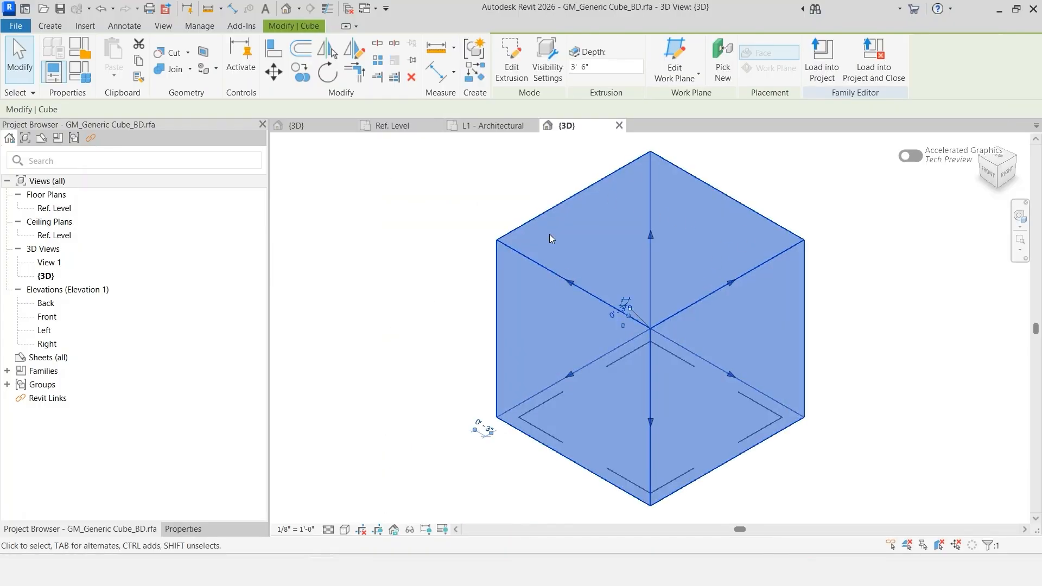
{"action": "mouse_move", "coordinate": [659, 449]}
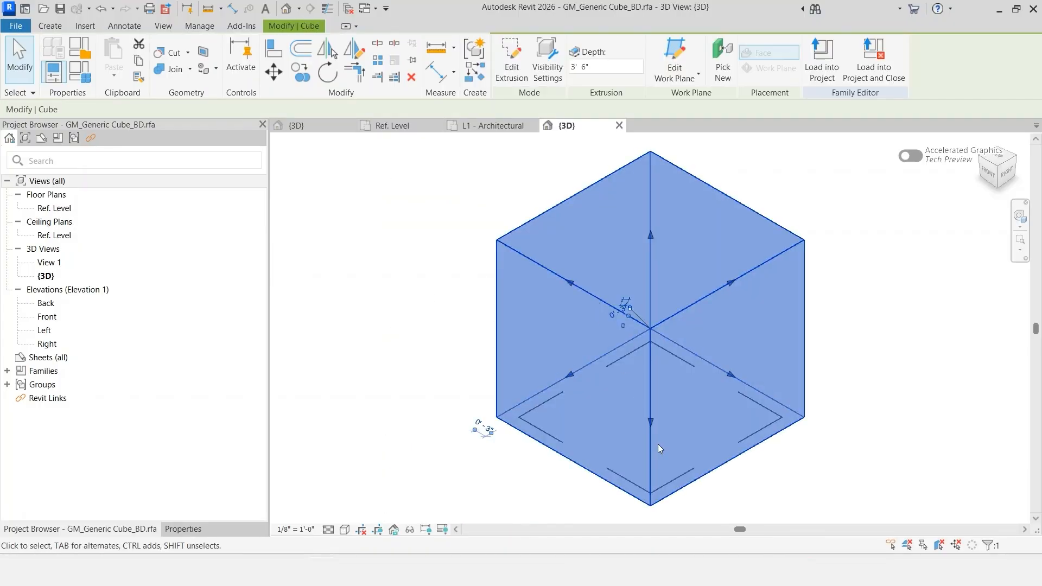
{"action": "mouse_move", "coordinate": [772, 426]}
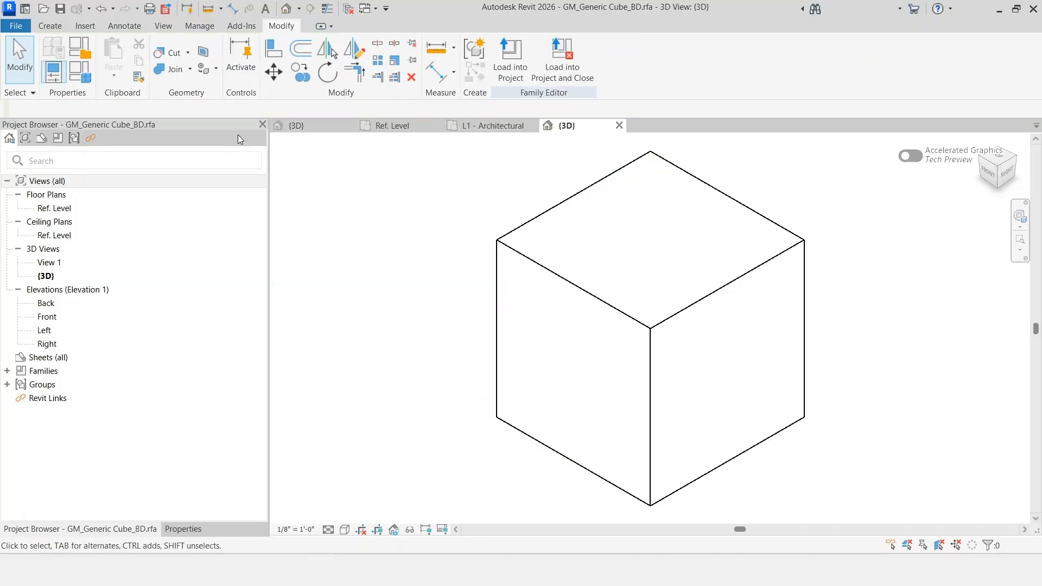
{"action": "left_click", "coordinate": [391, 126]}
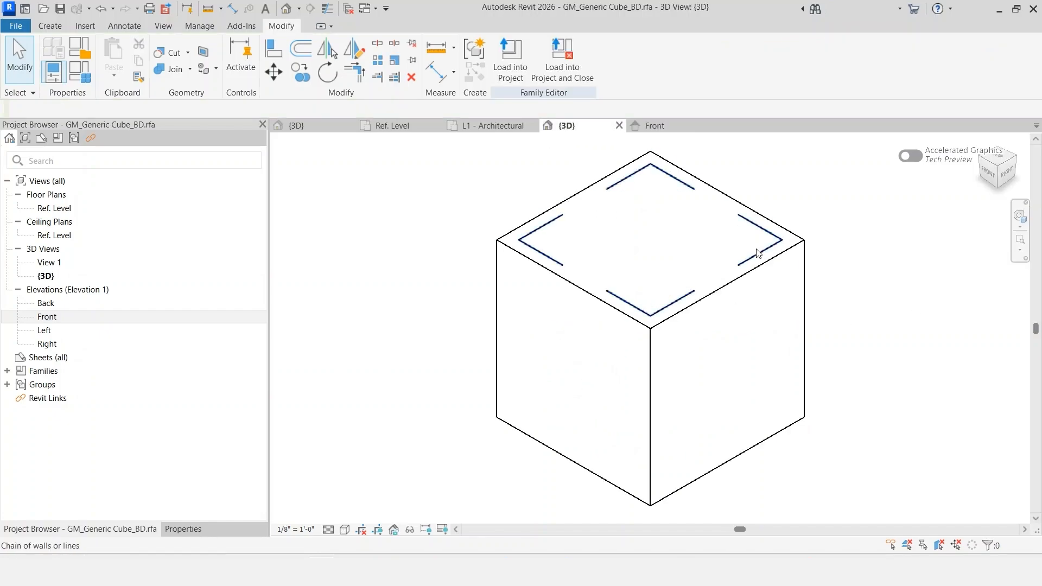
{"action": "left_click", "coordinate": [756, 252]}
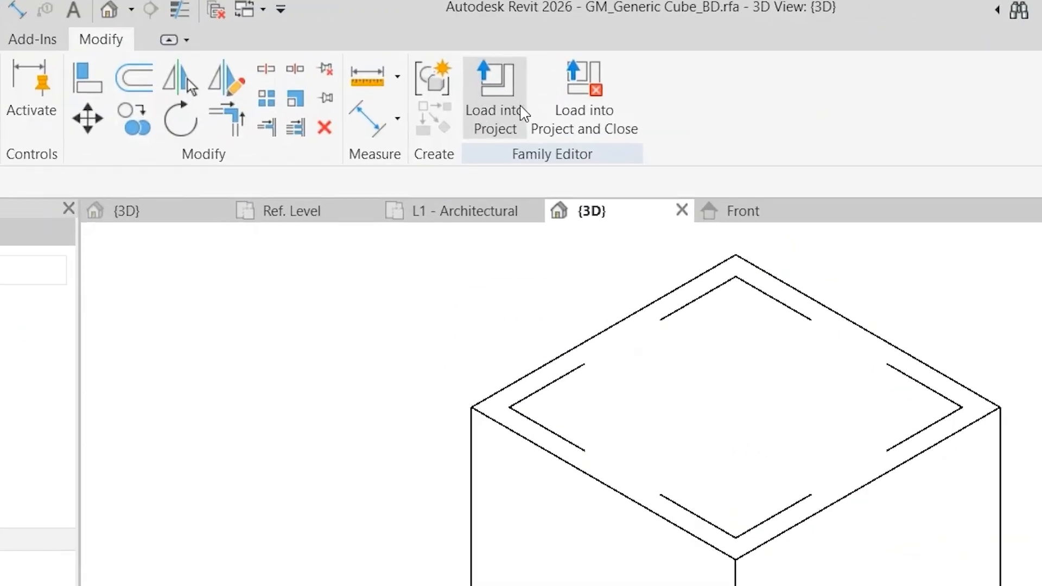
- Load the revised cube family into the project, overwriting the existing version
{"action": "left_click", "coordinate": [495, 93]}
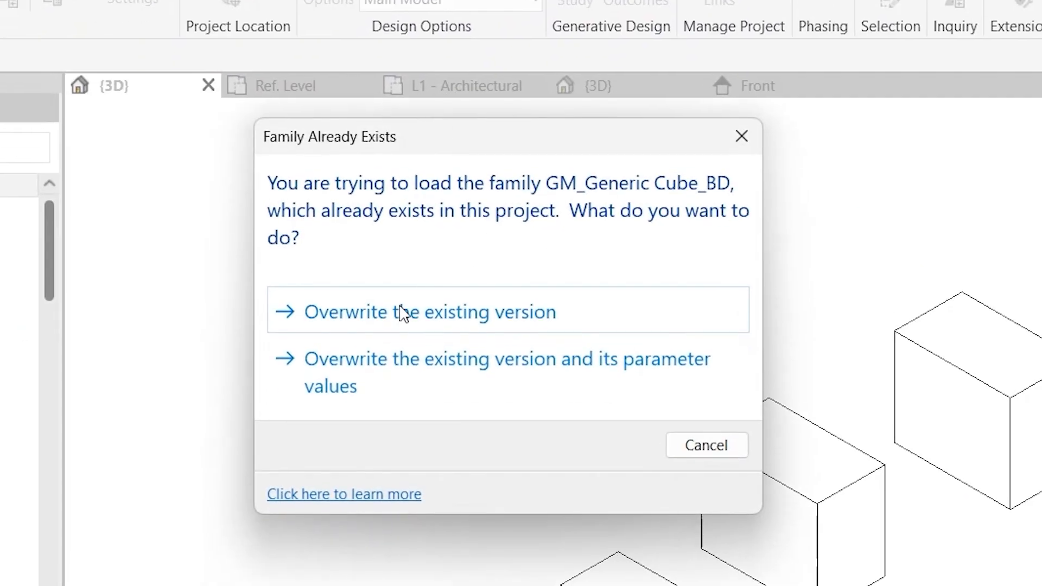
{"action": "left_click", "coordinate": [428, 311]}
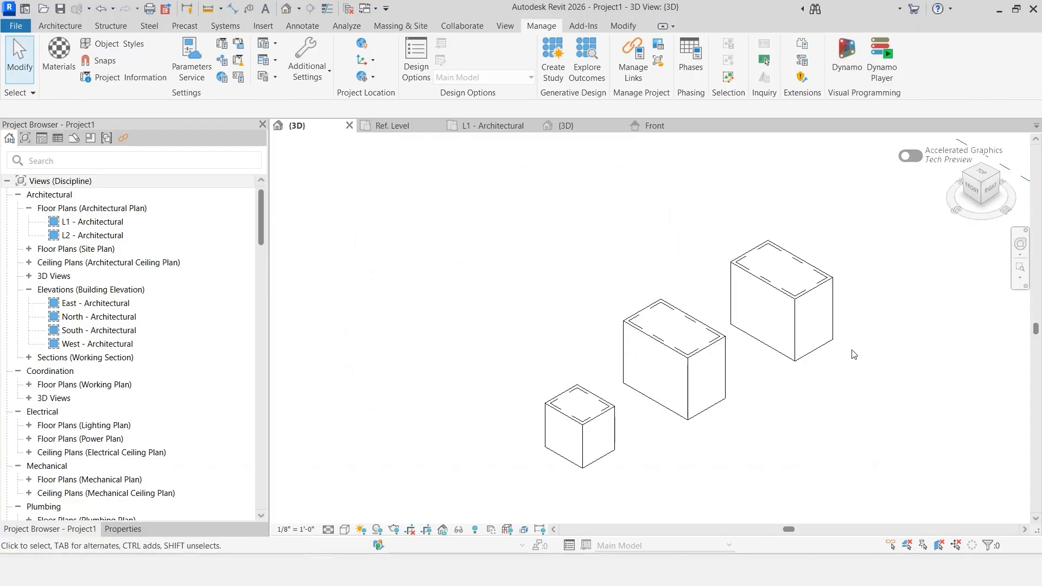
{"action": "mouse_move", "coordinate": [669, 371]}
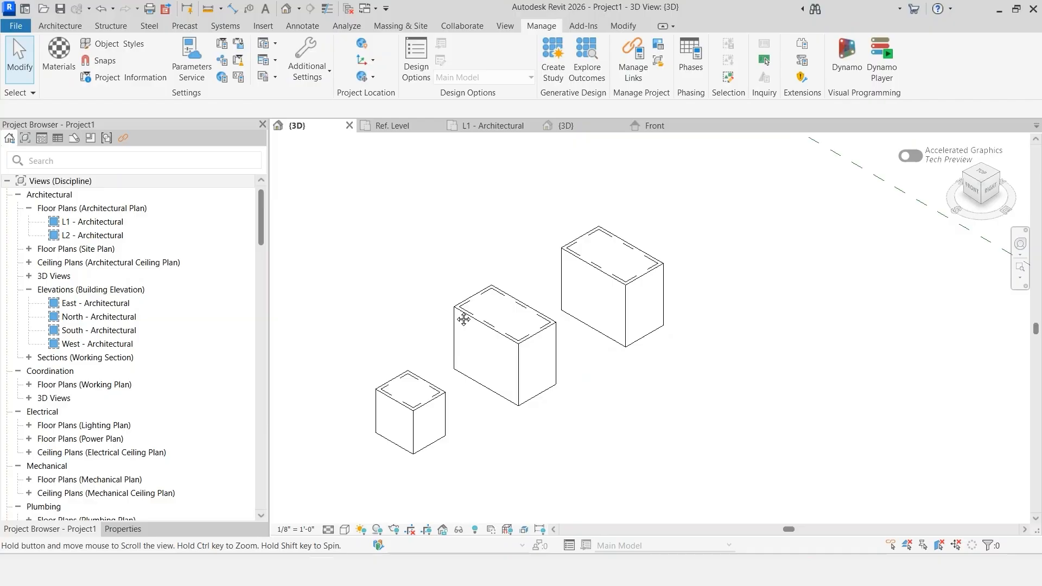
{"action": "left_click_drag", "start_coordinate": [464, 319], "coordinate": [573, 311]}
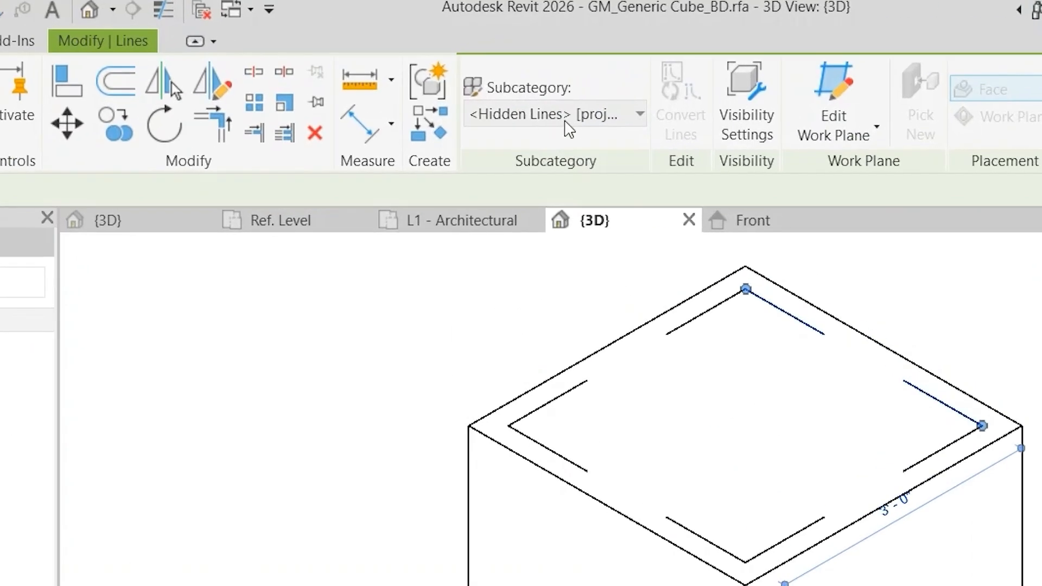
{"action": "left_click", "coordinate": [554, 114]}
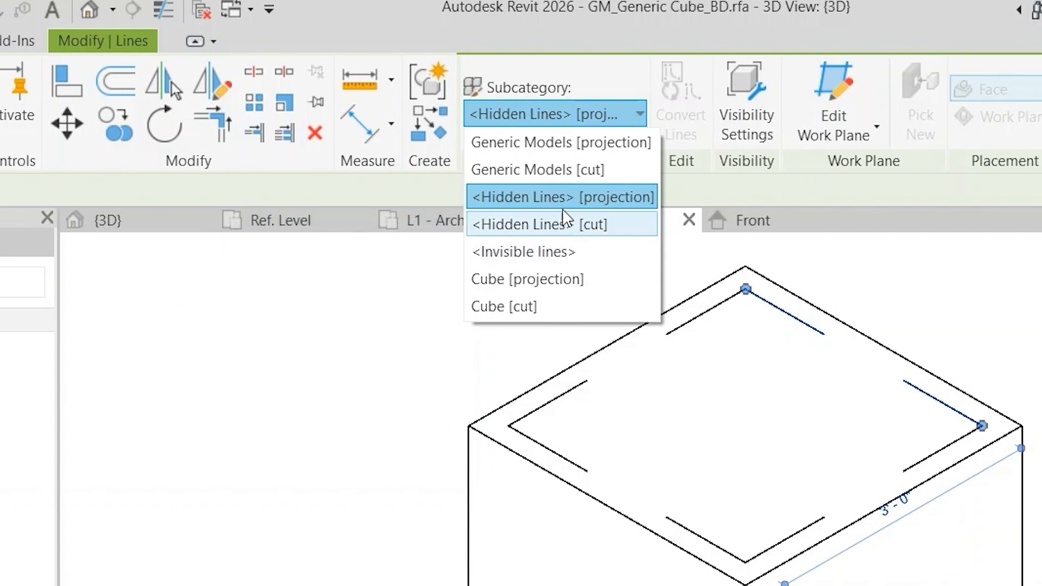
{"action": "mouse_move", "coordinate": [591, 196]}
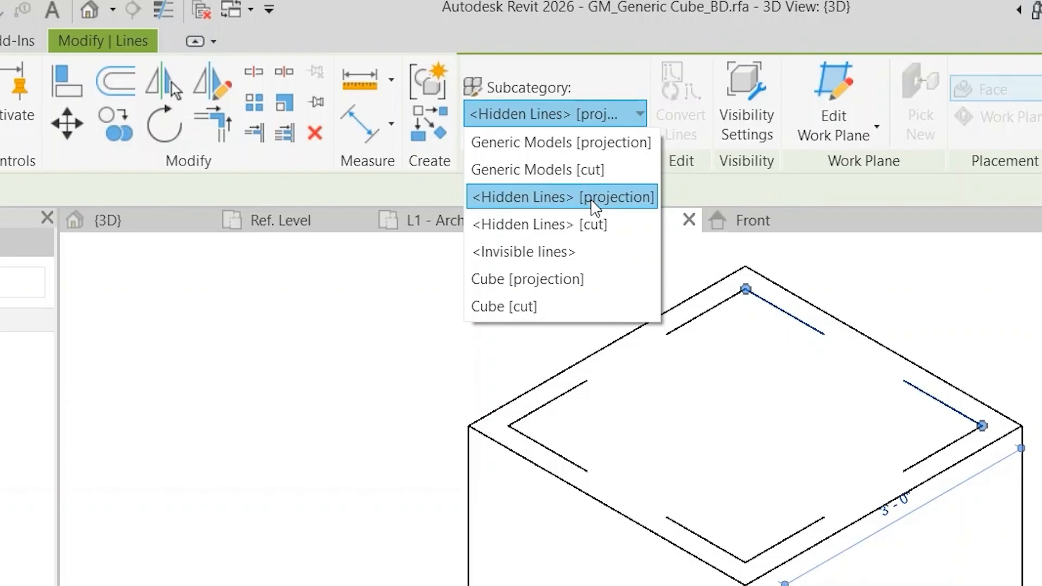
{"action": "mouse_move", "coordinate": [627, 217]}
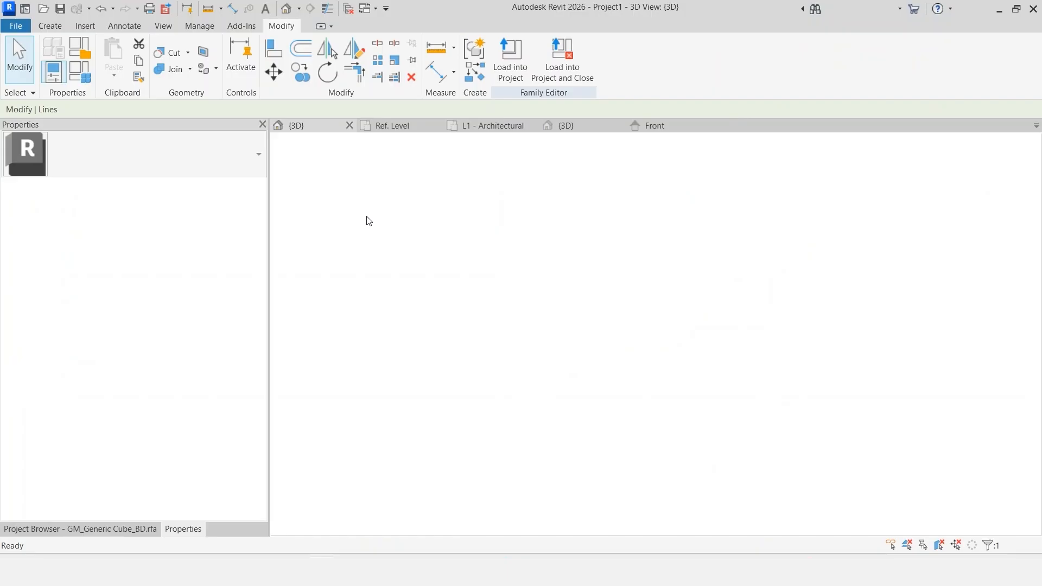
- Give Generic Models <Hidden Lines> the Dash 1/16" pattern and recheck Object Styles
{"action": "left_click", "coordinate": [561, 60]}
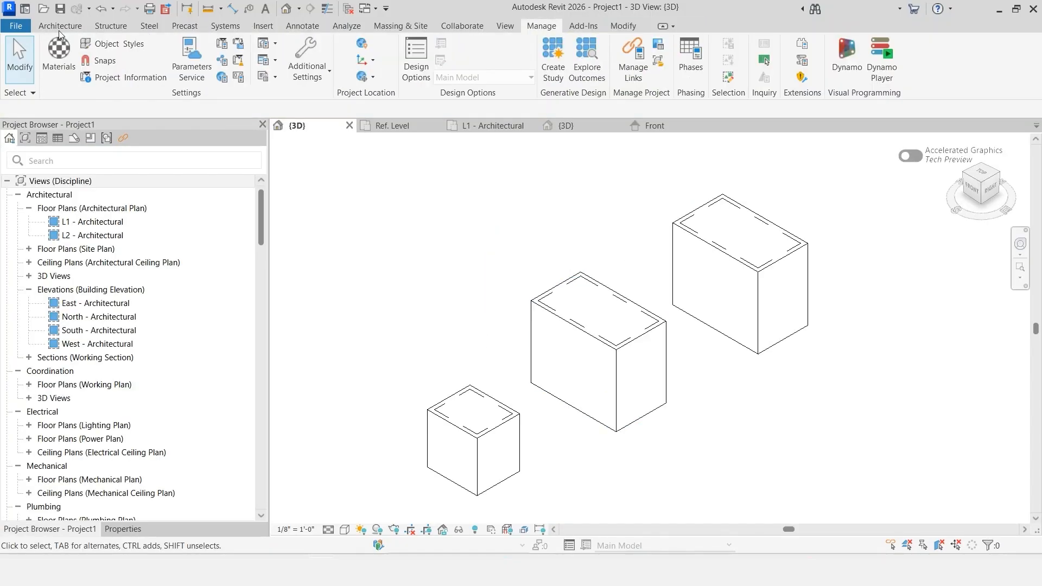
{"action": "left_click", "coordinate": [116, 43]}
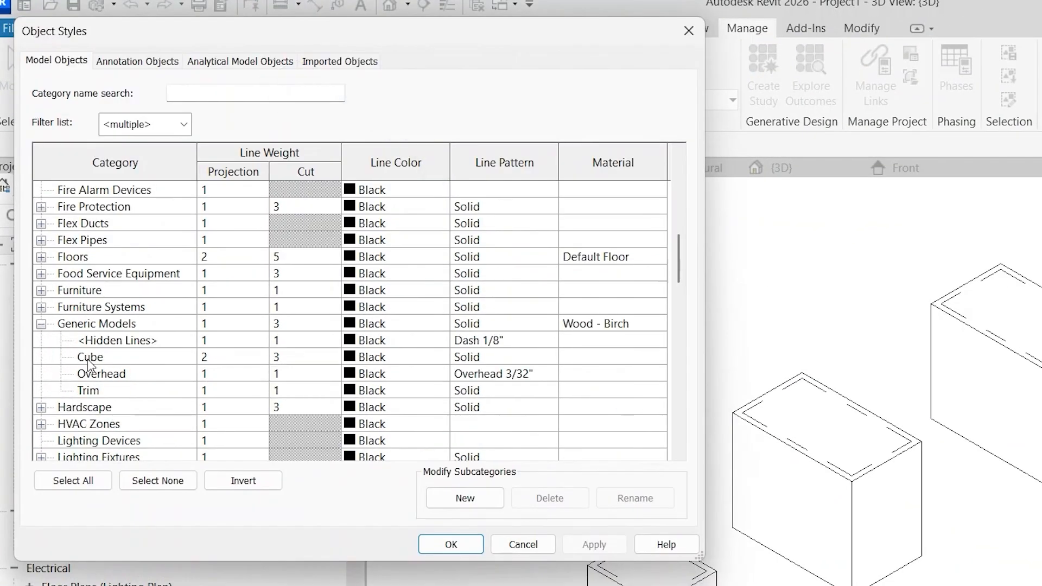
{"action": "left_click", "coordinate": [118, 339]}
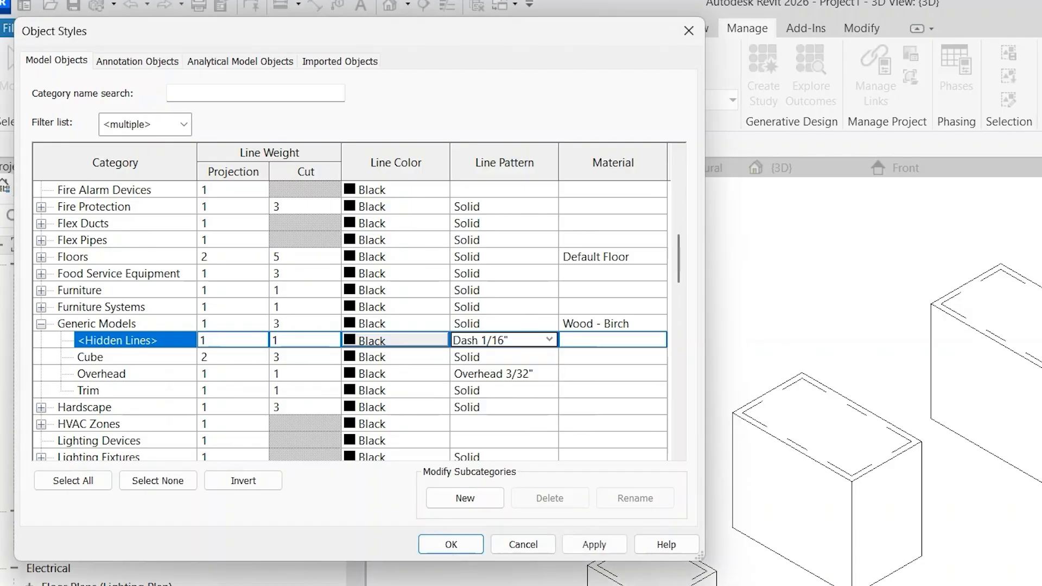
{"action": "left_click", "coordinate": [451, 544]}
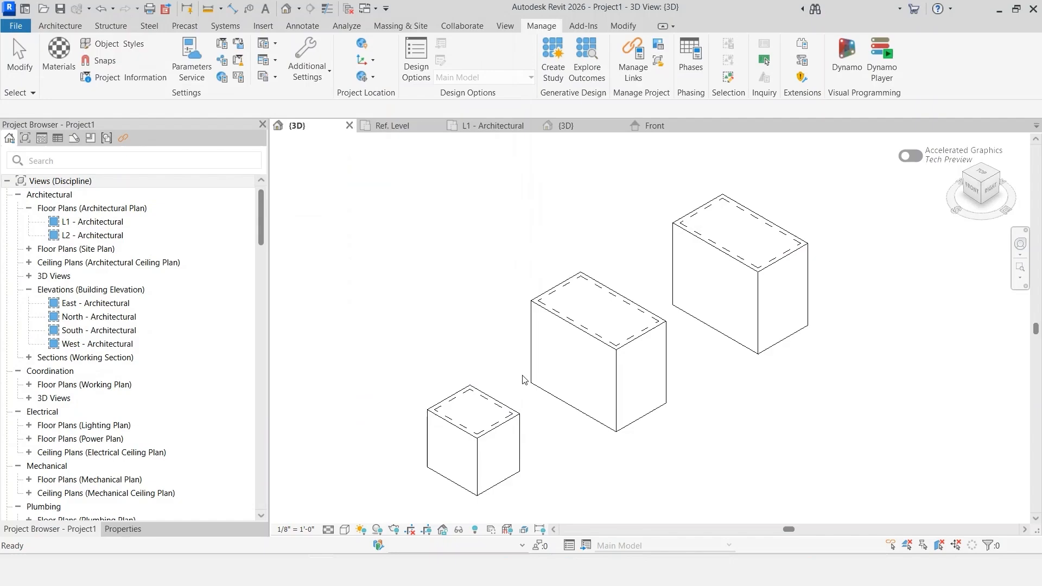
{"action": "mouse_move", "coordinate": [522, 314]}
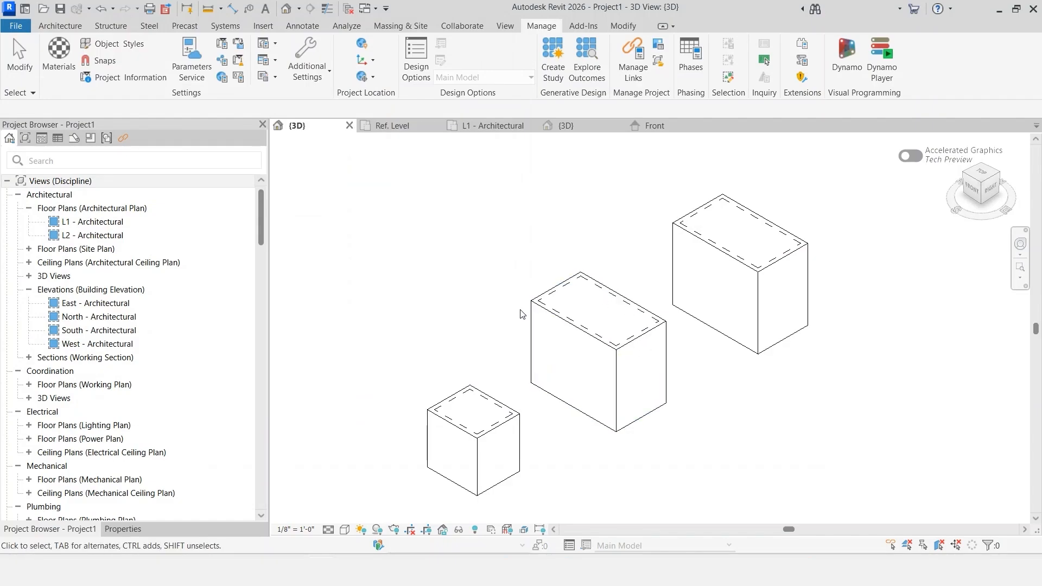
{"action": "left_click", "coordinate": [473, 439]}
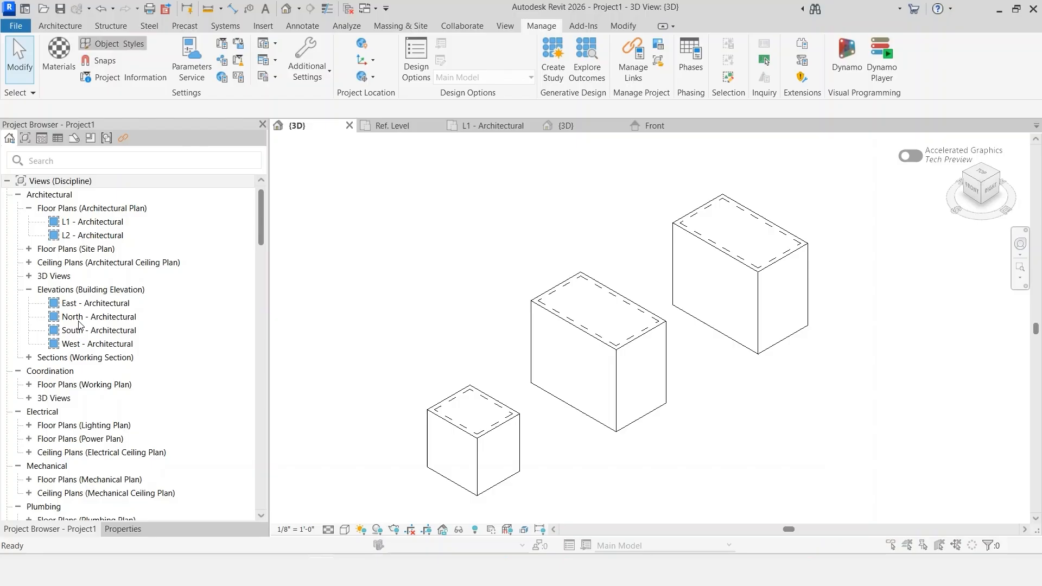
{"action": "left_click", "coordinate": [113, 43]}
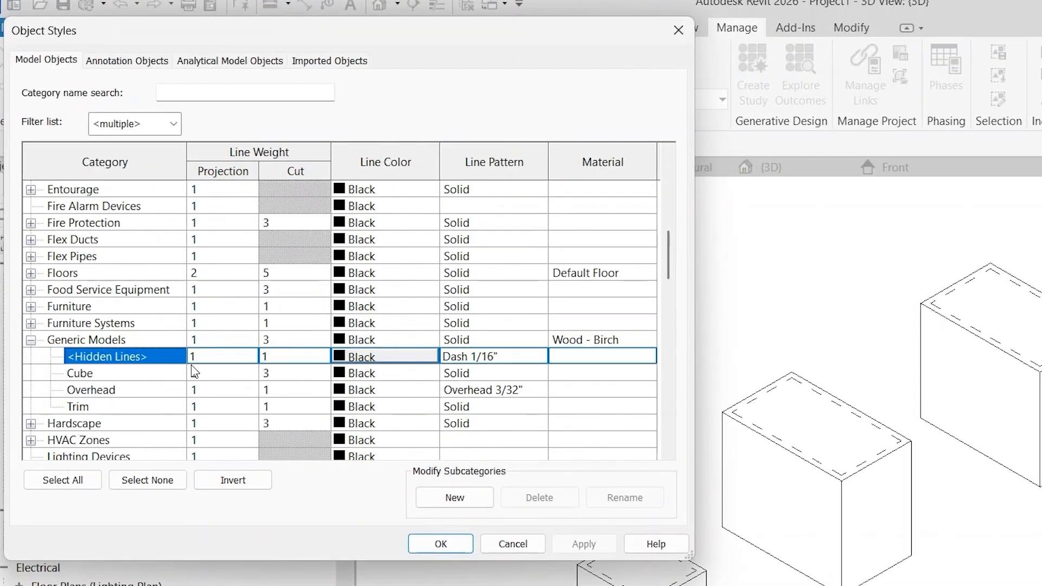
{"action": "mouse_move", "coordinate": [196, 372]}
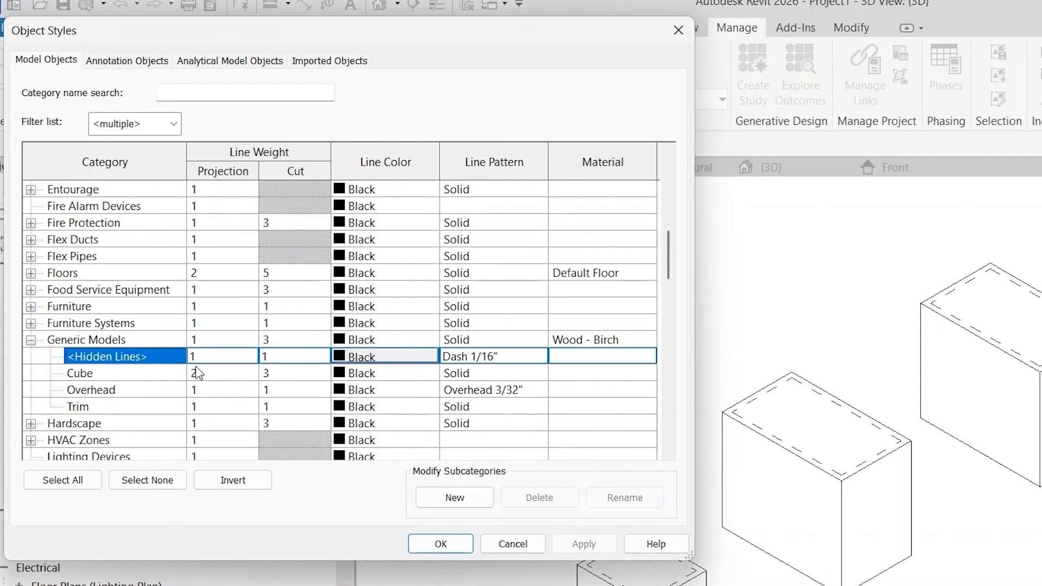
{"action": "left_click", "coordinate": [439, 543]}
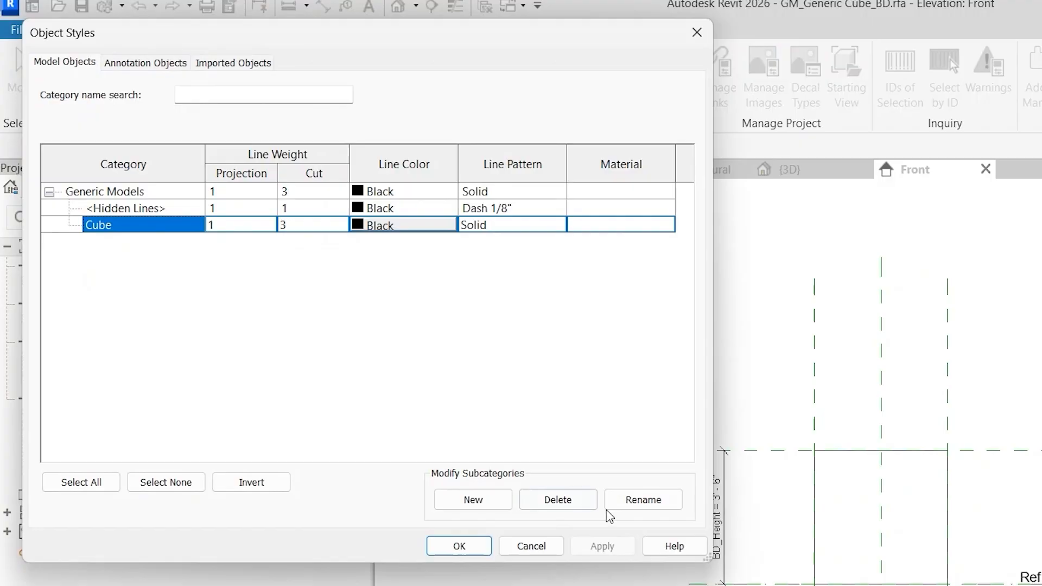
- Create a Decal subcategory under Generic Models in the family's Object Styles
{"action": "left_click", "coordinate": [472, 500]}
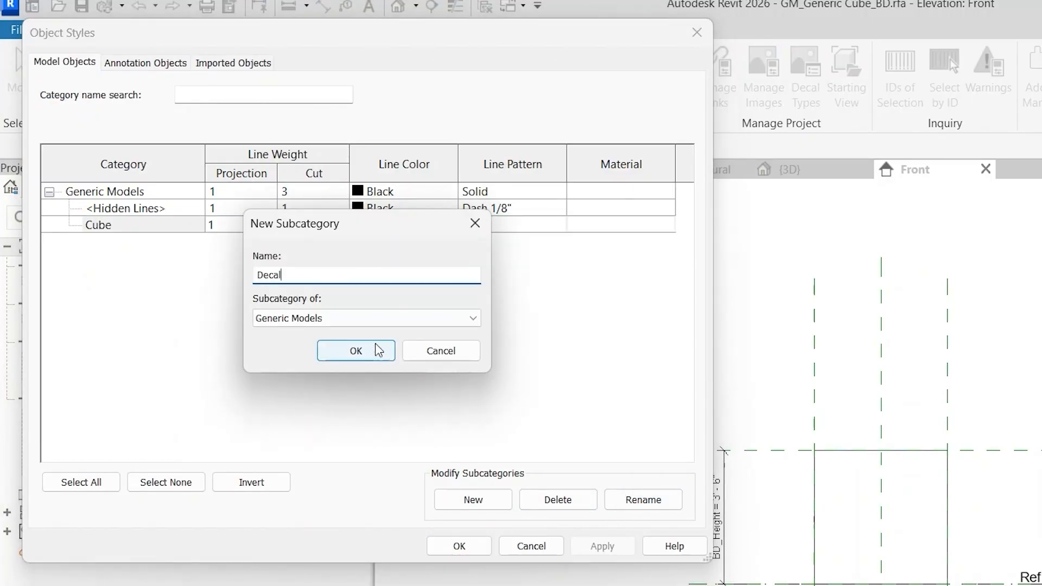
{"action": "left_click", "coordinate": [355, 350]}
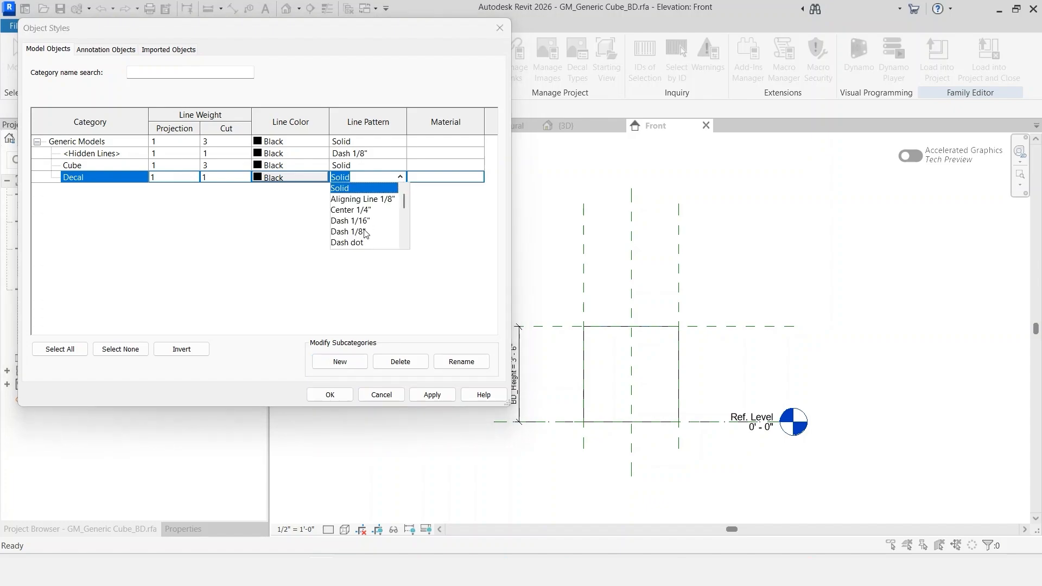
{"action": "scroll", "scroll_direction": "down", "scroll_amount": 3}
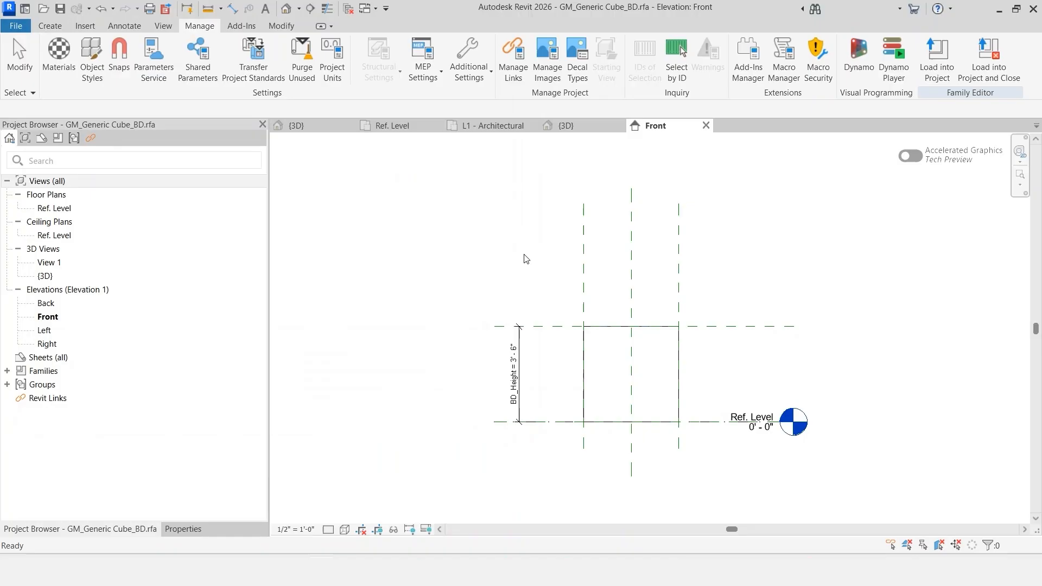
{"action": "left_click", "coordinate": [565, 126]}
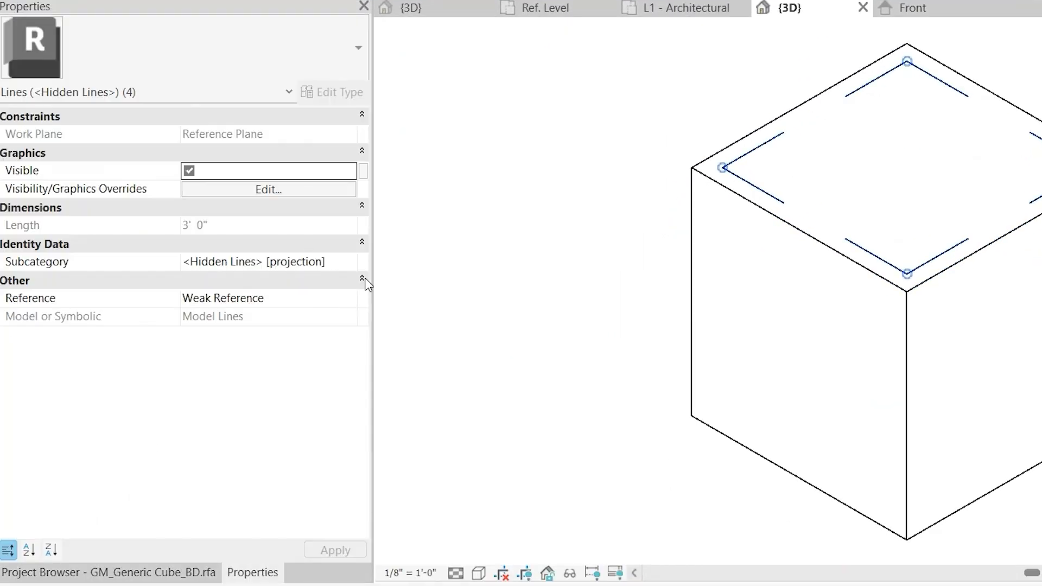
- Assign the four dashed top lines to the Decal subcategory and return to the Ref. Level plan
{"action": "left_click", "coordinate": [266, 261]}
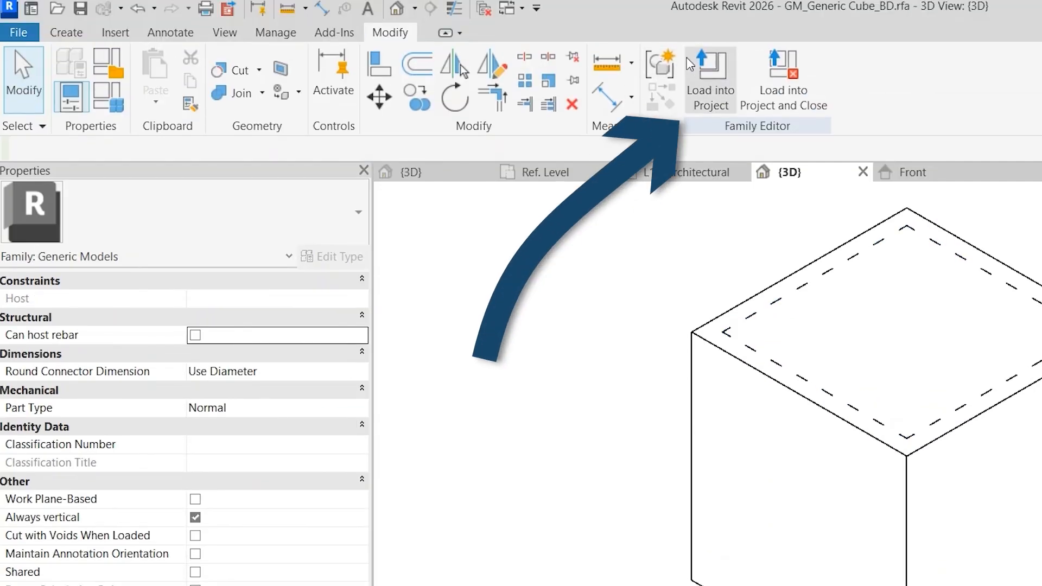
{"action": "left_click", "coordinate": [710, 70]}
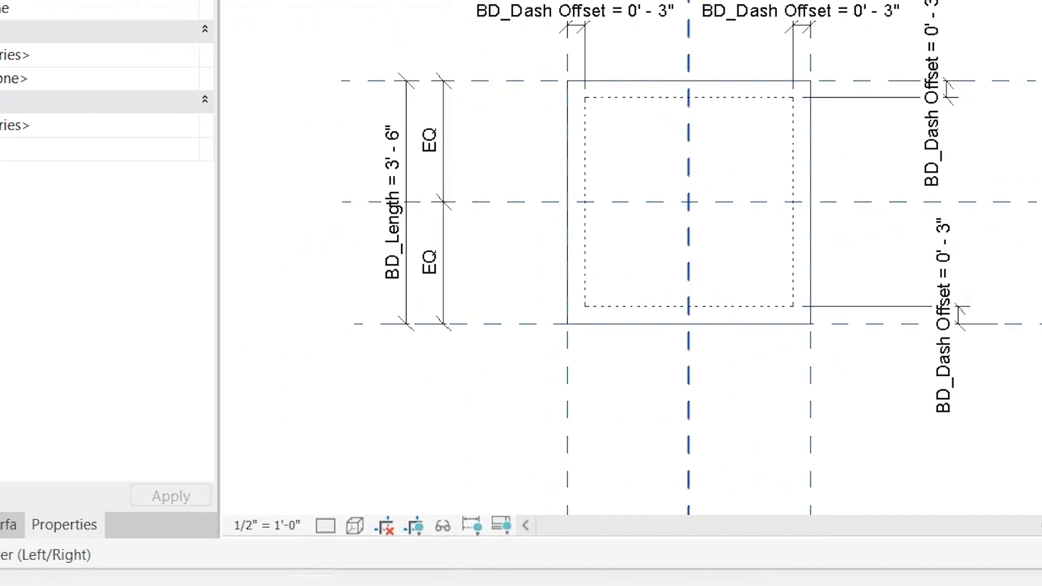
- Isolate the Generic Models category and sketch a square filled-region boundary on the outer reference planes
{"action": "left_click", "coordinate": [443, 526]}
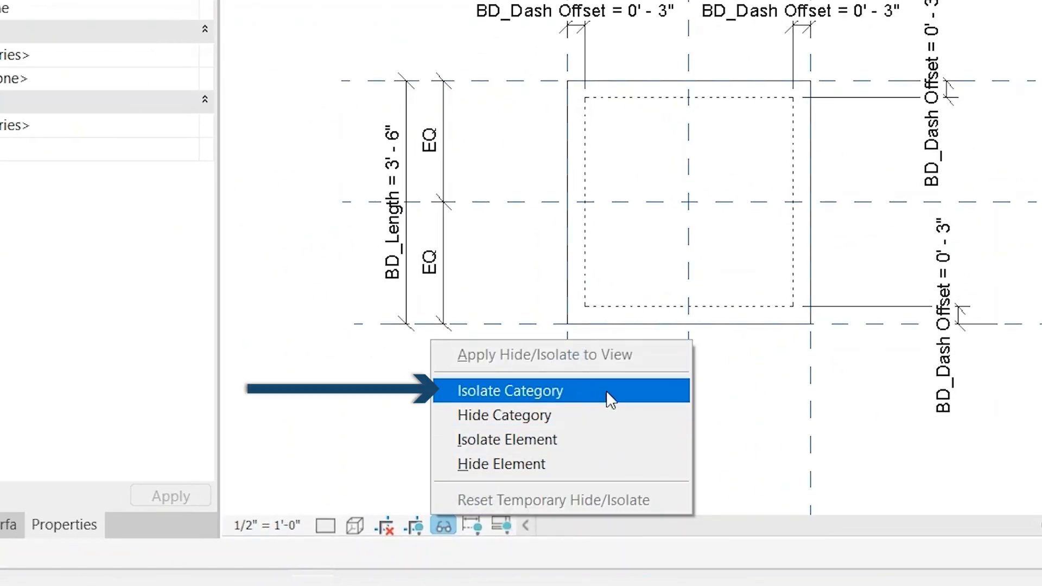
{"action": "left_click", "coordinate": [510, 391]}
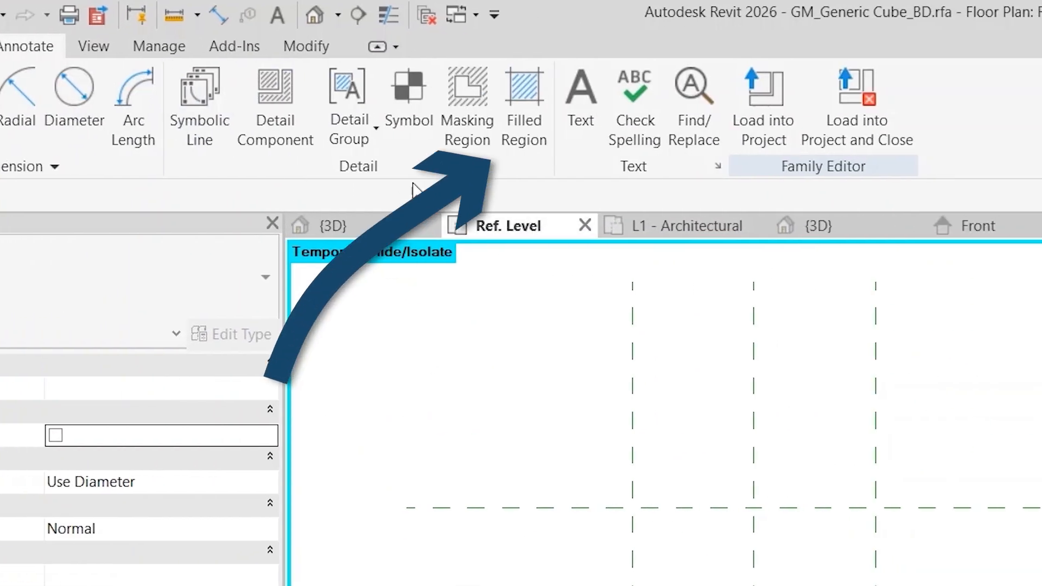
{"action": "left_click", "coordinate": [524, 106]}
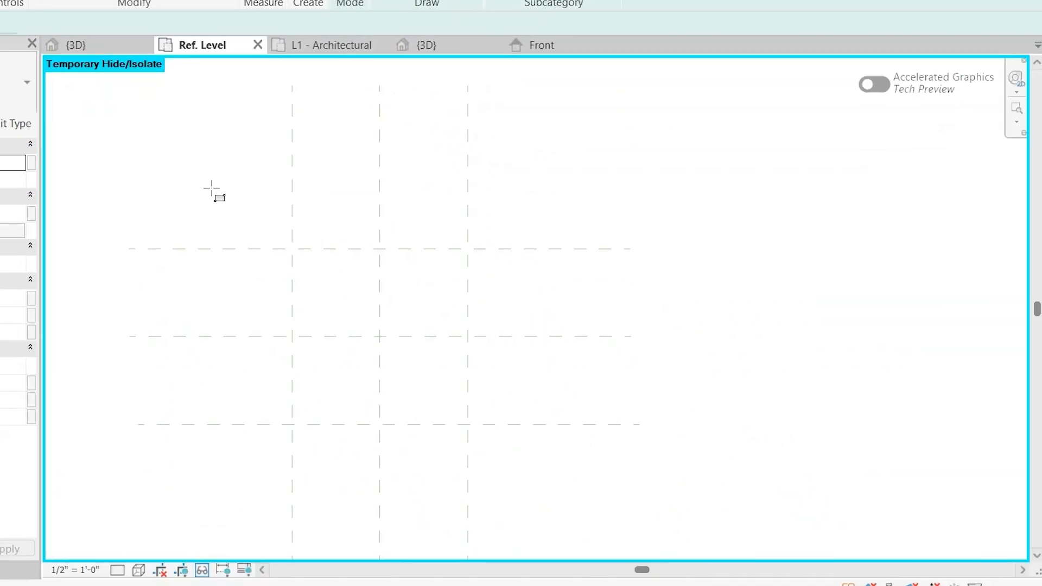
{"action": "mouse_move", "coordinate": [252, 229]}
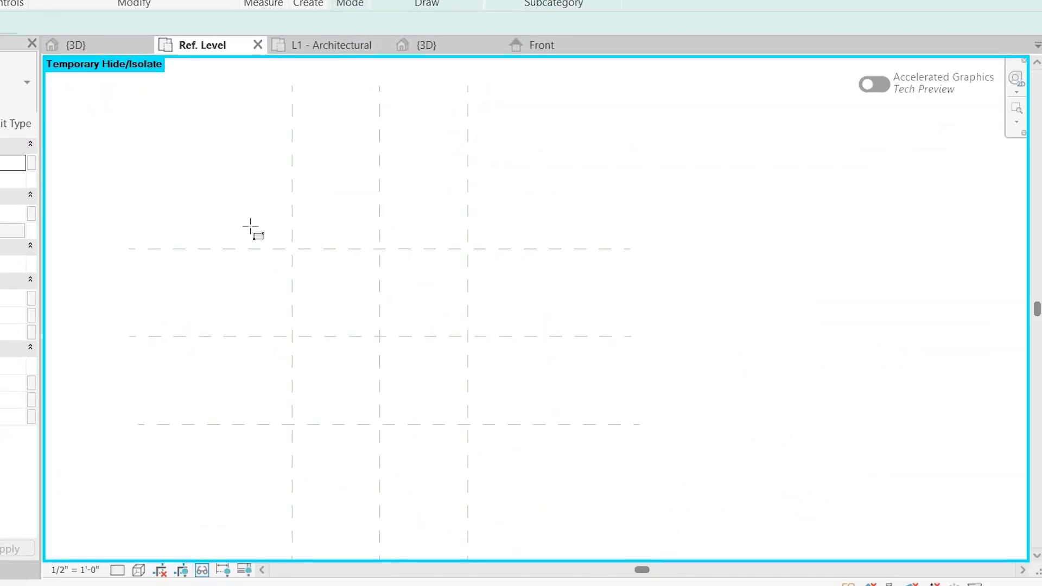
{"action": "left_click", "coordinate": [291, 269]}
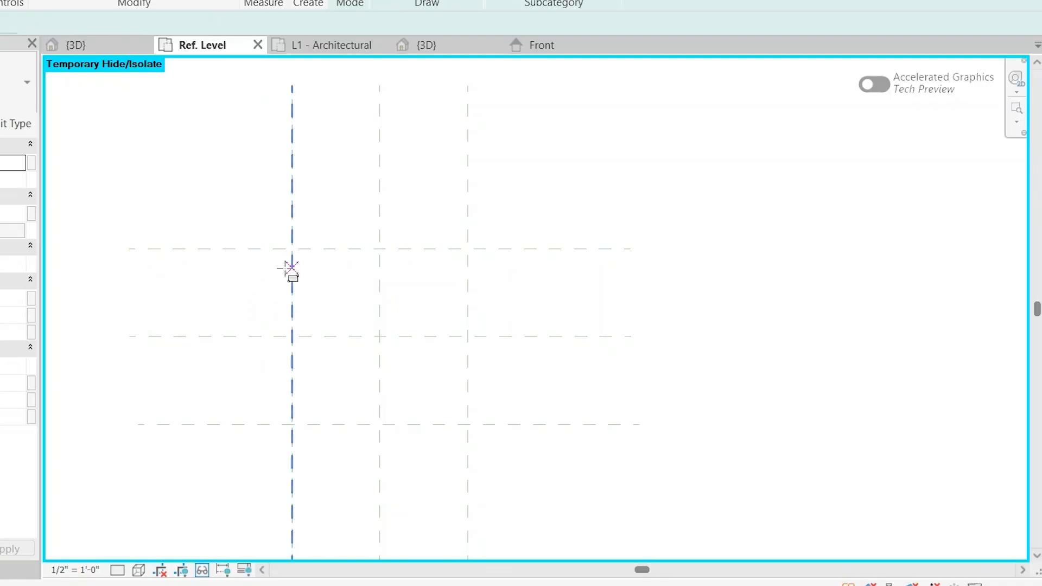
{"action": "left_click", "coordinate": [290, 249]}
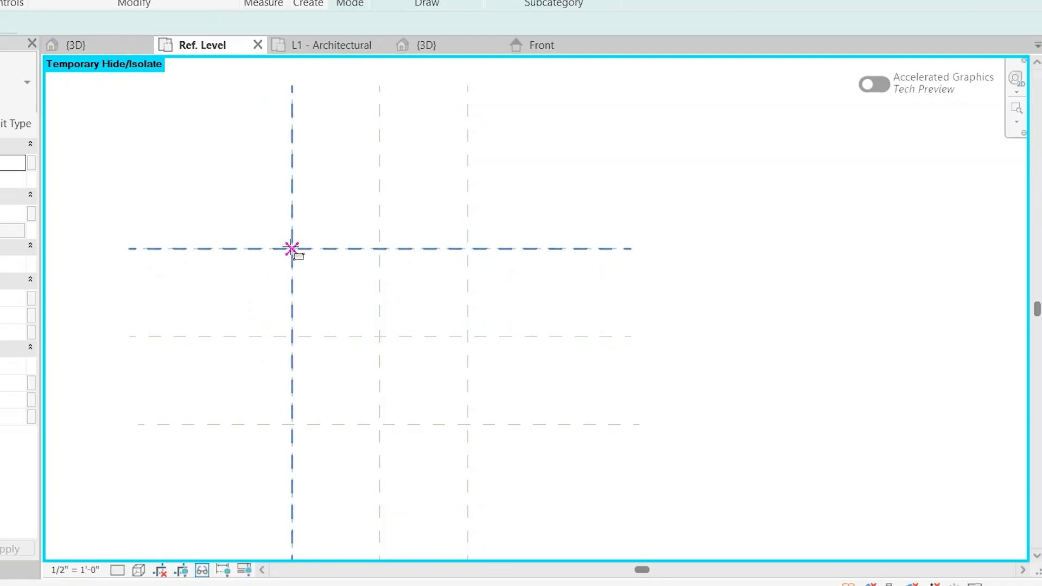
{"action": "left_click_drag", "start_coordinate": [290, 249], "coordinate": [467, 424]}
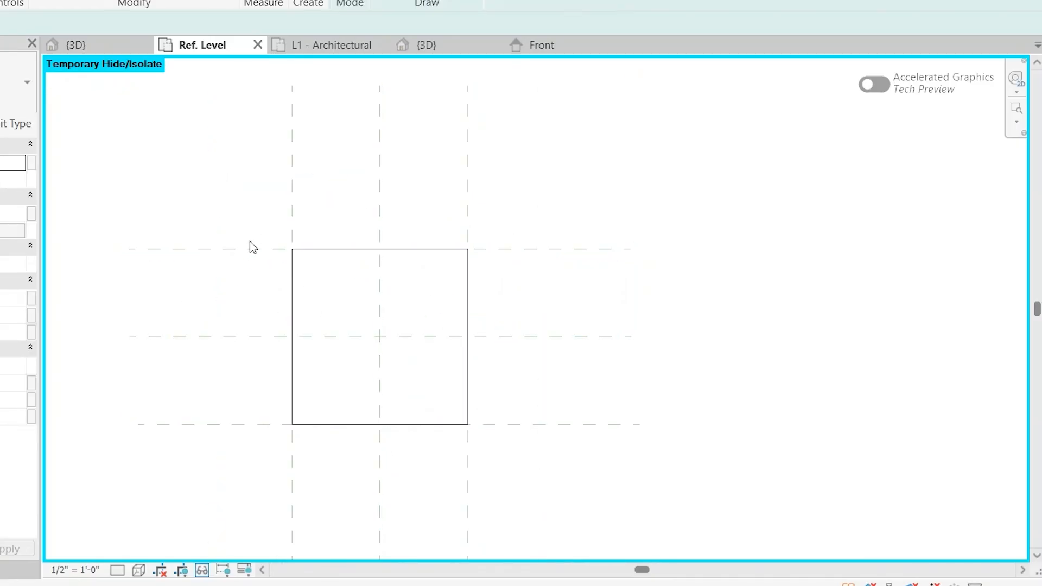
{"action": "mouse_move", "coordinate": [294, 276]}
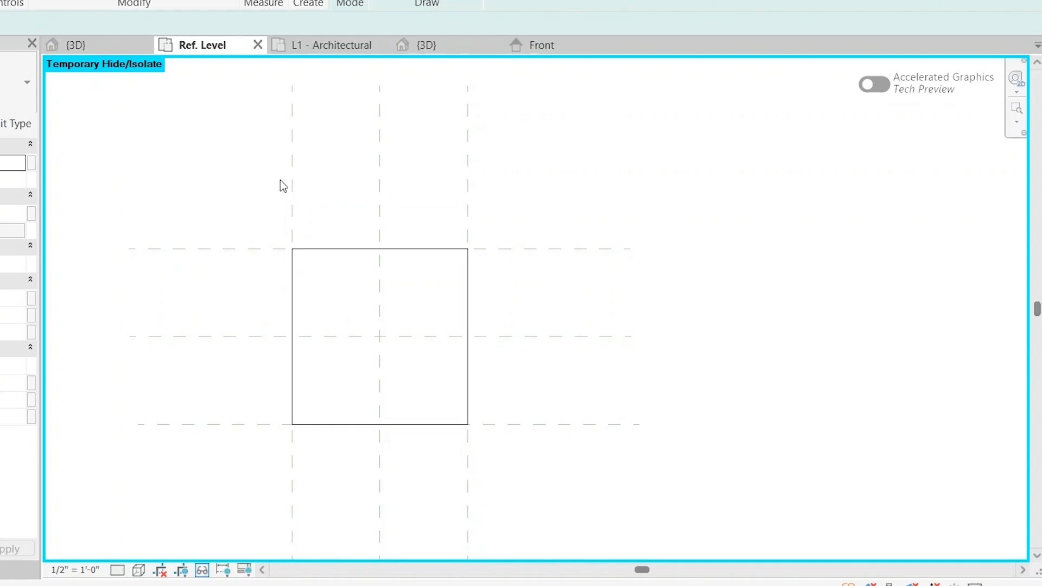
- Pick a boundary line subcategory for the crosshatched filled region
{"action": "left_click", "coordinate": [623, 96]}
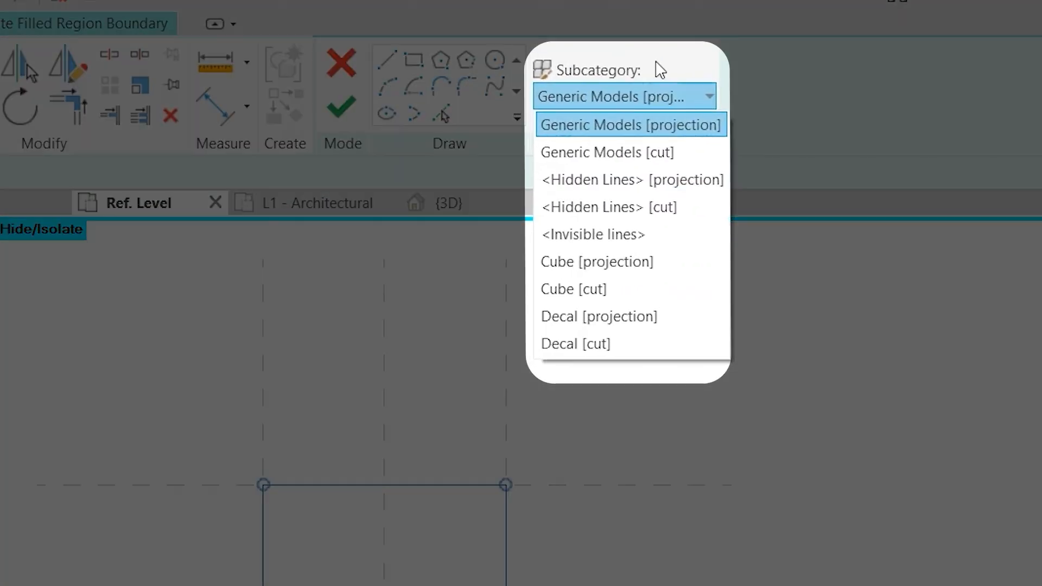
{"action": "left_click", "coordinate": [630, 124]}
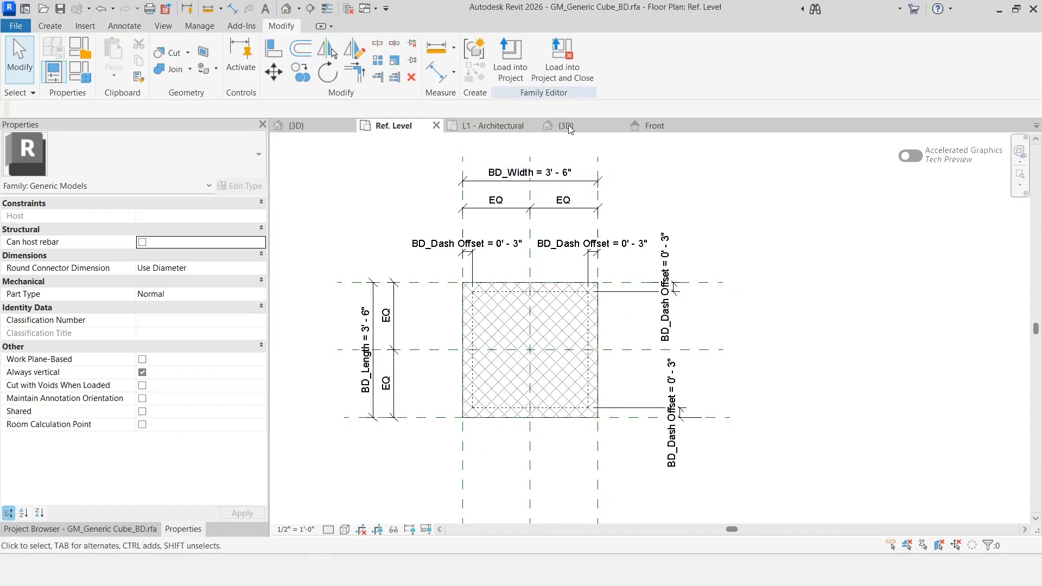
- Reload the cube family from its 3D view, overwriting the old version, then return to the family
{"action": "left_click", "coordinate": [567, 126]}
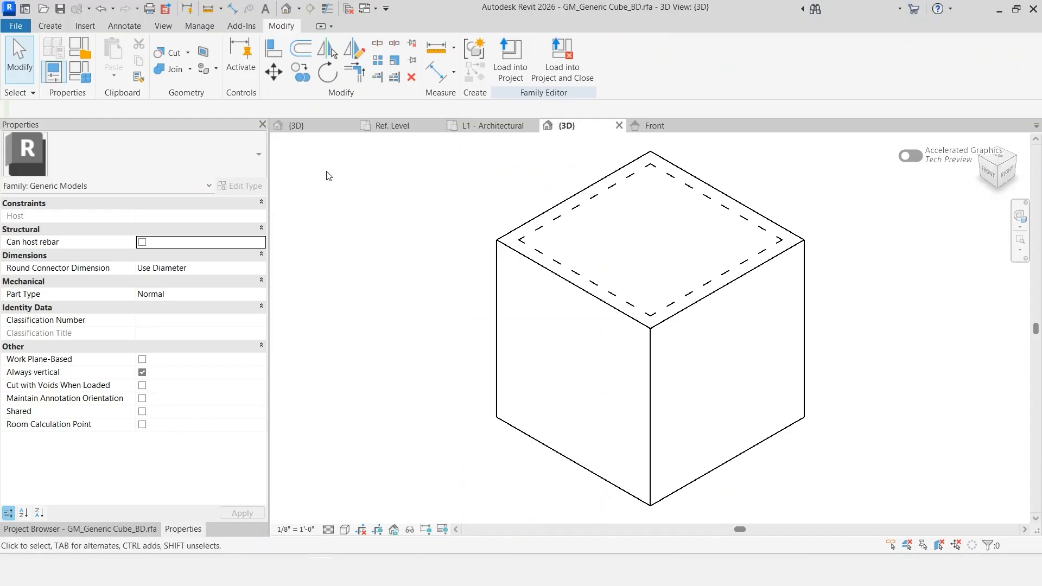
{"action": "left_click", "coordinate": [391, 125]}
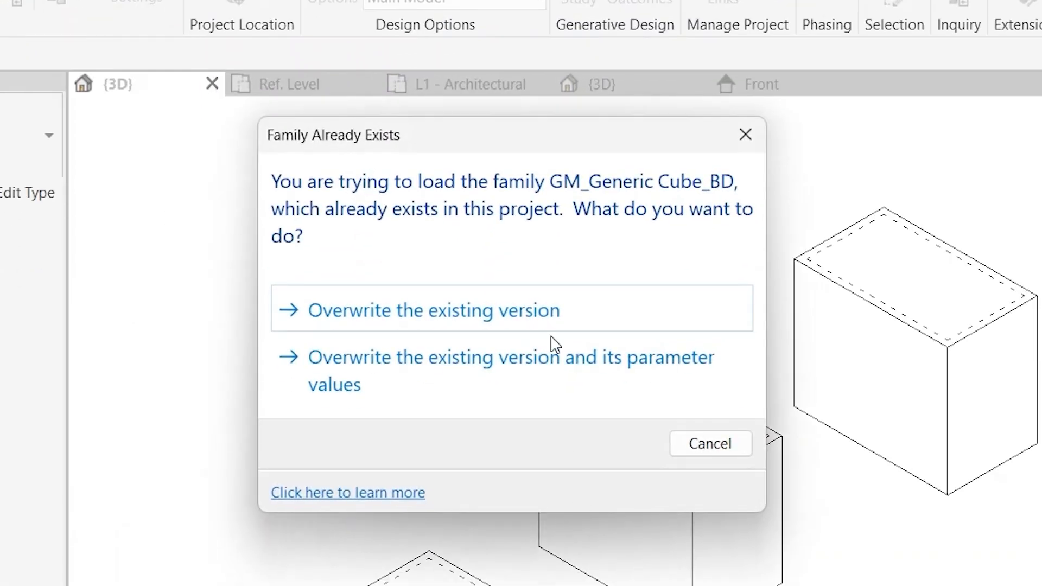
{"action": "left_click", "coordinate": [431, 309]}
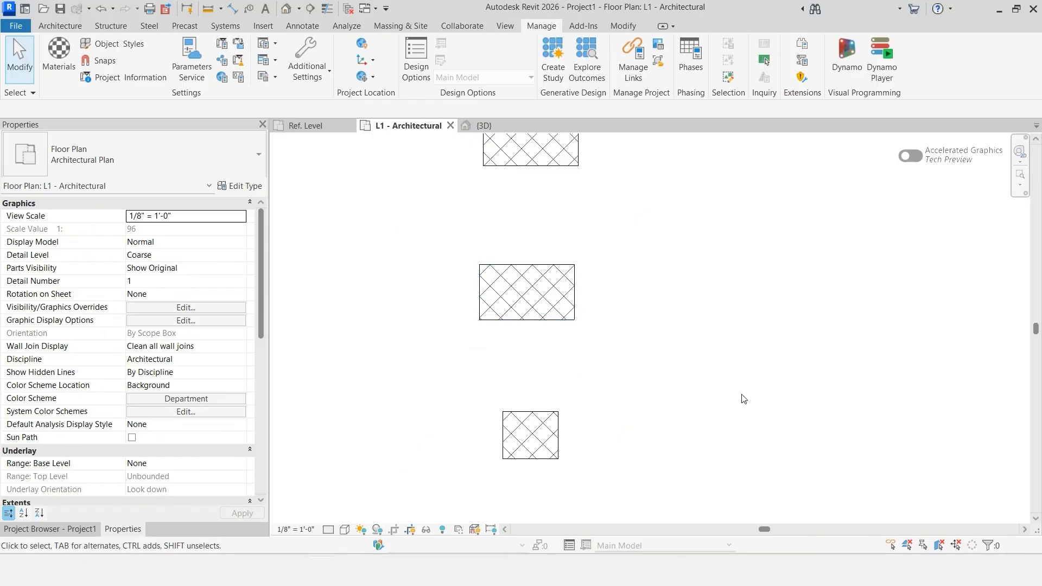
{"action": "left_click", "coordinate": [527, 291]}
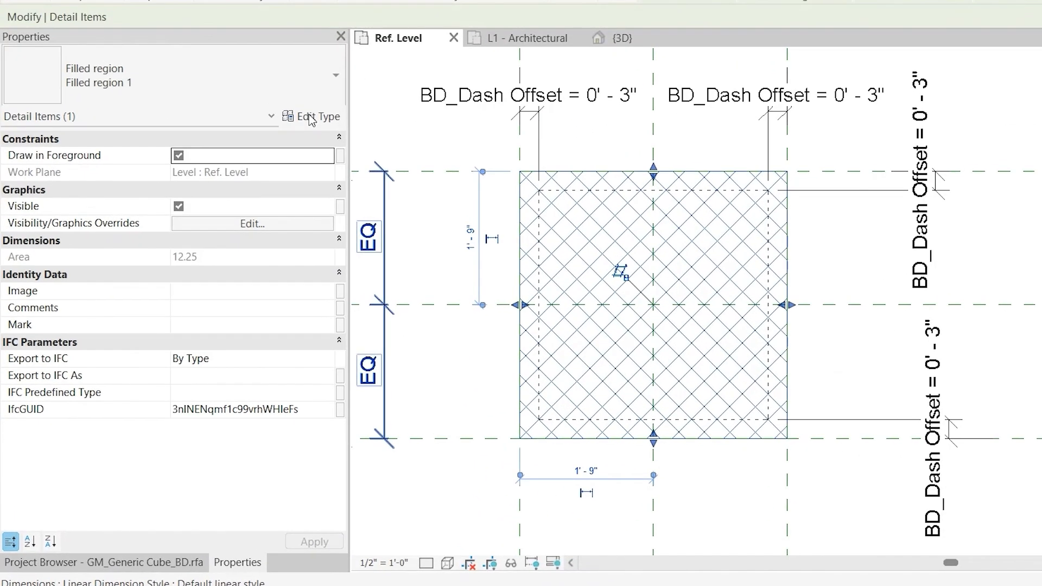
{"action": "left_click", "coordinate": [317, 116]}
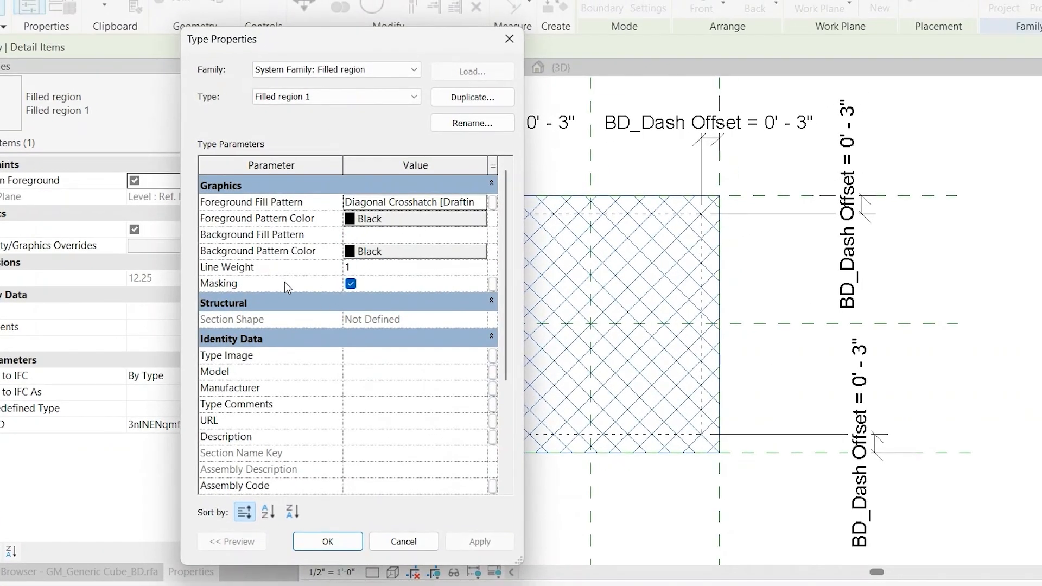
{"action": "left_click", "coordinate": [326, 542]}
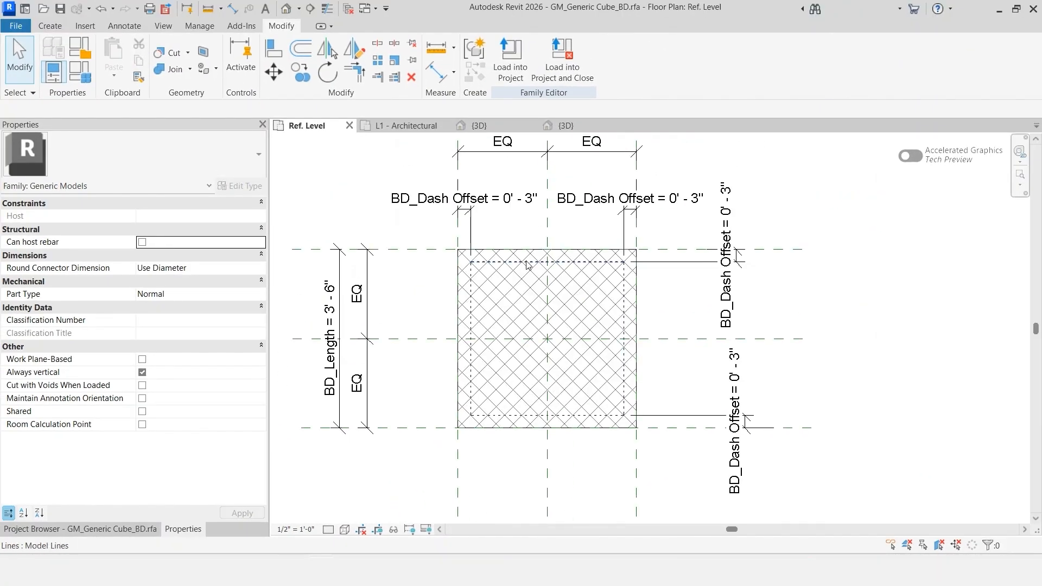
{"action": "mouse_move", "coordinate": [500, 266]}
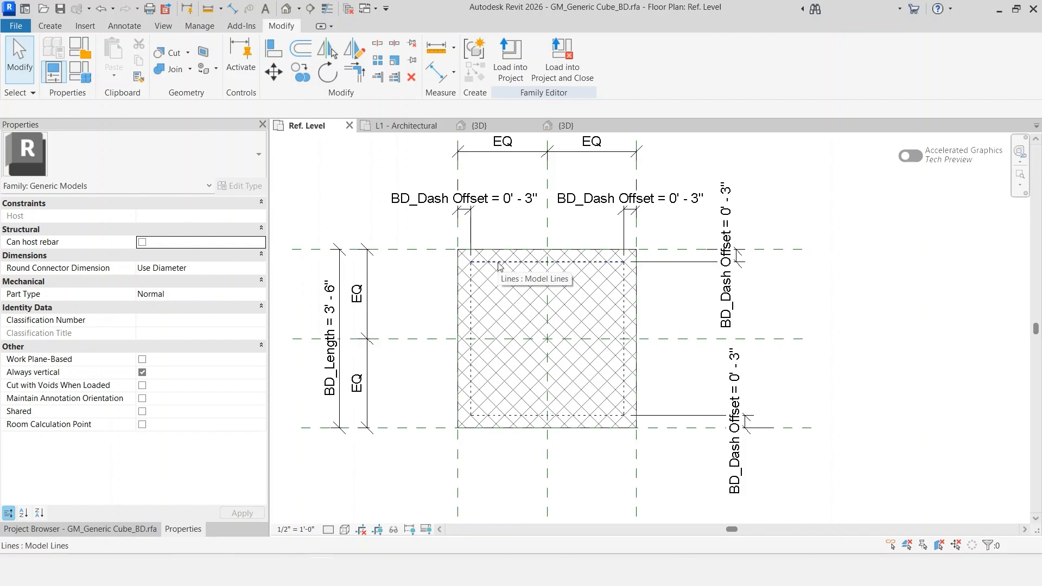
{"action": "mouse_move", "coordinate": [499, 327]}
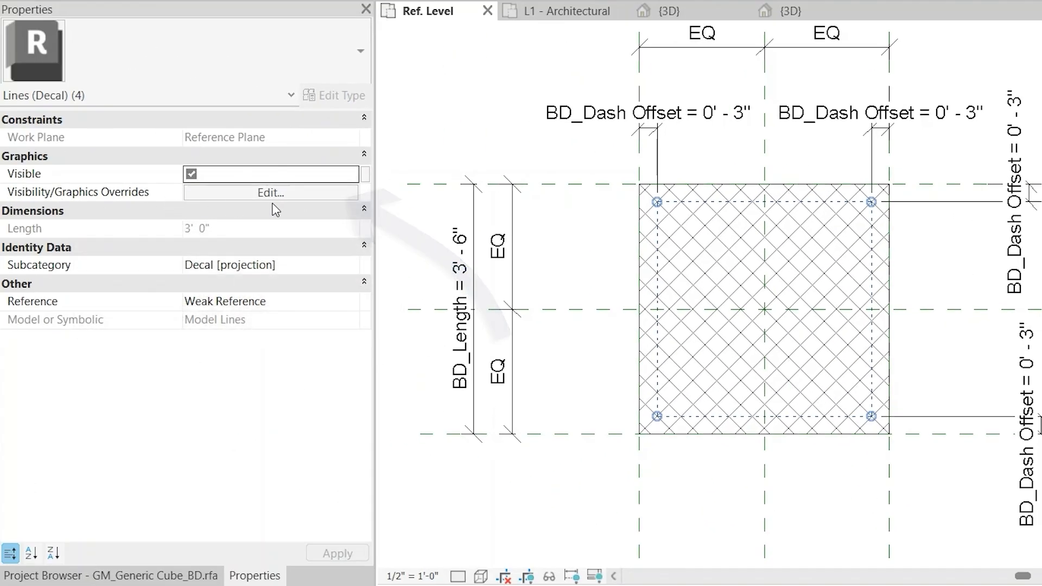
- Limit the four dashed decal lines to Medium and Fine detail levels, clearing Coarse
{"action": "left_click", "coordinate": [270, 192]}
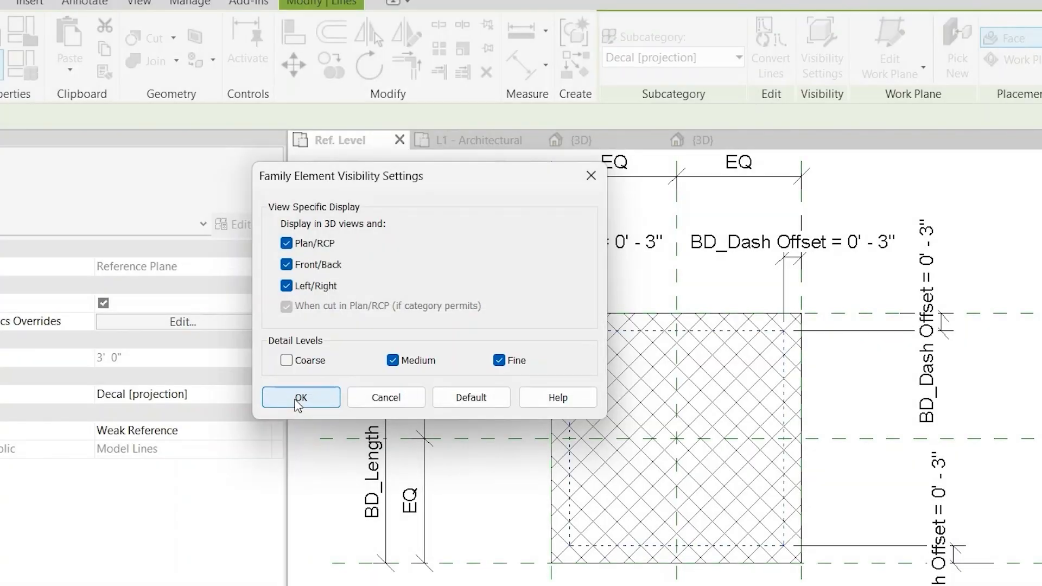
{"action": "left_click", "coordinate": [300, 397]}
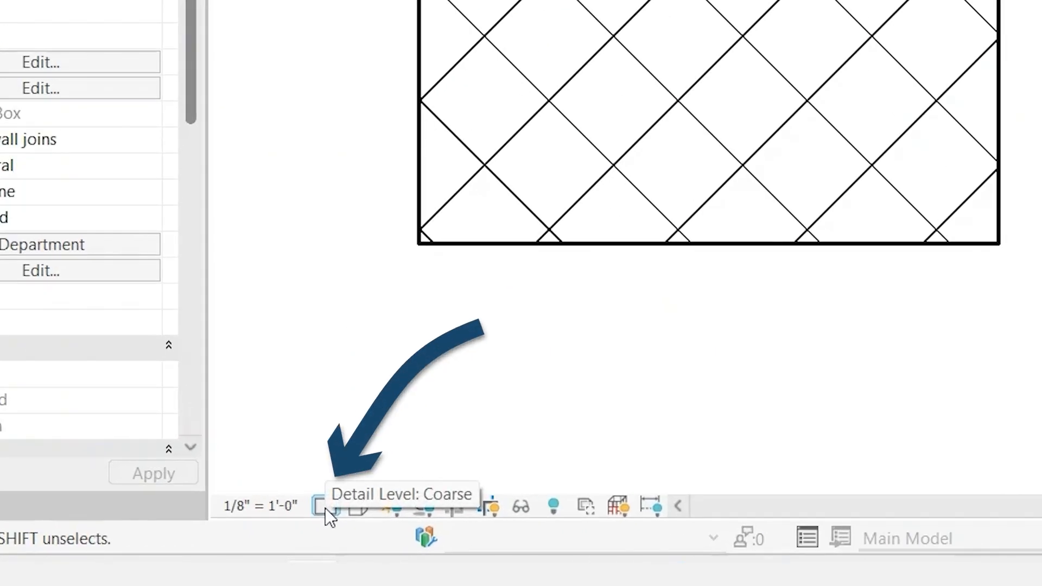
- Cycle the L1 - Architectural plan's detail level to reveal the dashed inset lines
{"action": "left_click", "coordinate": [325, 506]}
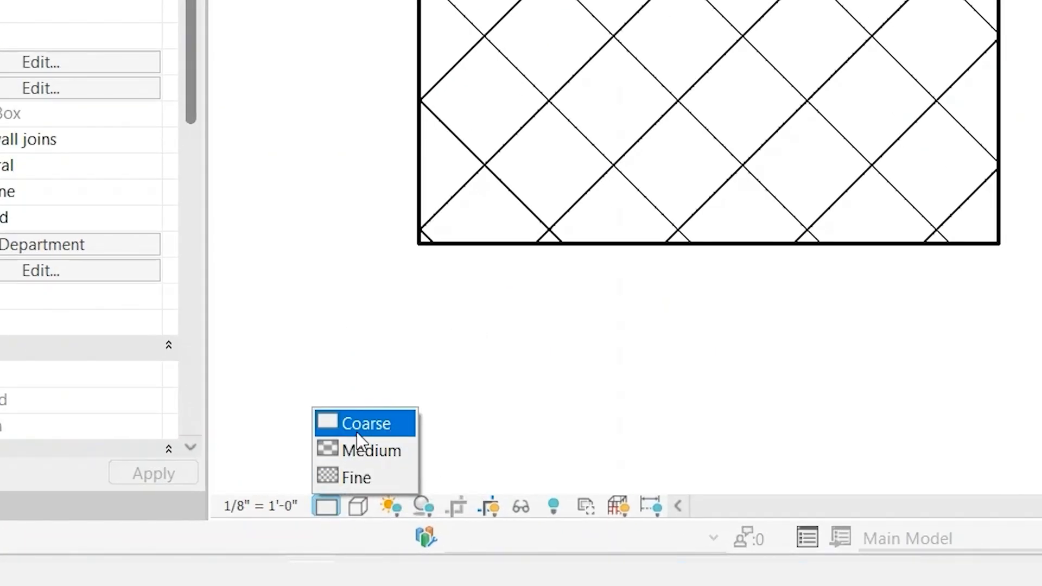
{"action": "left_click", "coordinate": [372, 450]}
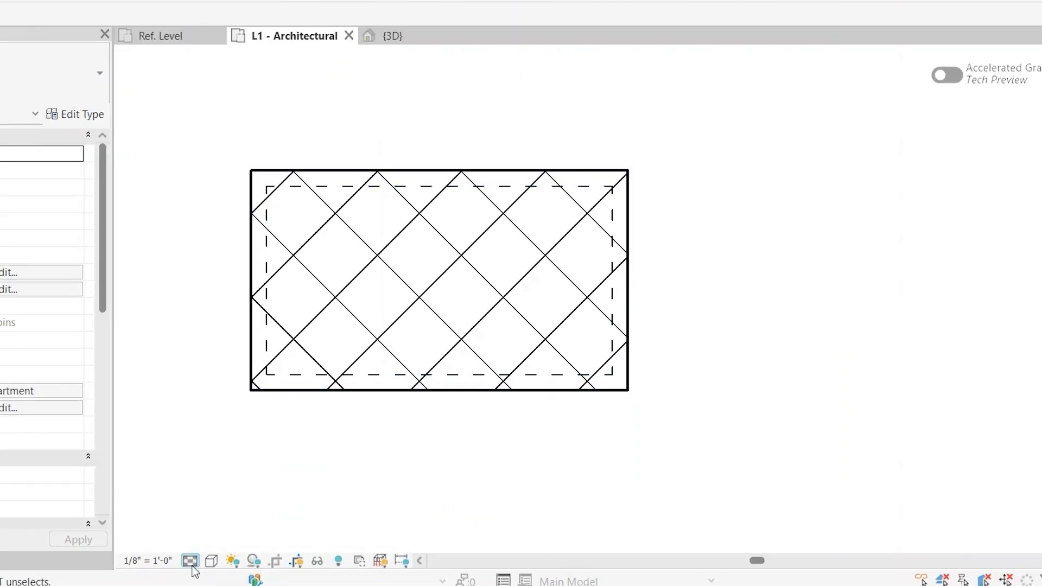
{"action": "left_click", "coordinate": [190, 561]}
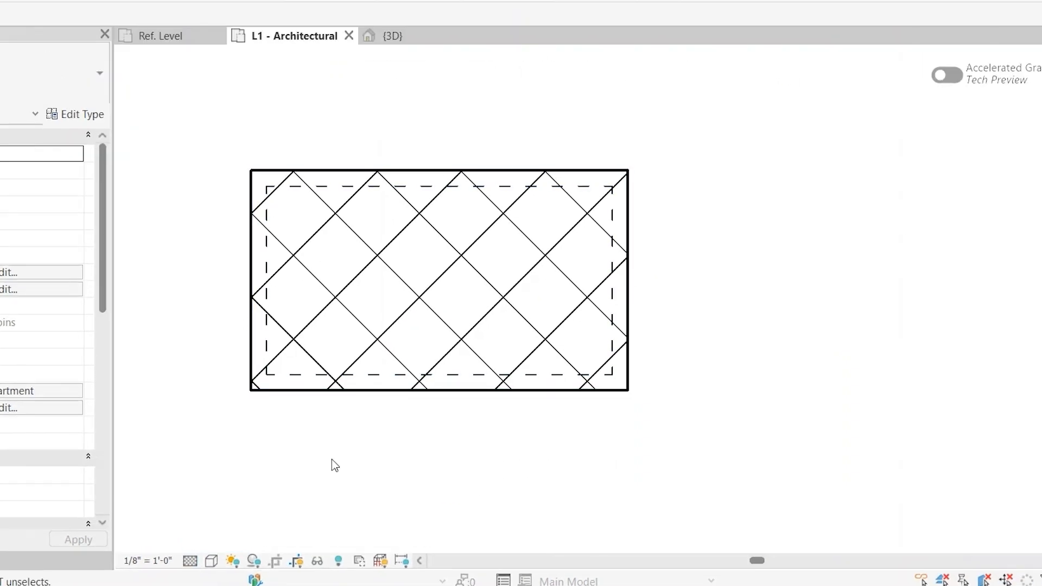
{"action": "mouse_move", "coordinate": [165, 377]}
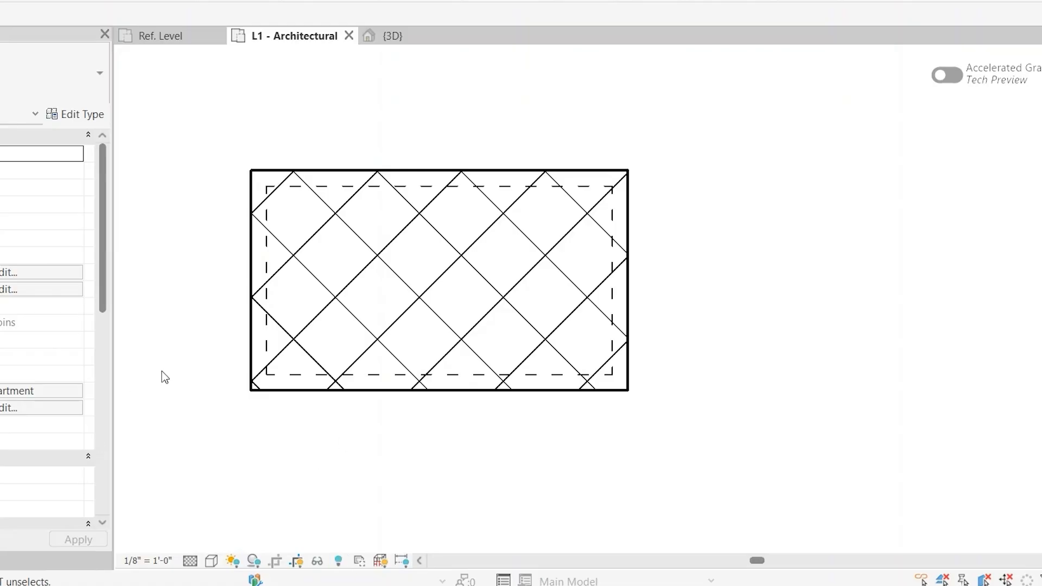
{"action": "left_click", "coordinate": [190, 560]}
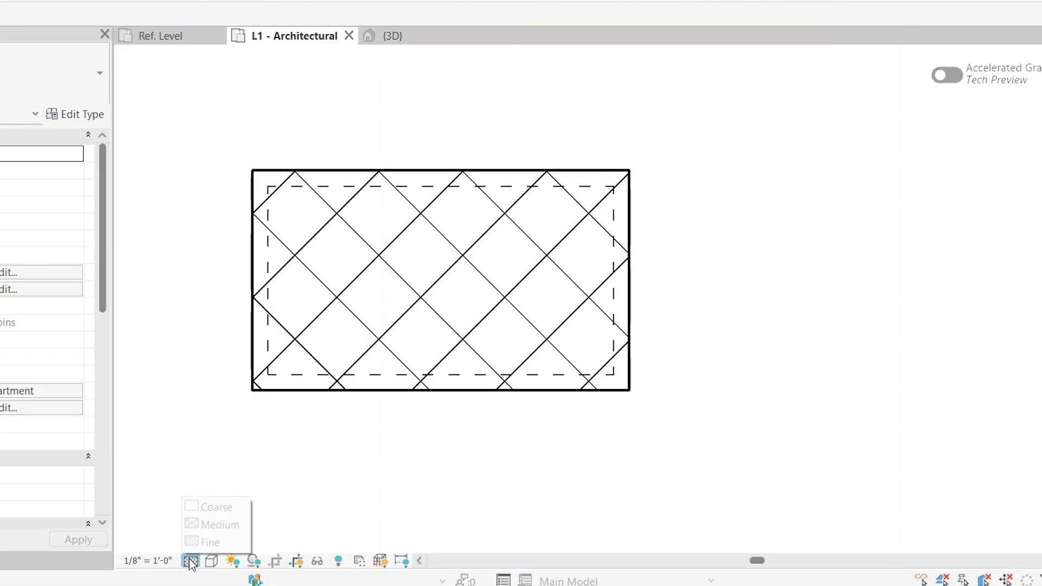
{"action": "left_click", "coordinate": [148, 560]}
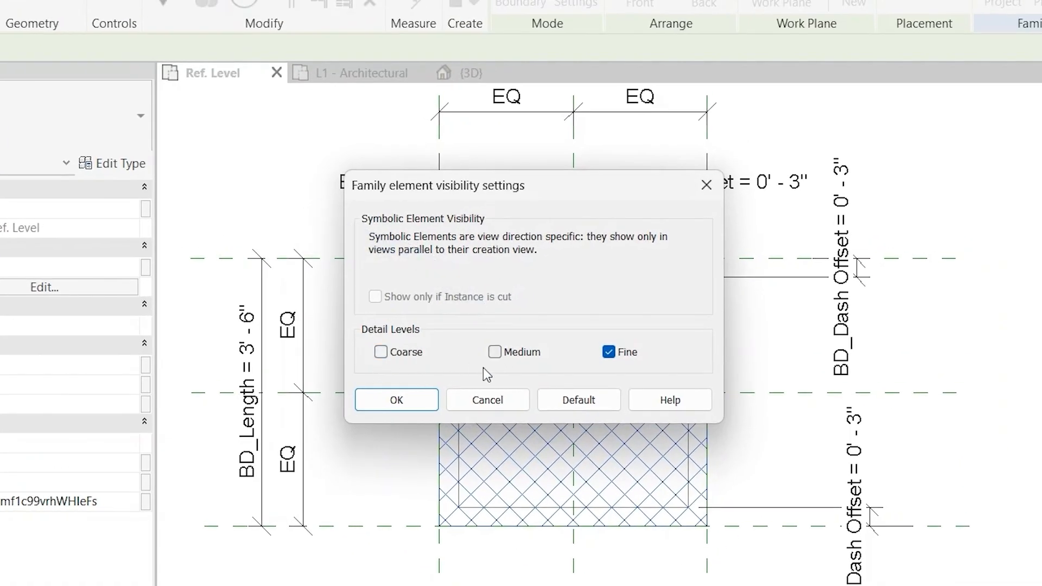
- Set the hatched filled region to display only at Fine detail, then select the cube extrusion
{"action": "left_click", "coordinate": [396, 400]}
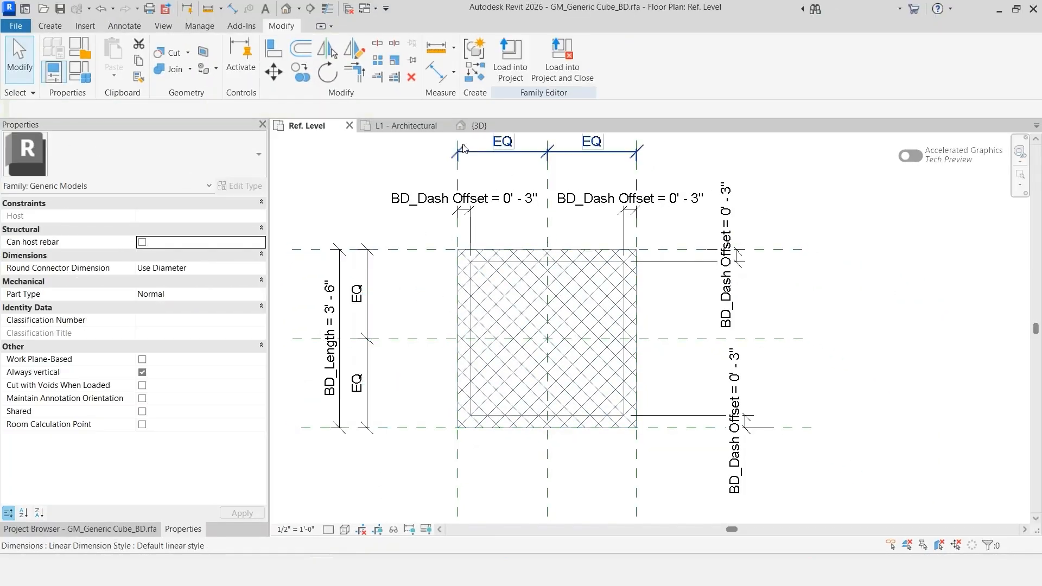
{"action": "left_click", "coordinate": [477, 126]}
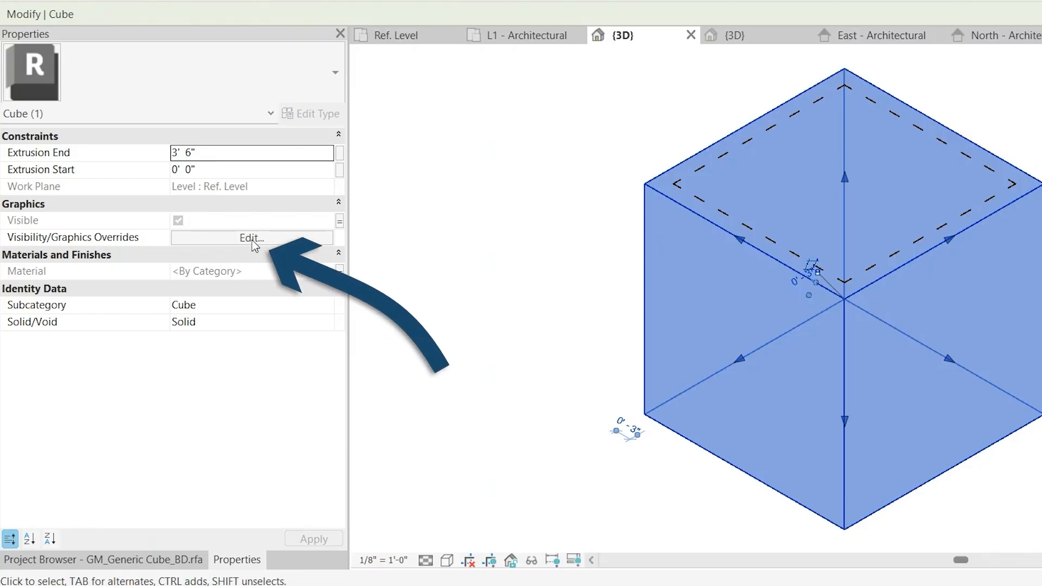
- Hide the cube extrusion in Left/Right views via its visibility settings
{"action": "left_click", "coordinate": [251, 238]}
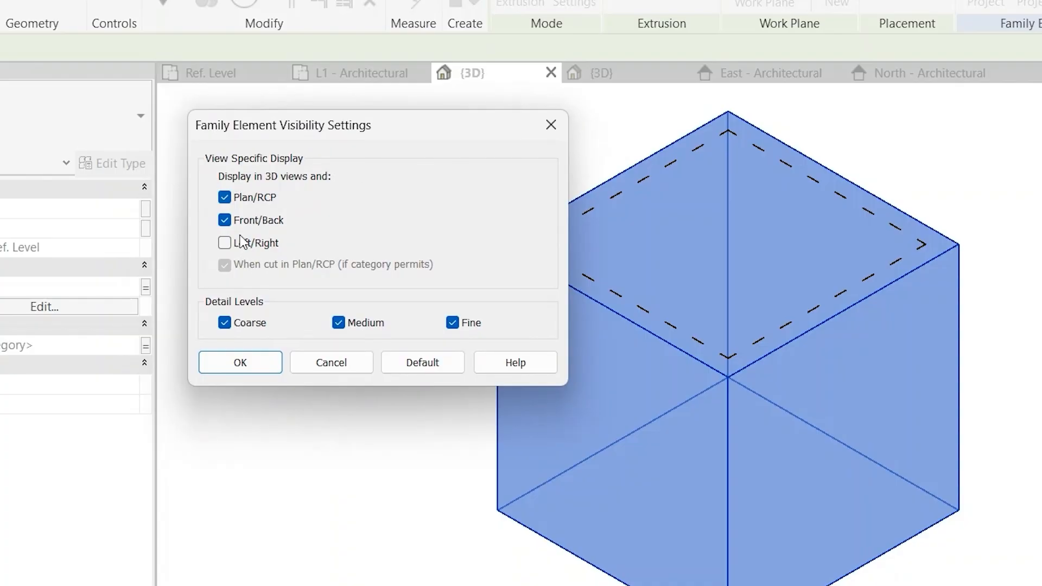
{"action": "left_click", "coordinate": [225, 243]}
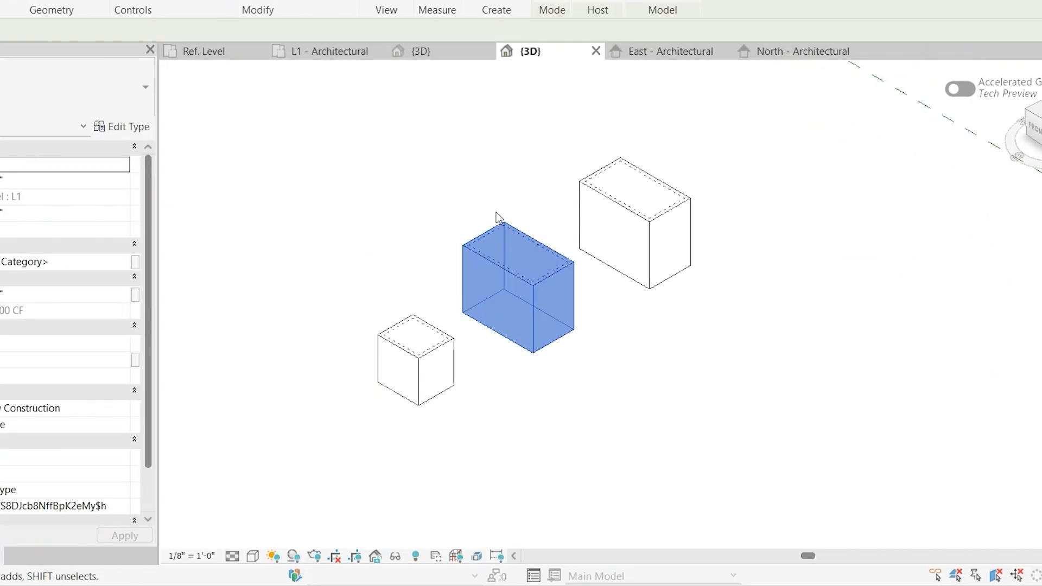
- Check the cubes in the L1 plan, East and North elevations, then return to the family 3D view
{"action": "left_click", "coordinate": [322, 51]}
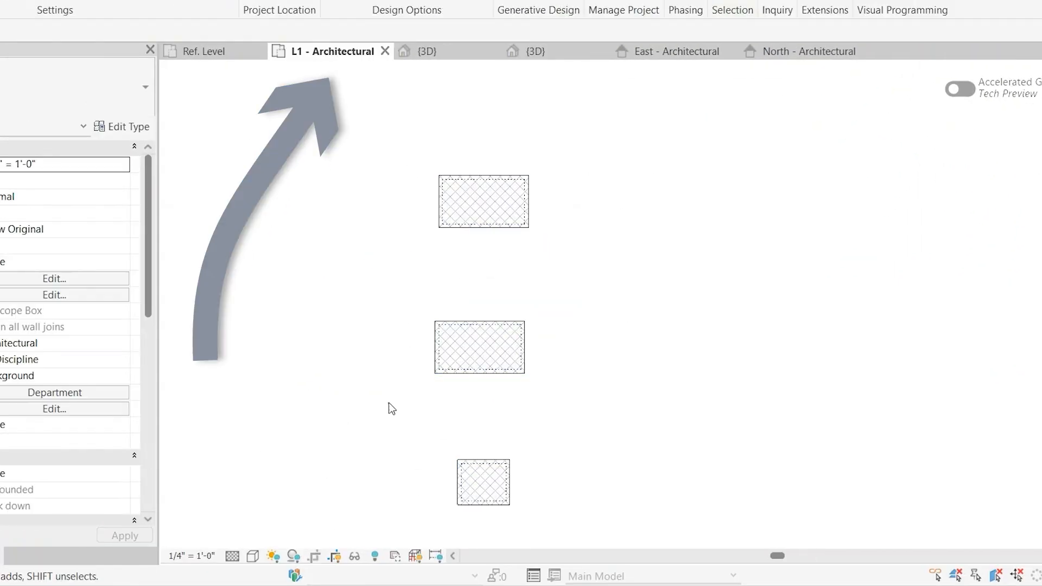
{"action": "left_click", "coordinate": [673, 51]}
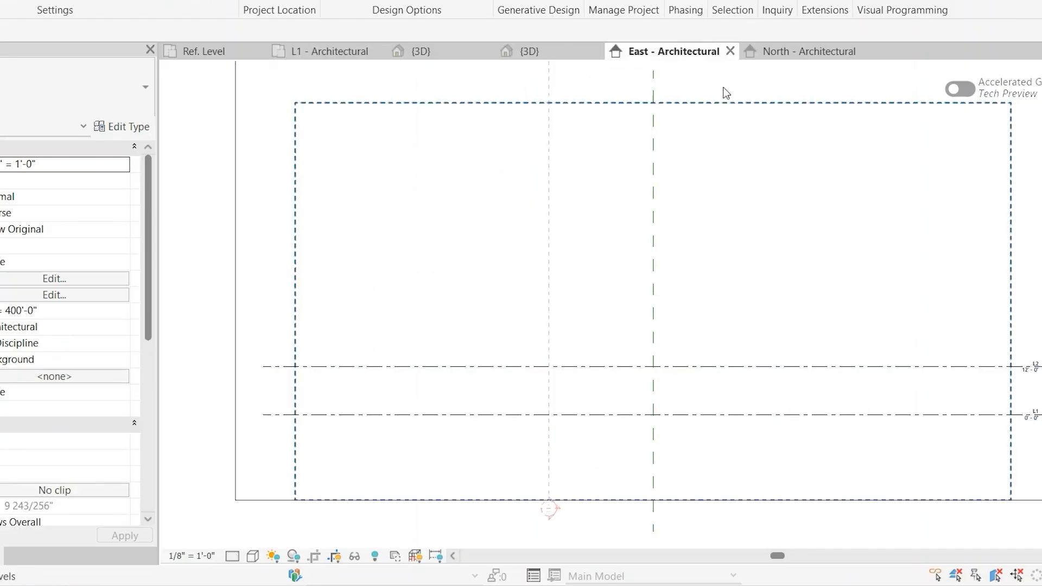
{"action": "left_click", "coordinate": [808, 51]}
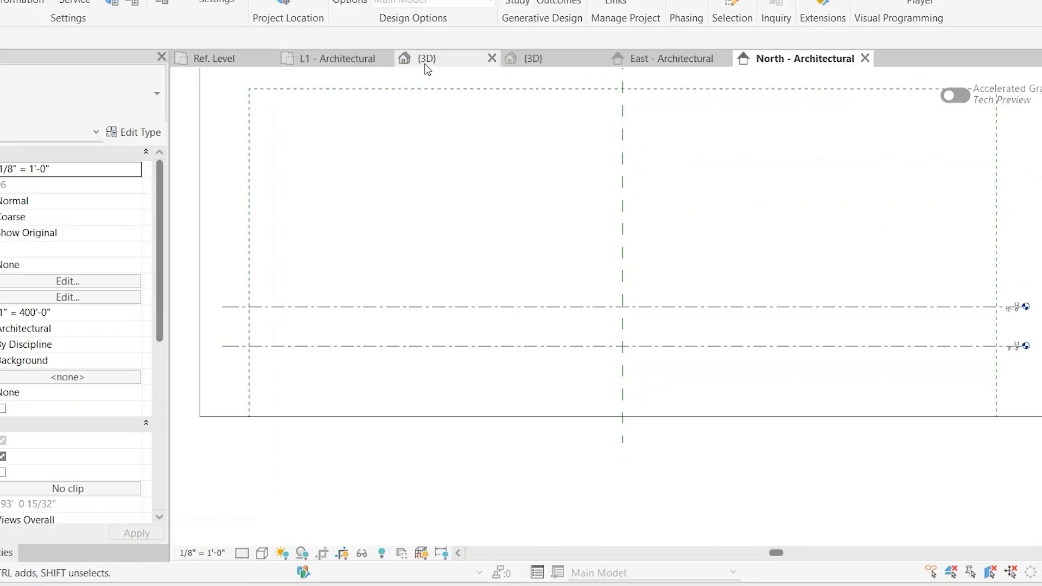
{"action": "left_click", "coordinate": [426, 58]}
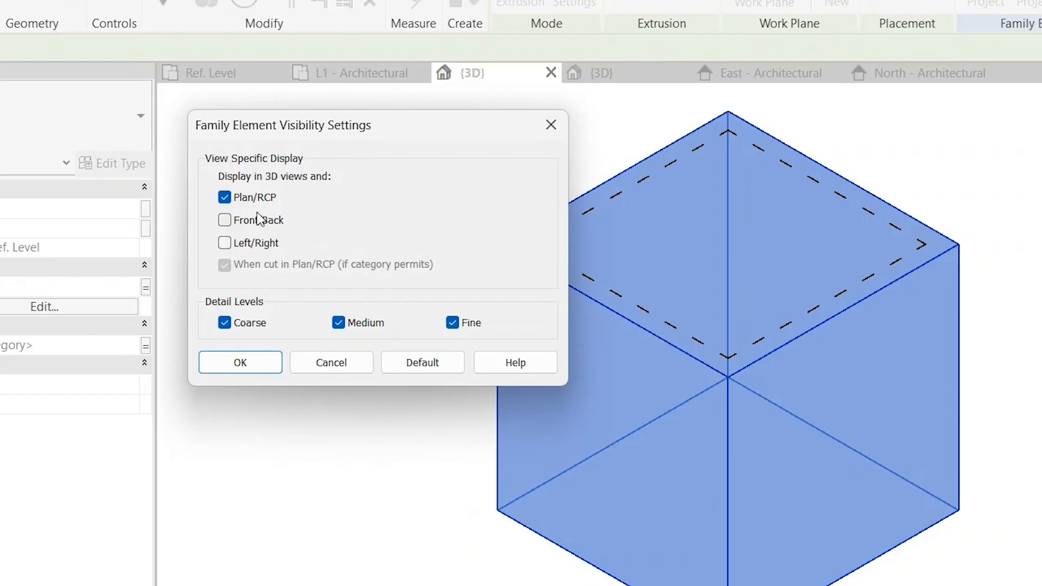
- Re-enable Front/Back display for the cube solid and load the family into the project
{"action": "left_click", "coordinate": [225, 220]}
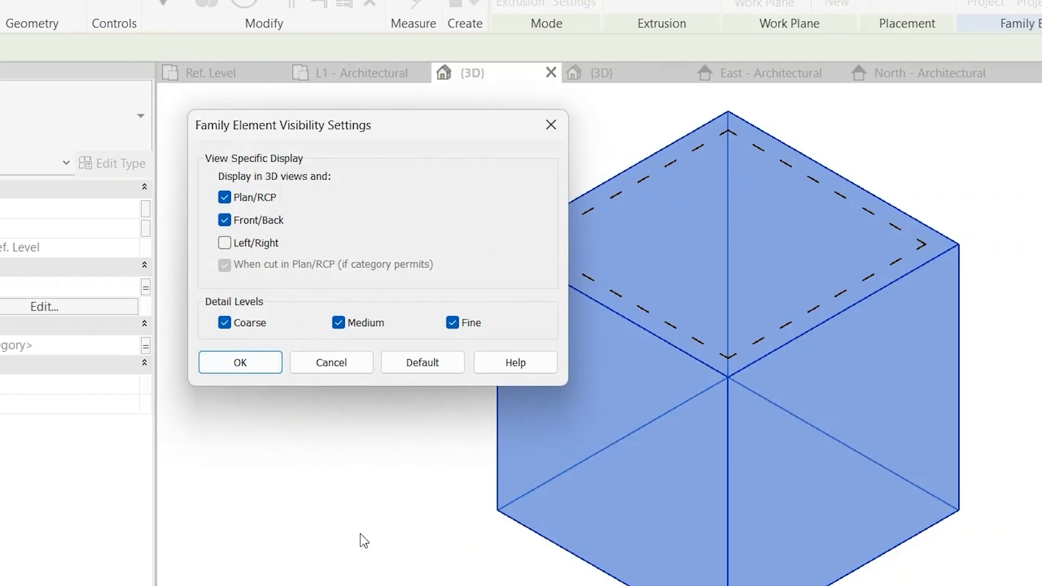
{"action": "left_click", "coordinate": [240, 362]}
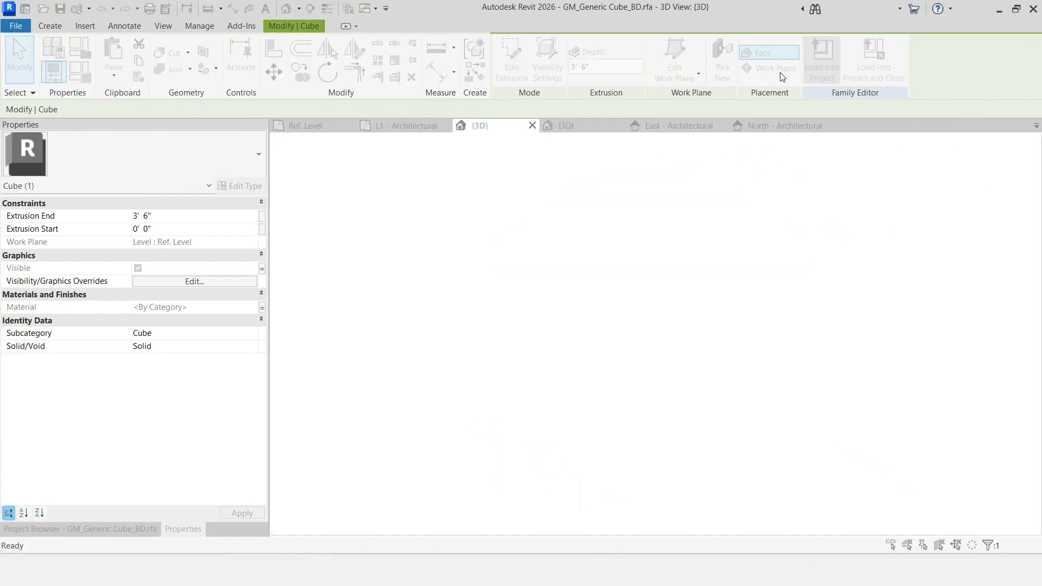
{"action": "left_click", "coordinate": [783, 126]}
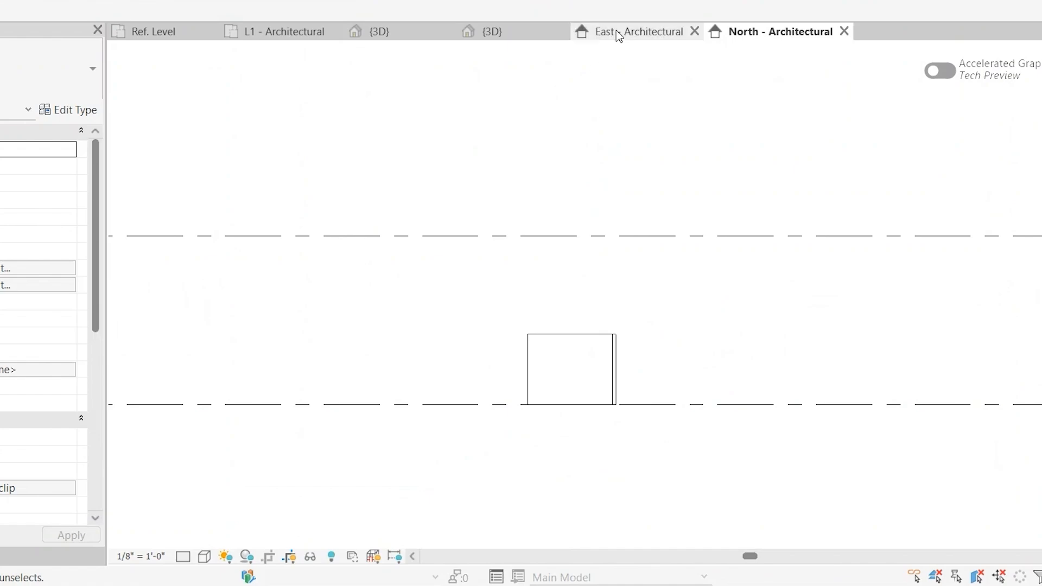
- Look at the three reloaded cubes in the project's {3D} view, then return to the family
{"action": "left_click", "coordinate": [489, 31]}
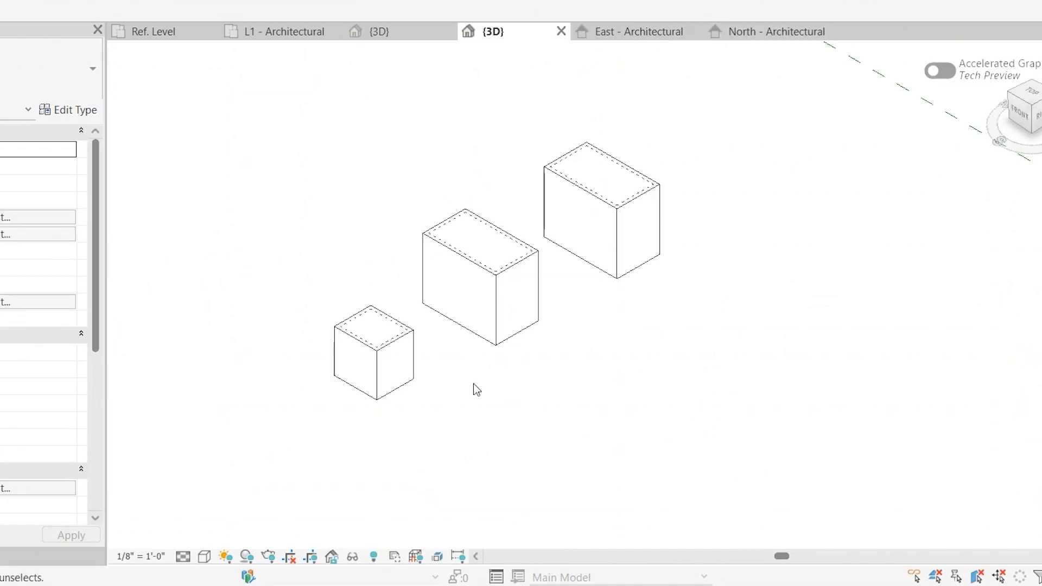
{"action": "left_click", "coordinate": [284, 32]}
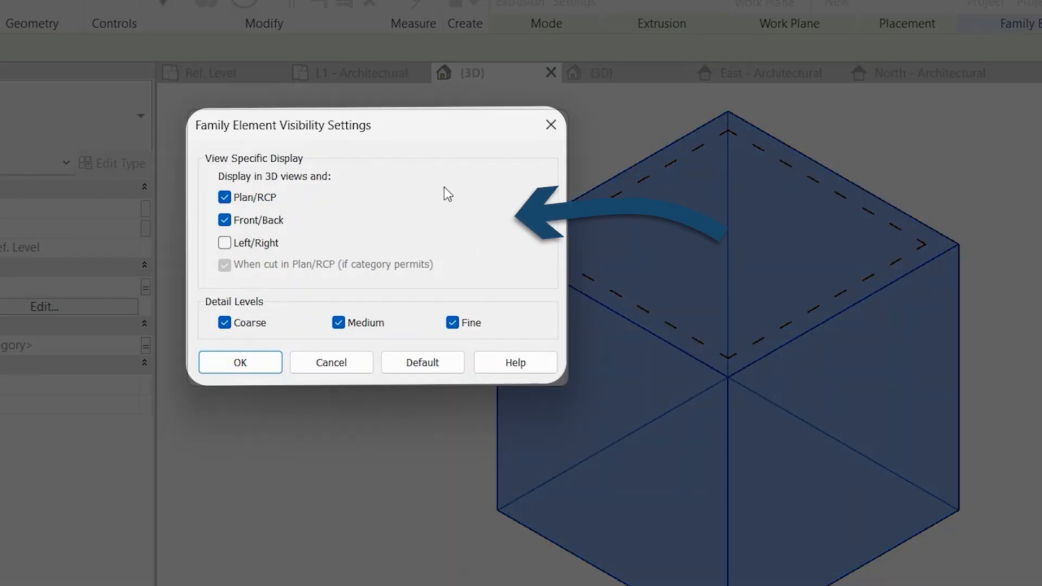
{"action": "mouse_move", "coordinate": [424, 105]}
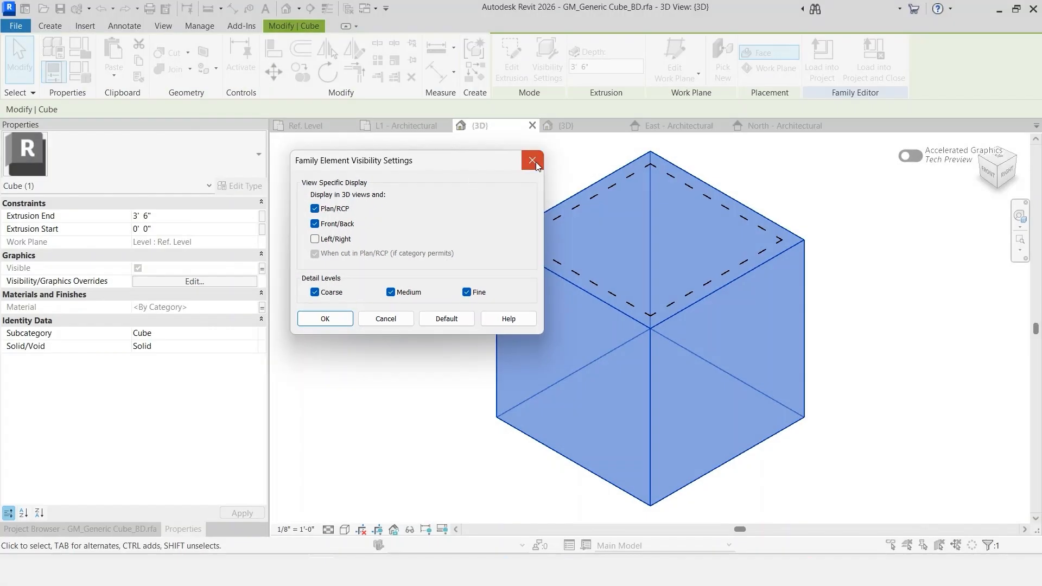
- Close the Family Element Visibility Settings dialog without applying changes
{"action": "left_click", "coordinate": [532, 161]}
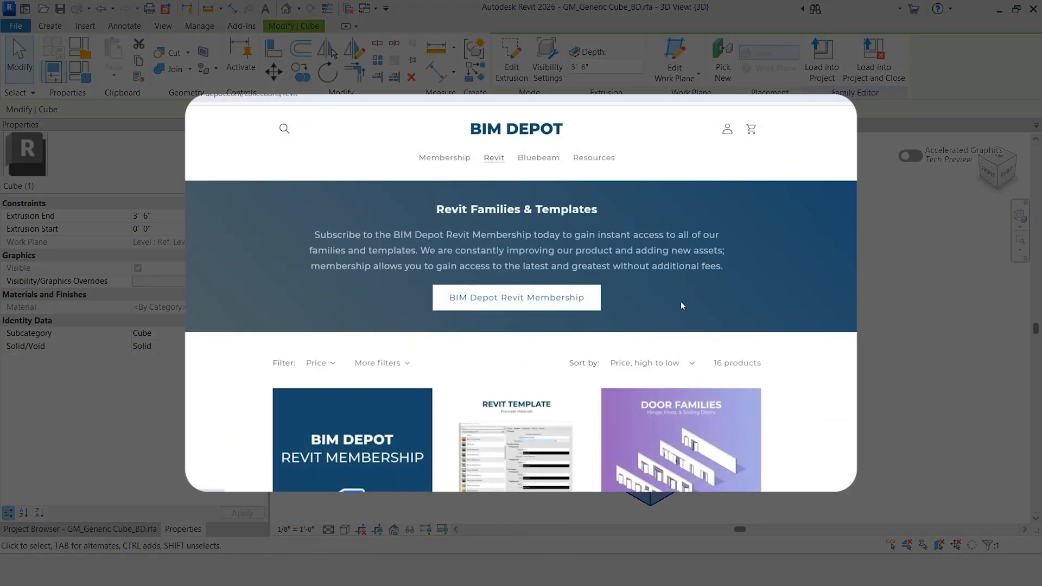
- Scroll the BIM Depot list and open the $89 Doors | Revit Family Collection
{"action": "scroll", "scroll_direction": "down", "scroll_amount": 3}
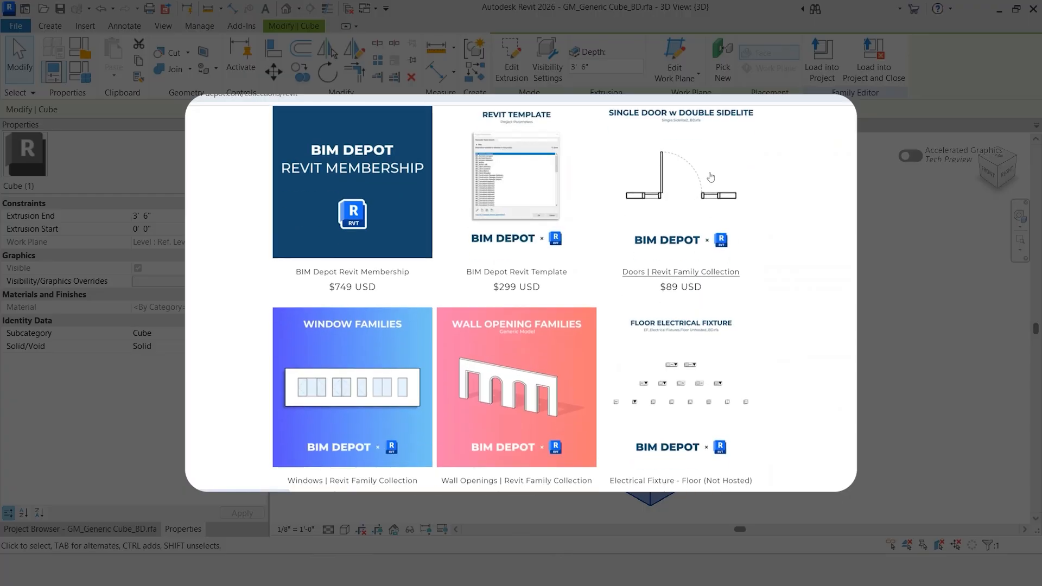
{"action": "left_click", "coordinate": [680, 272]}
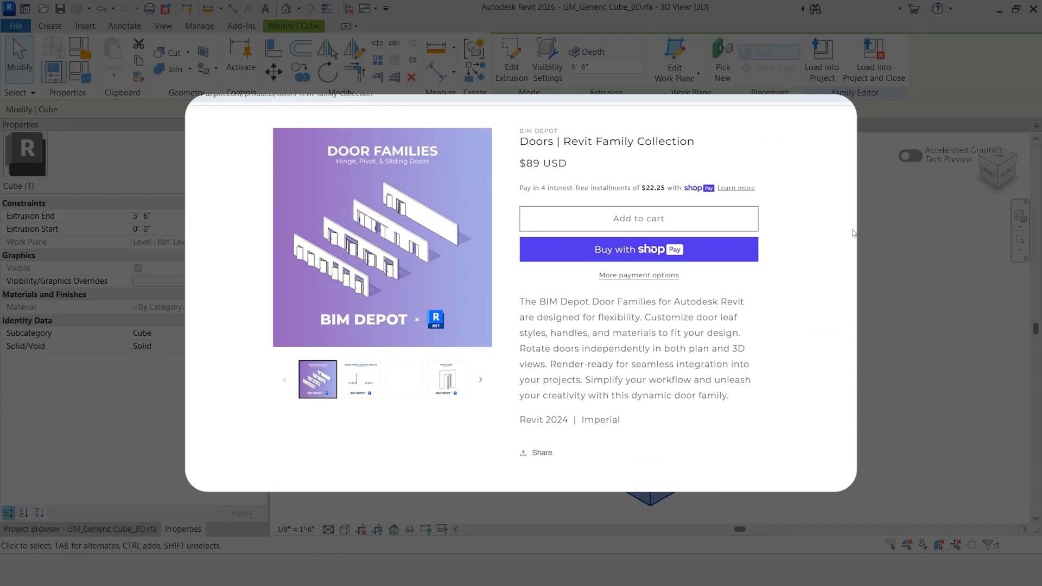
{"action": "mouse_move", "coordinate": [855, 262]}
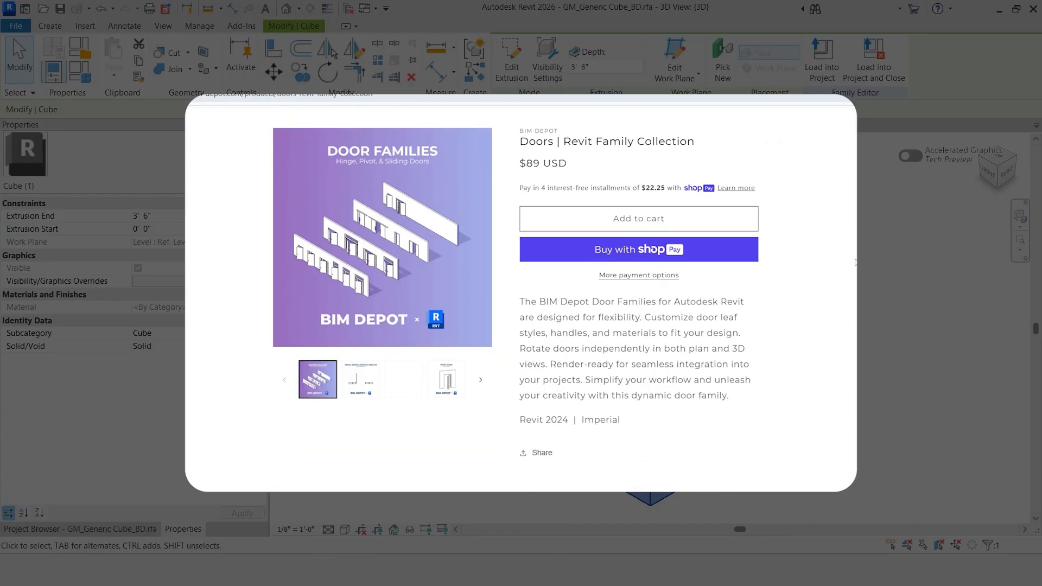